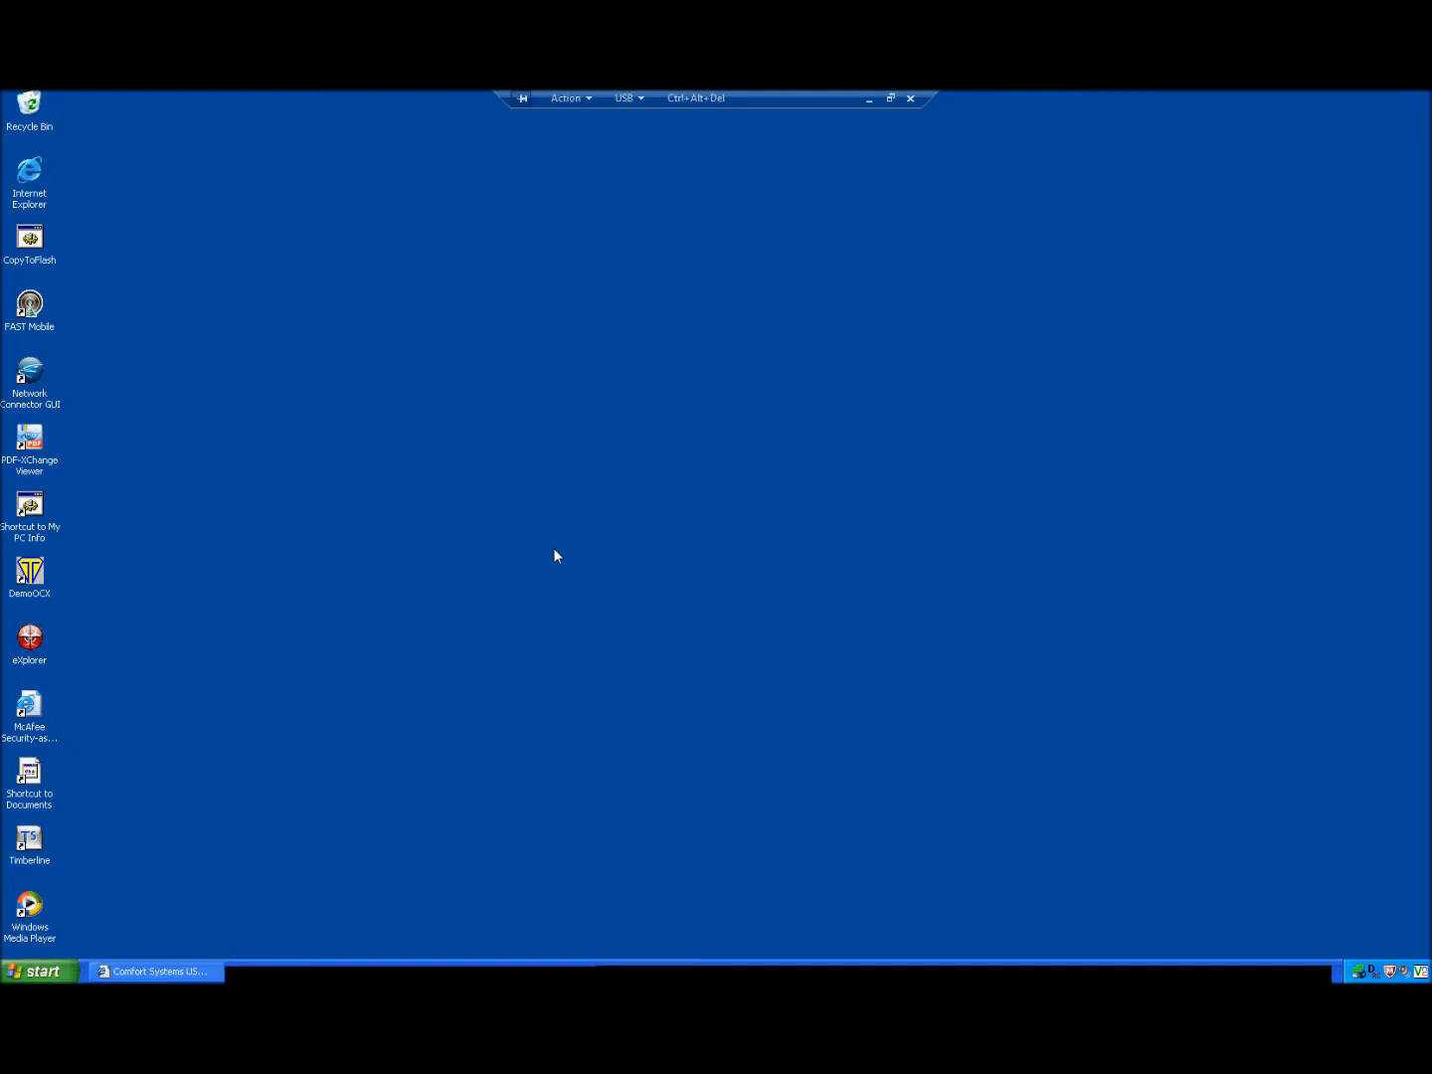
{"action": "mouse_move", "coordinate": [487, 633]}
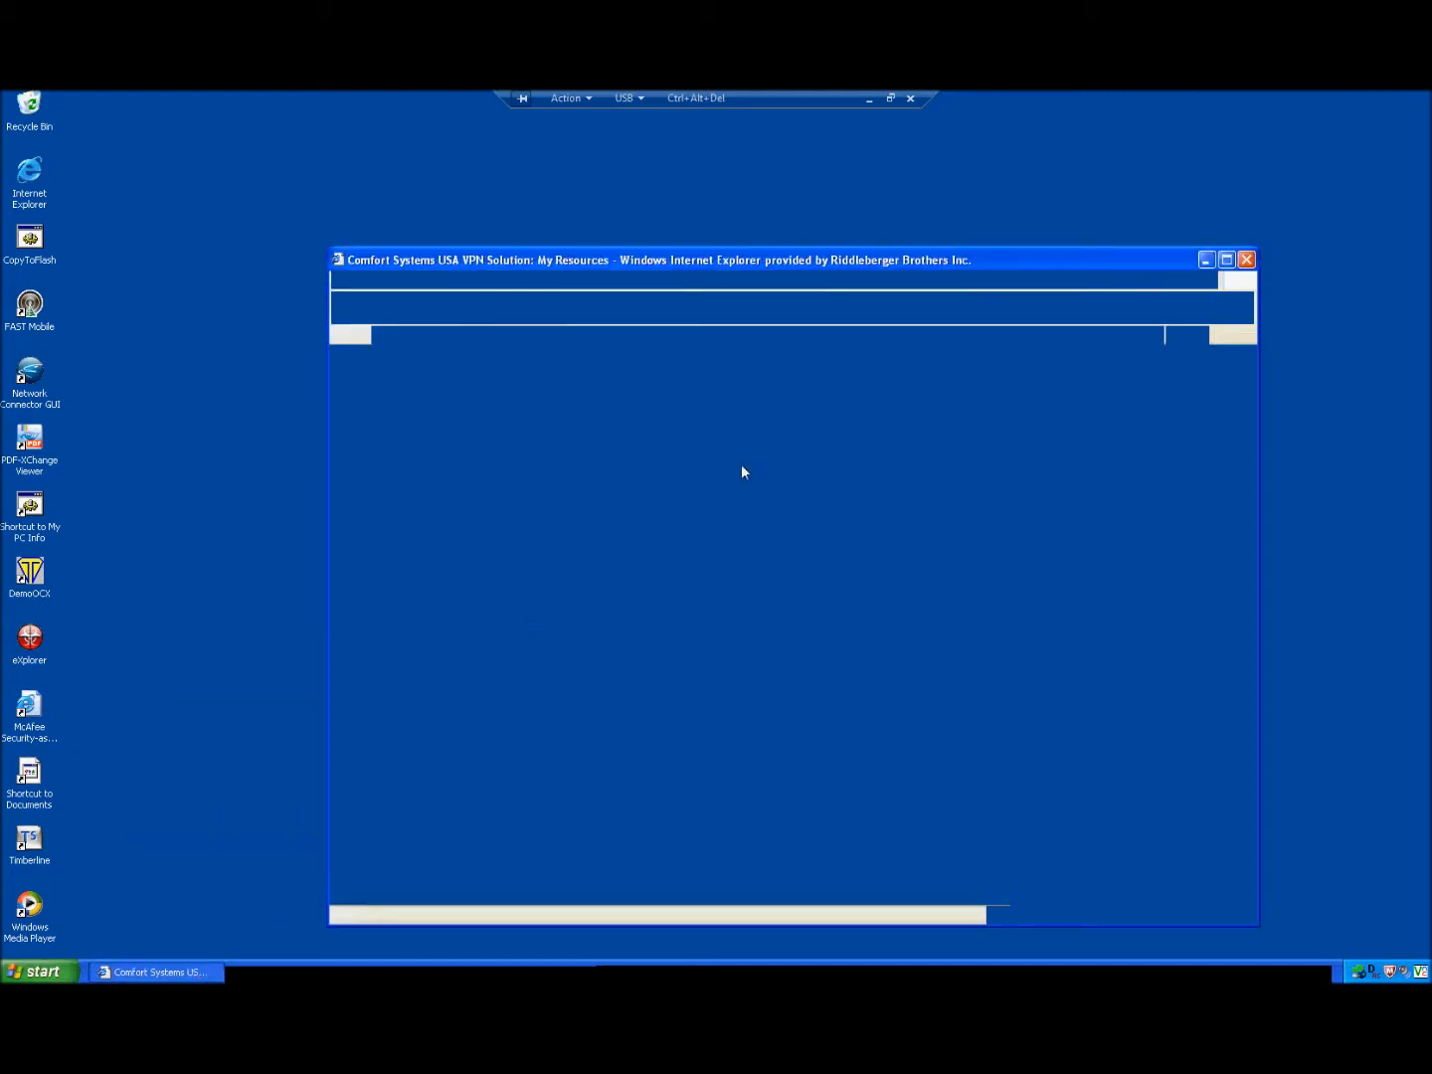
Hide the VPN resources window and browse the Start menu's full program list
{"action": "left_click", "coordinate": [1204, 259]}
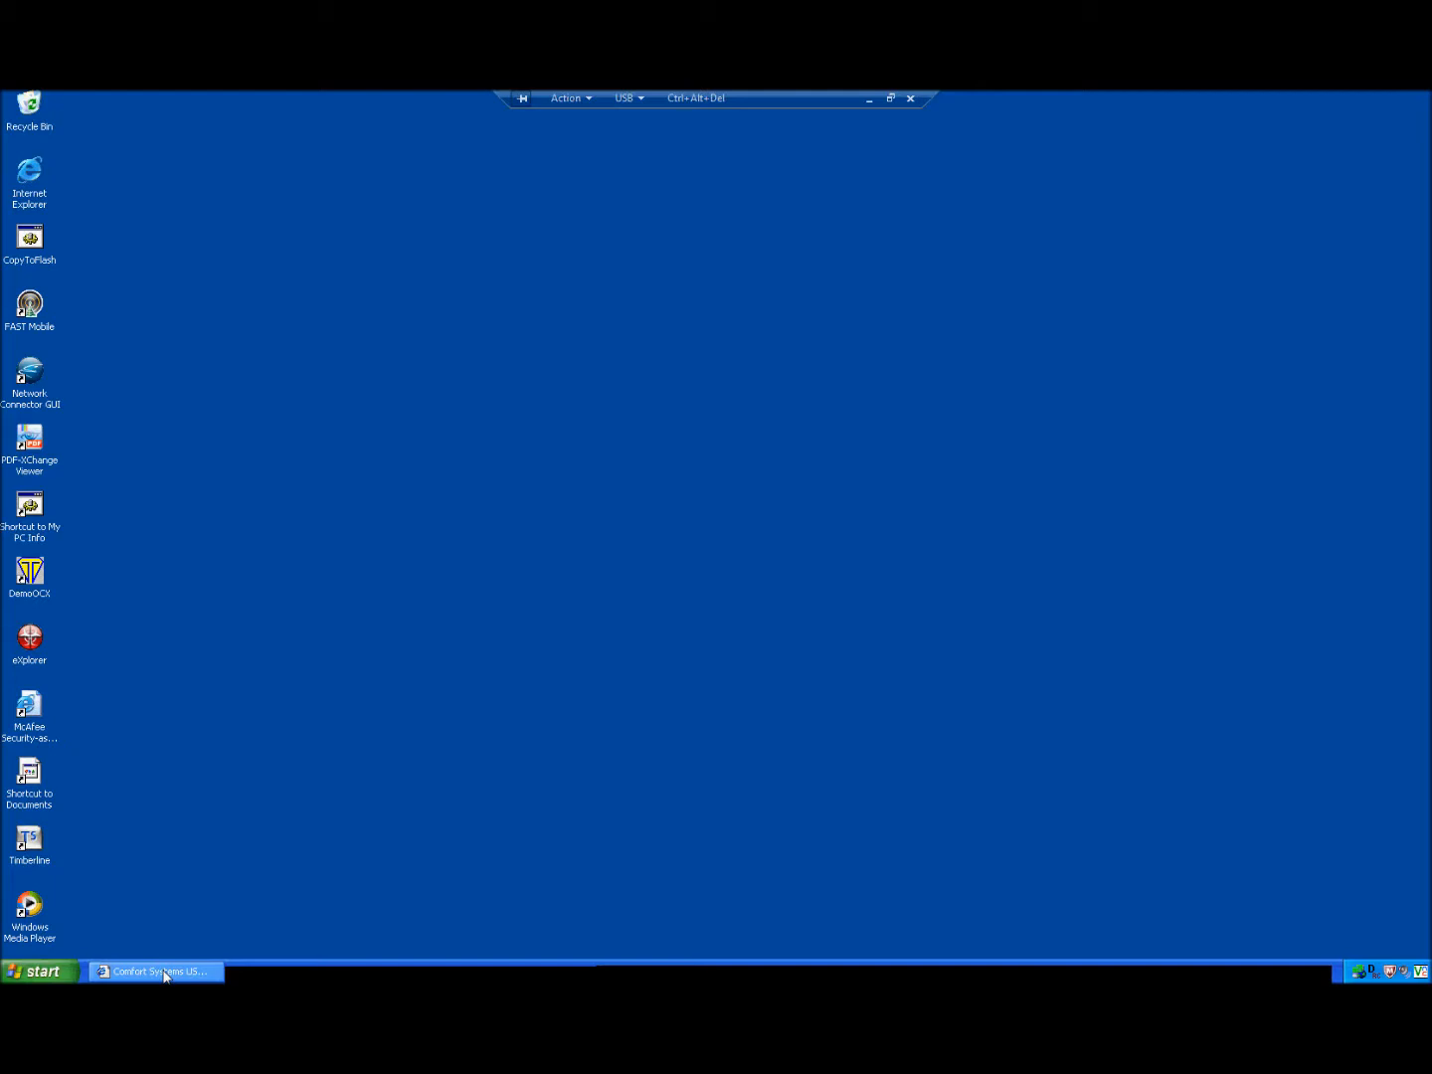
{"action": "left_click", "coordinate": [155, 972]}
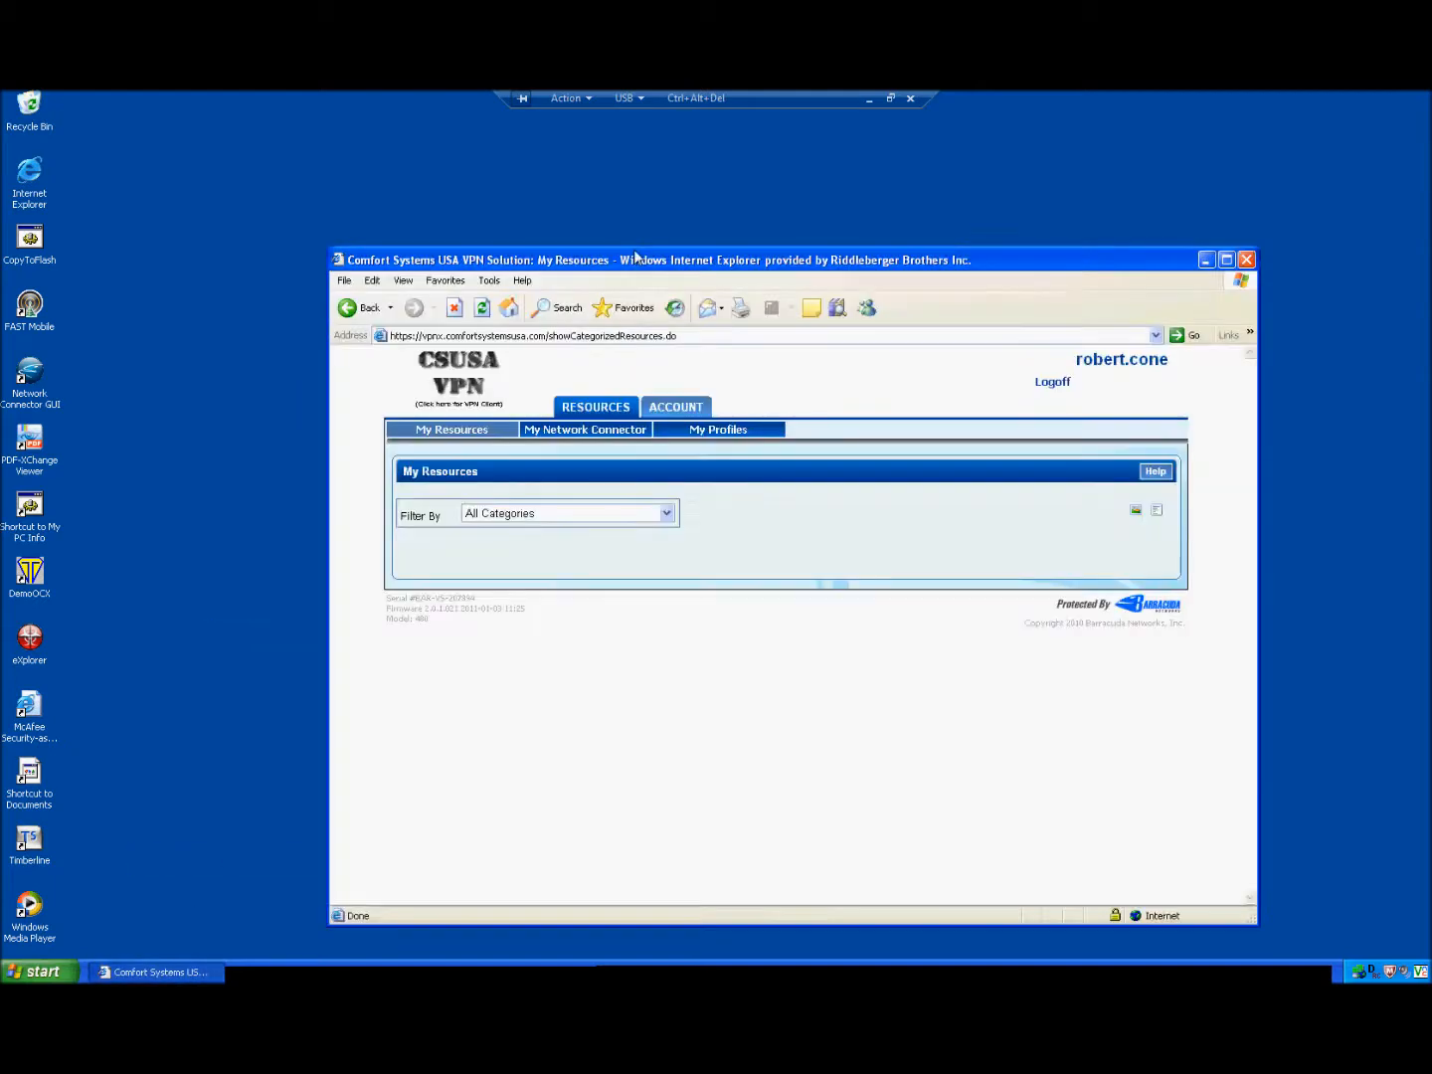
{"action": "mouse_move", "coordinate": [653, 268]}
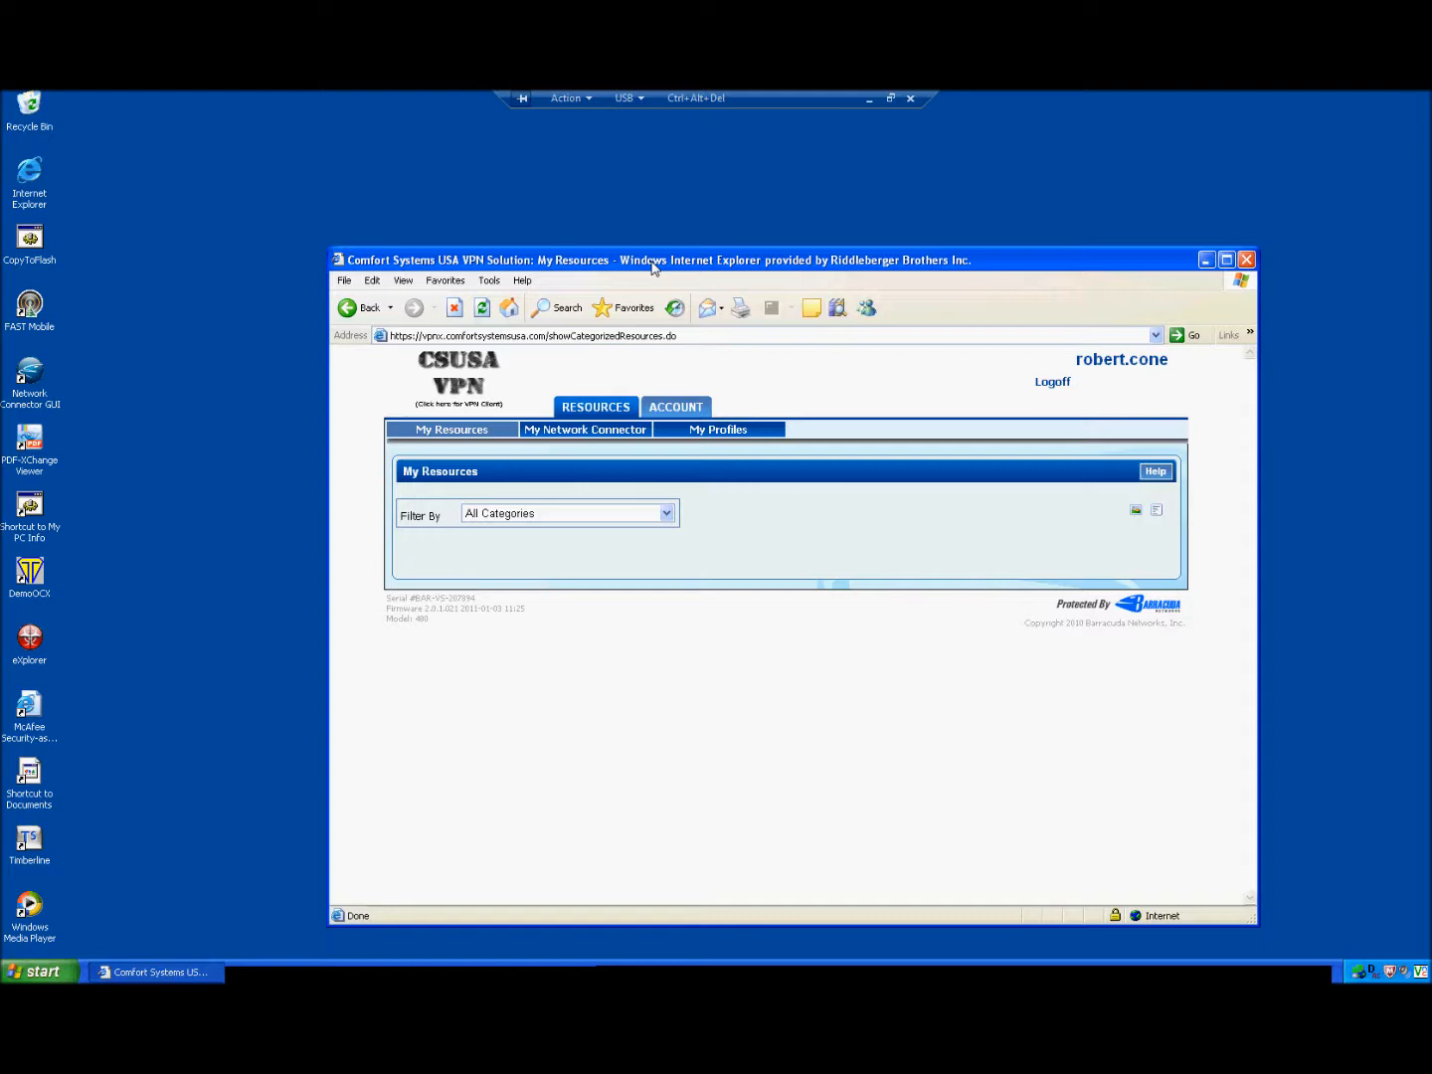
{"action": "mouse_move", "coordinate": [1186, 278]}
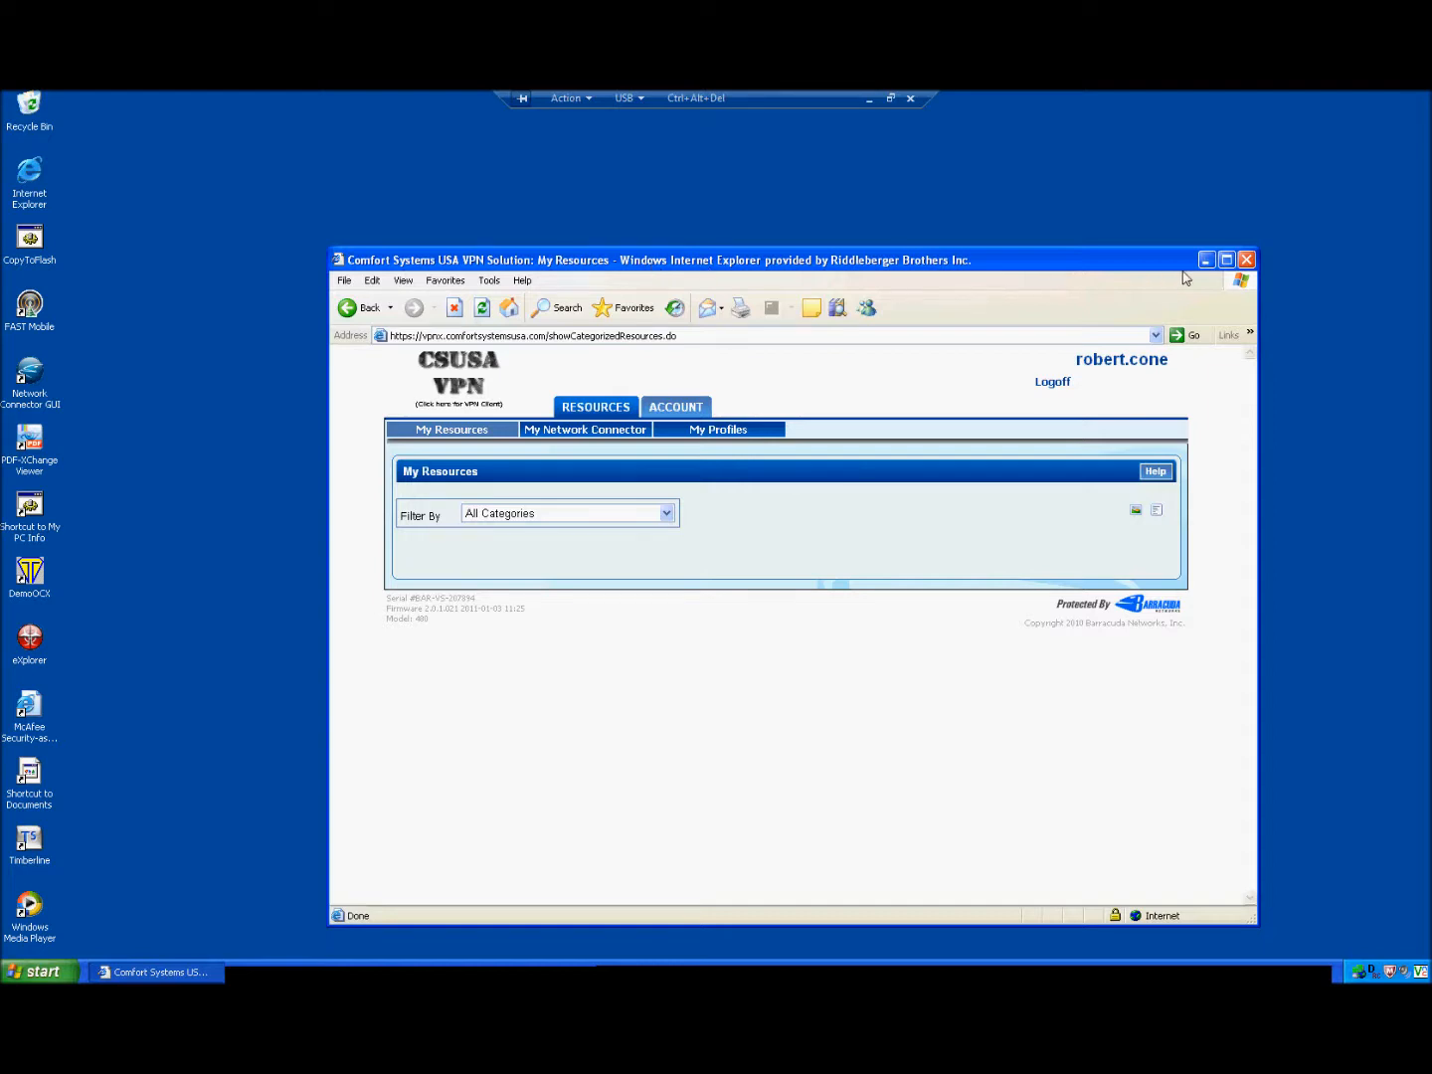
{"action": "mouse_move", "coordinate": [1206, 259]}
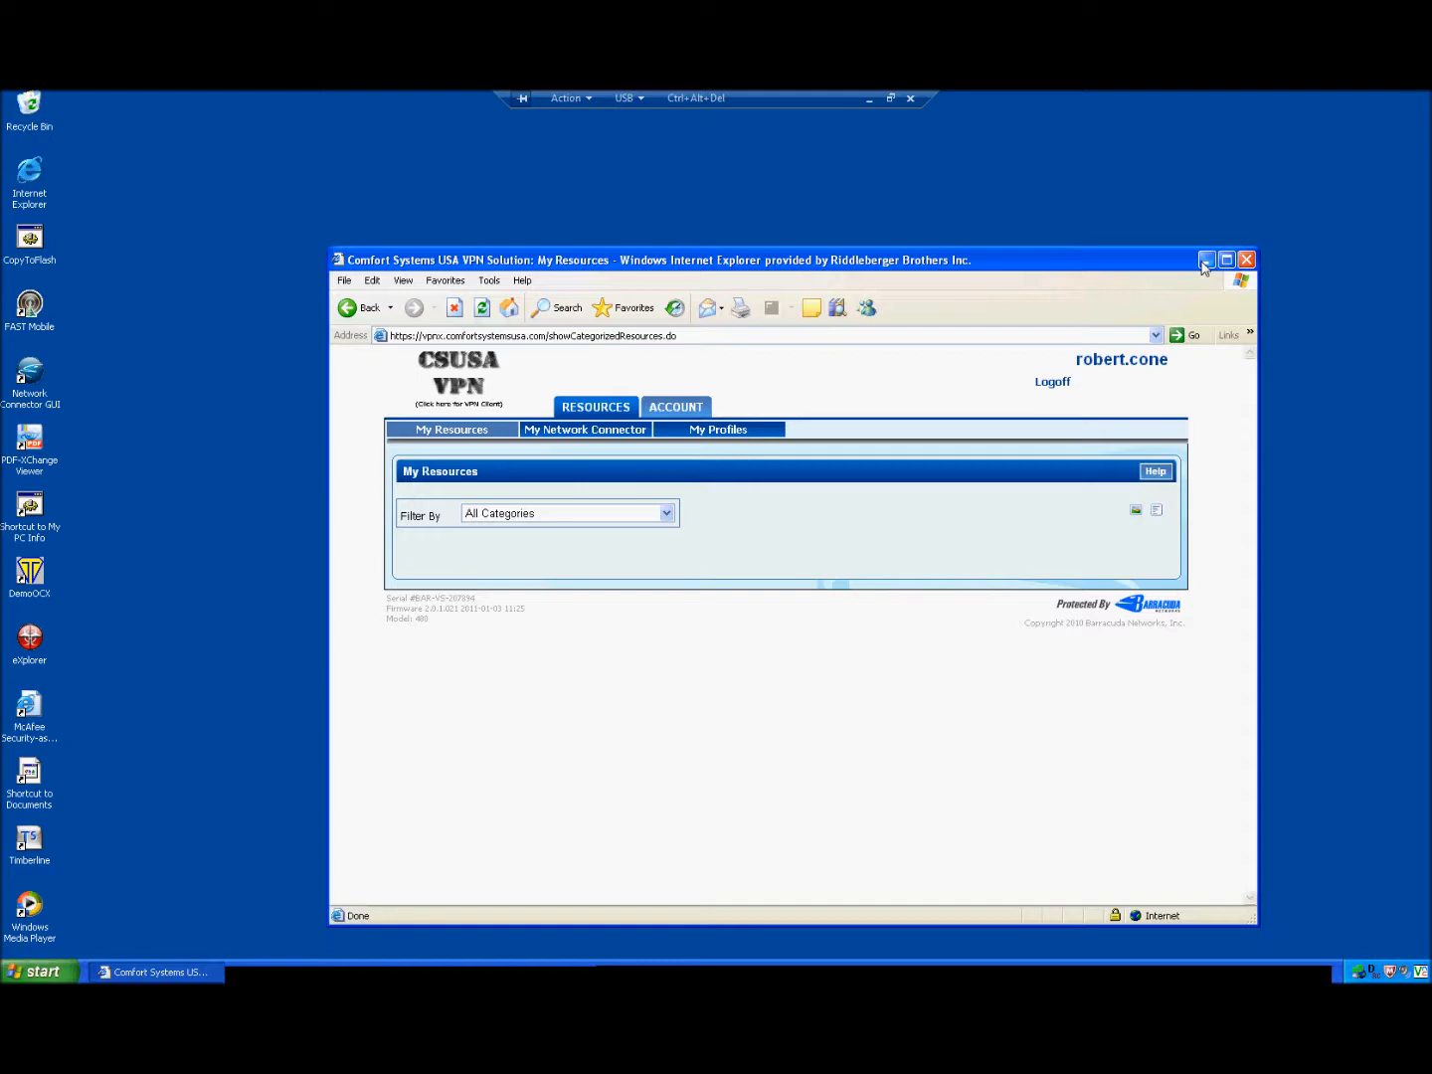
{"action": "left_click", "coordinate": [1206, 259]}
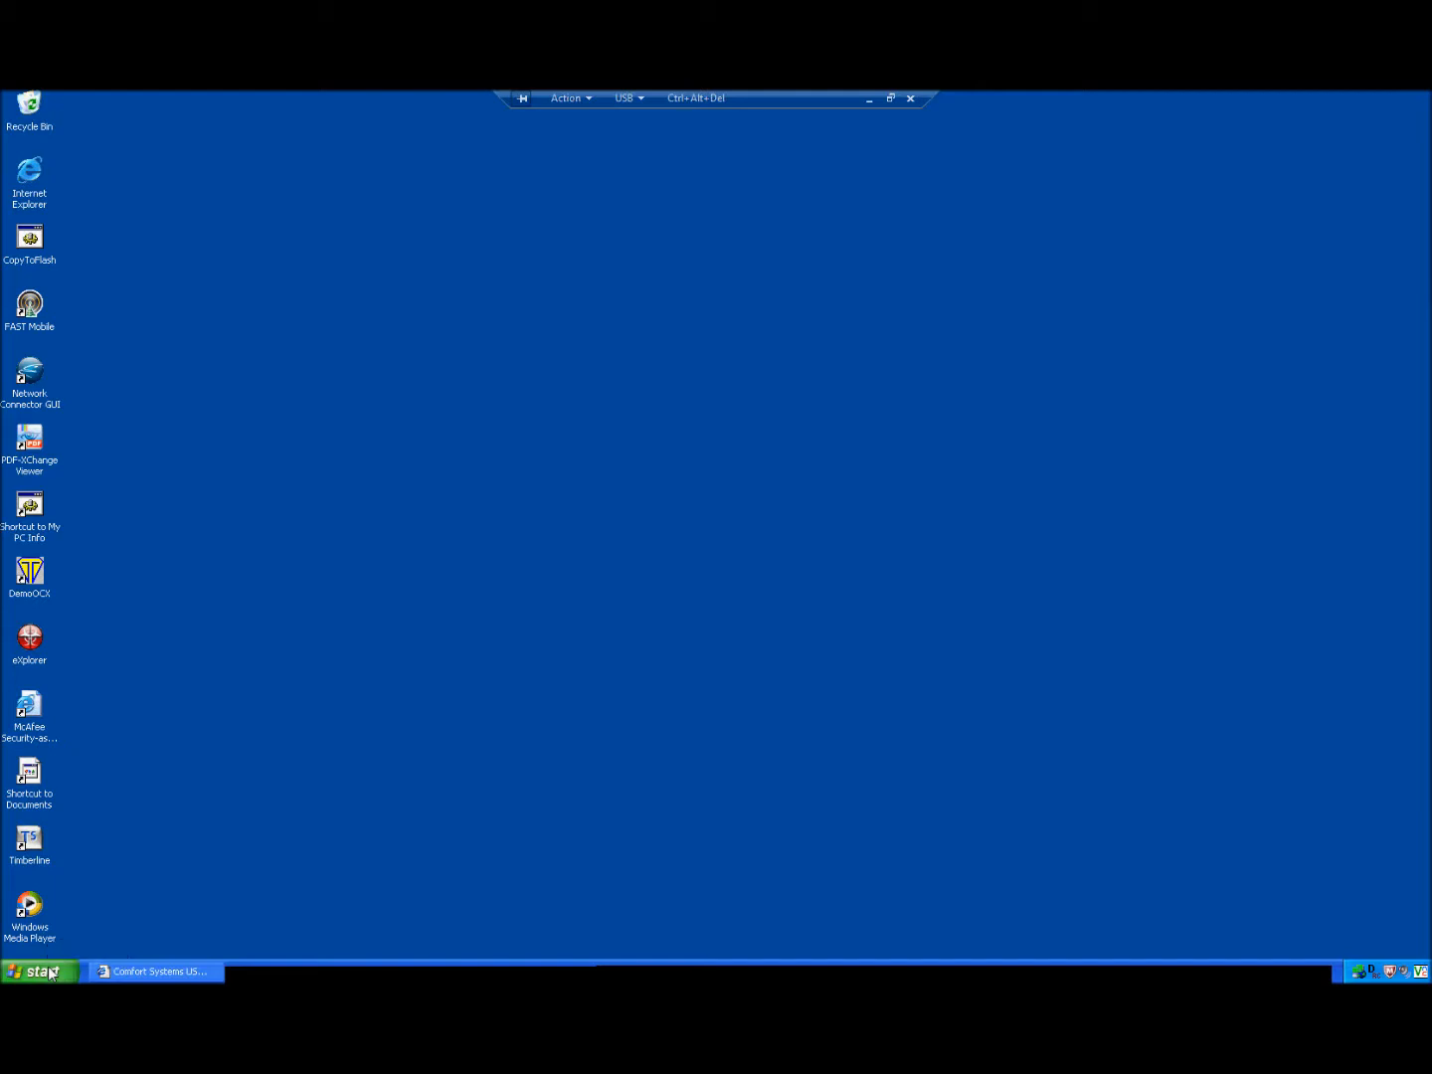
{"action": "left_click", "coordinate": [40, 971]}
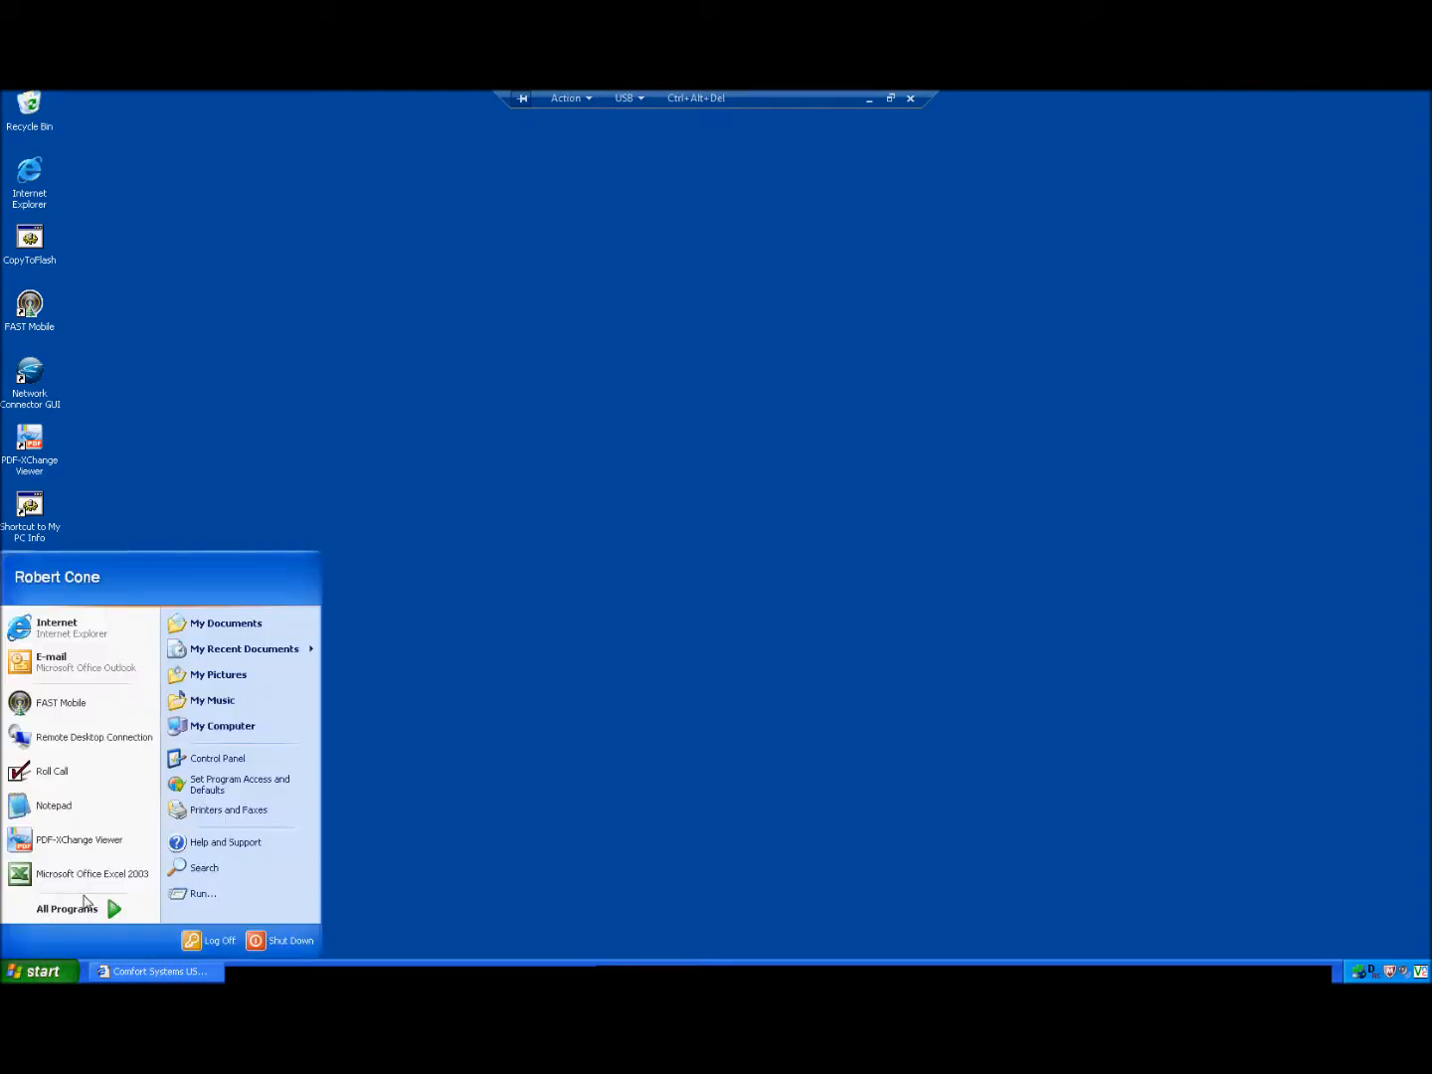
{"action": "mouse_move", "coordinate": [91, 875]}
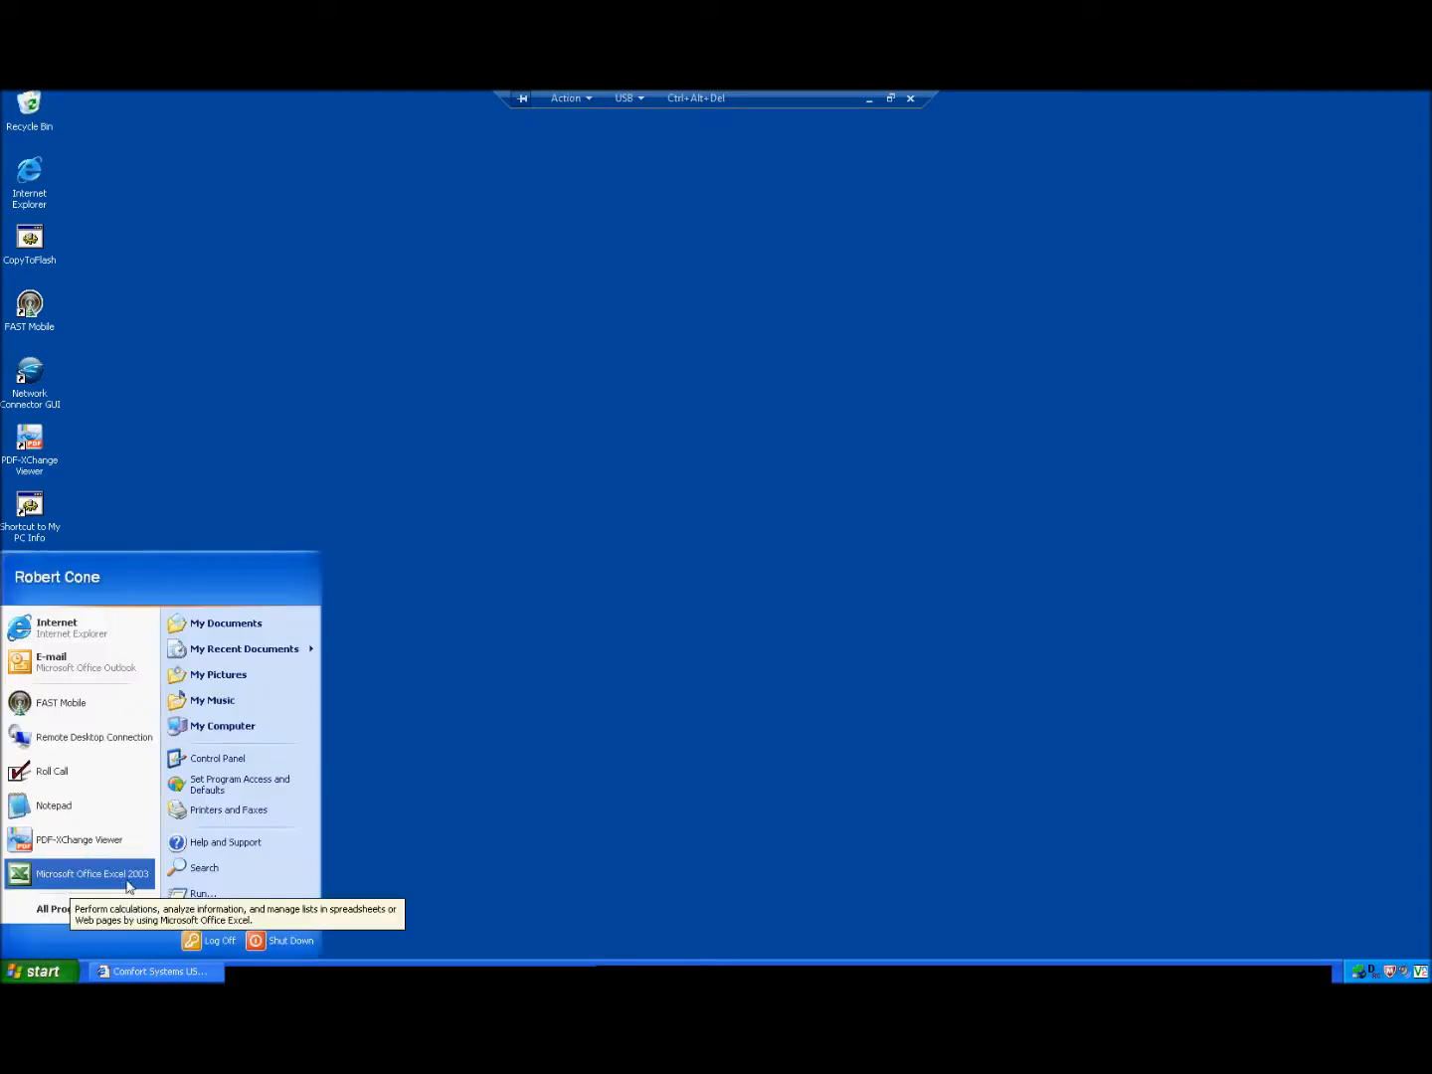
{"action": "mouse_move", "coordinate": [136, 887]}
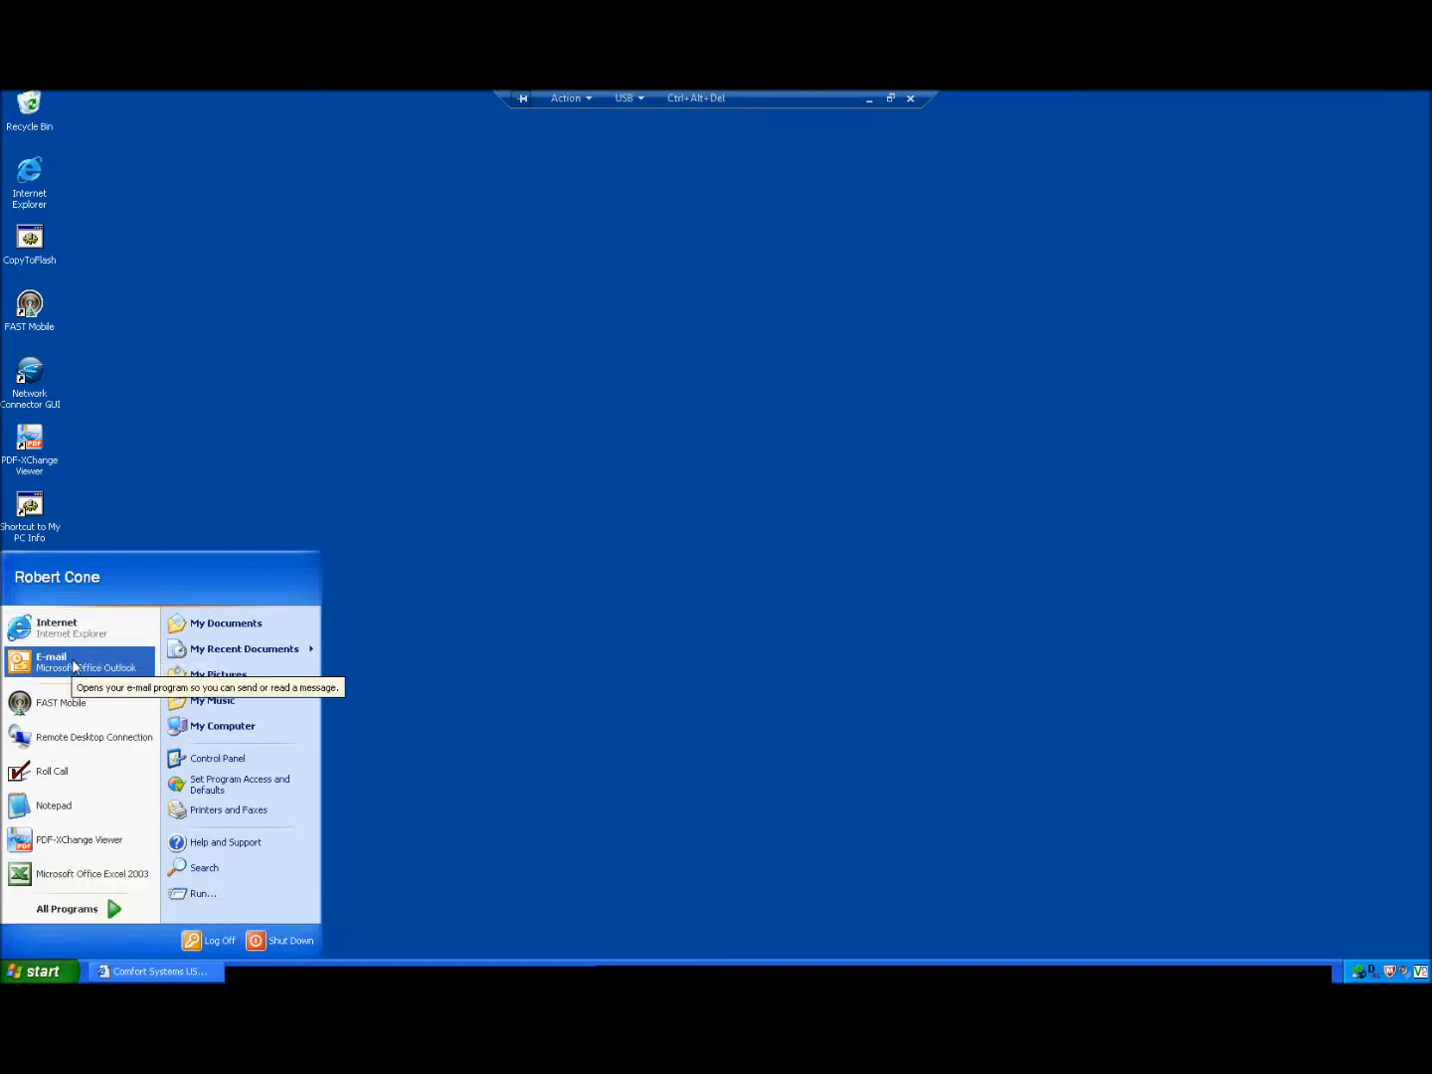
{"action": "mouse_move", "coordinate": [104, 913]}
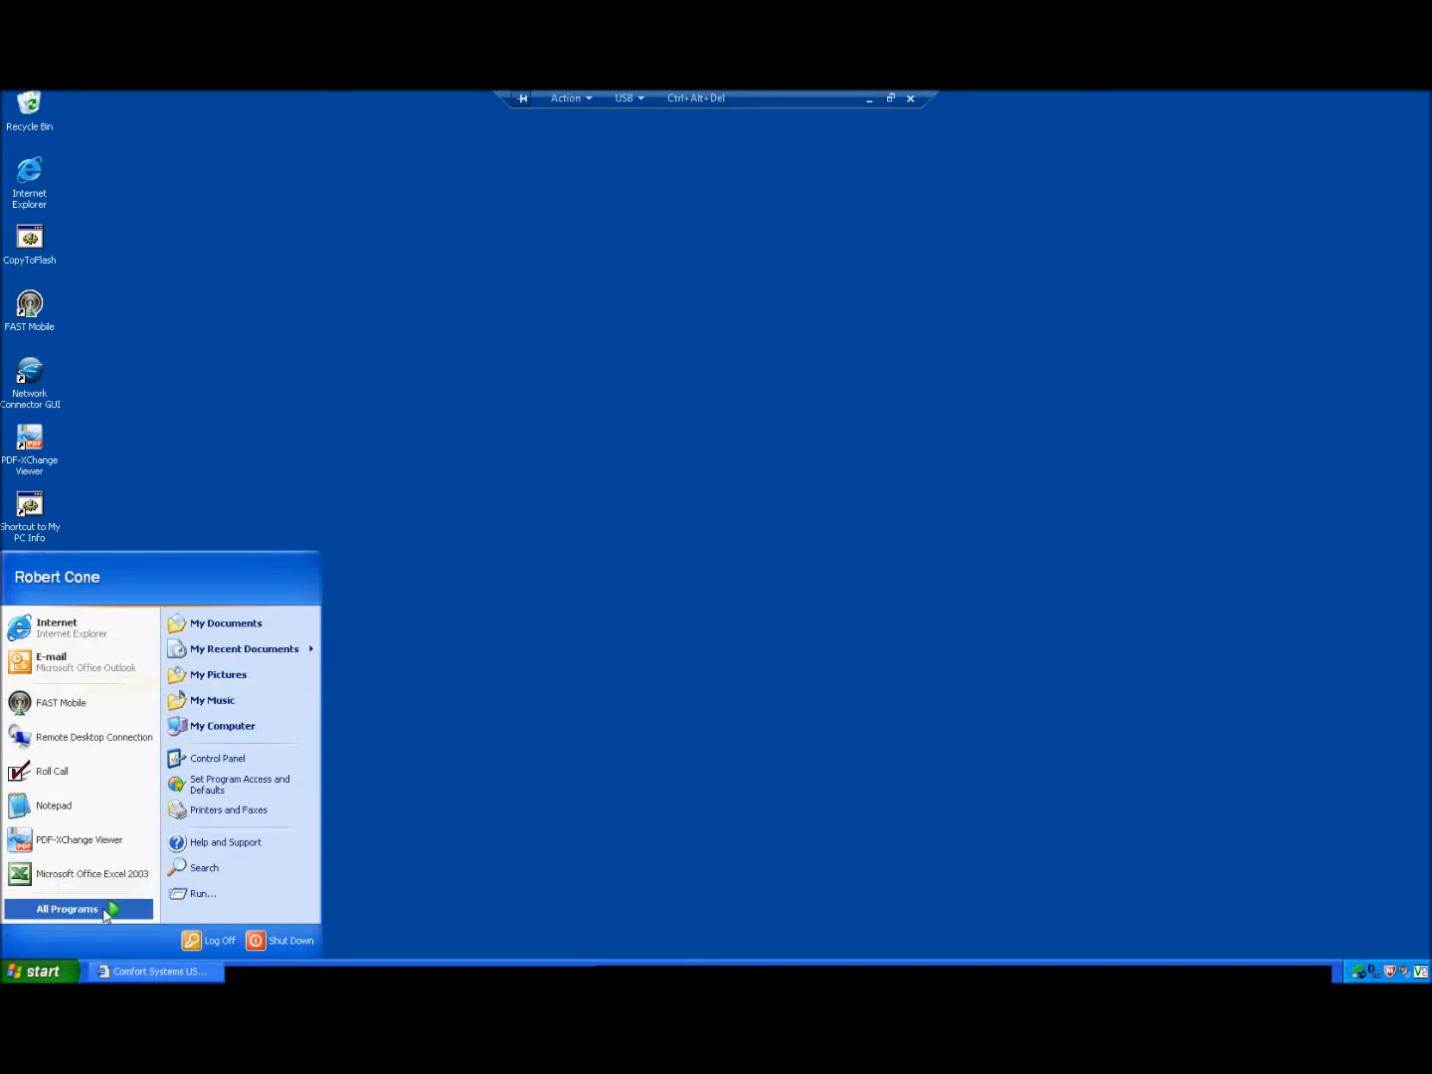
{"action": "left_click", "coordinate": [68, 909]}
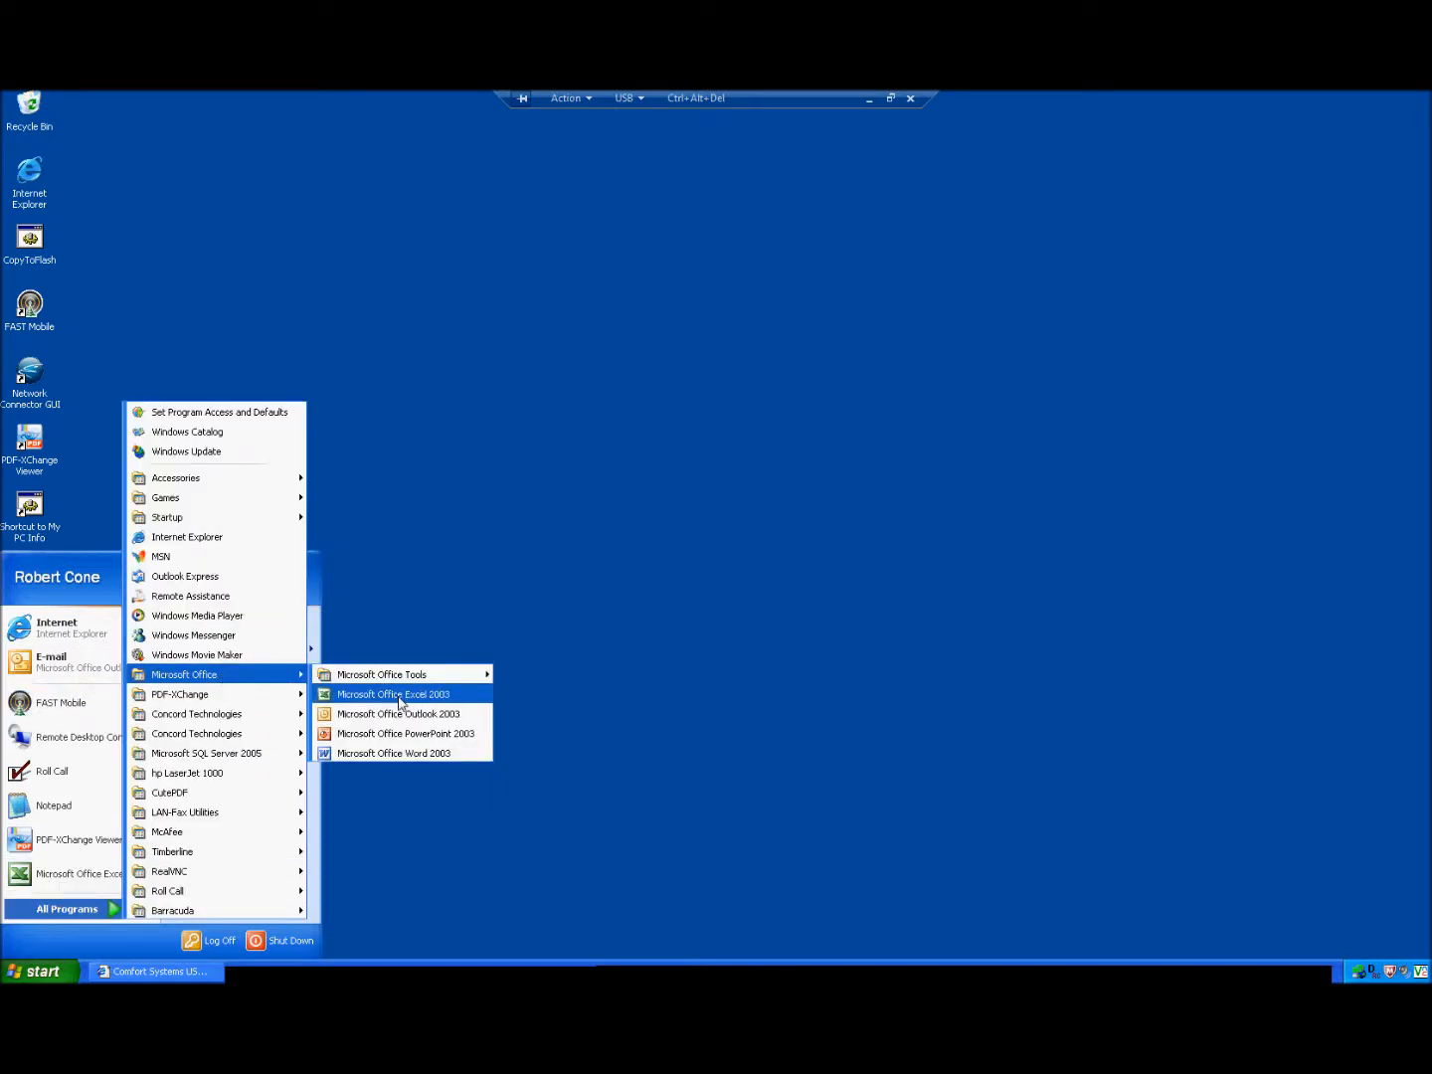
{"action": "mouse_move", "coordinate": [410, 714]}
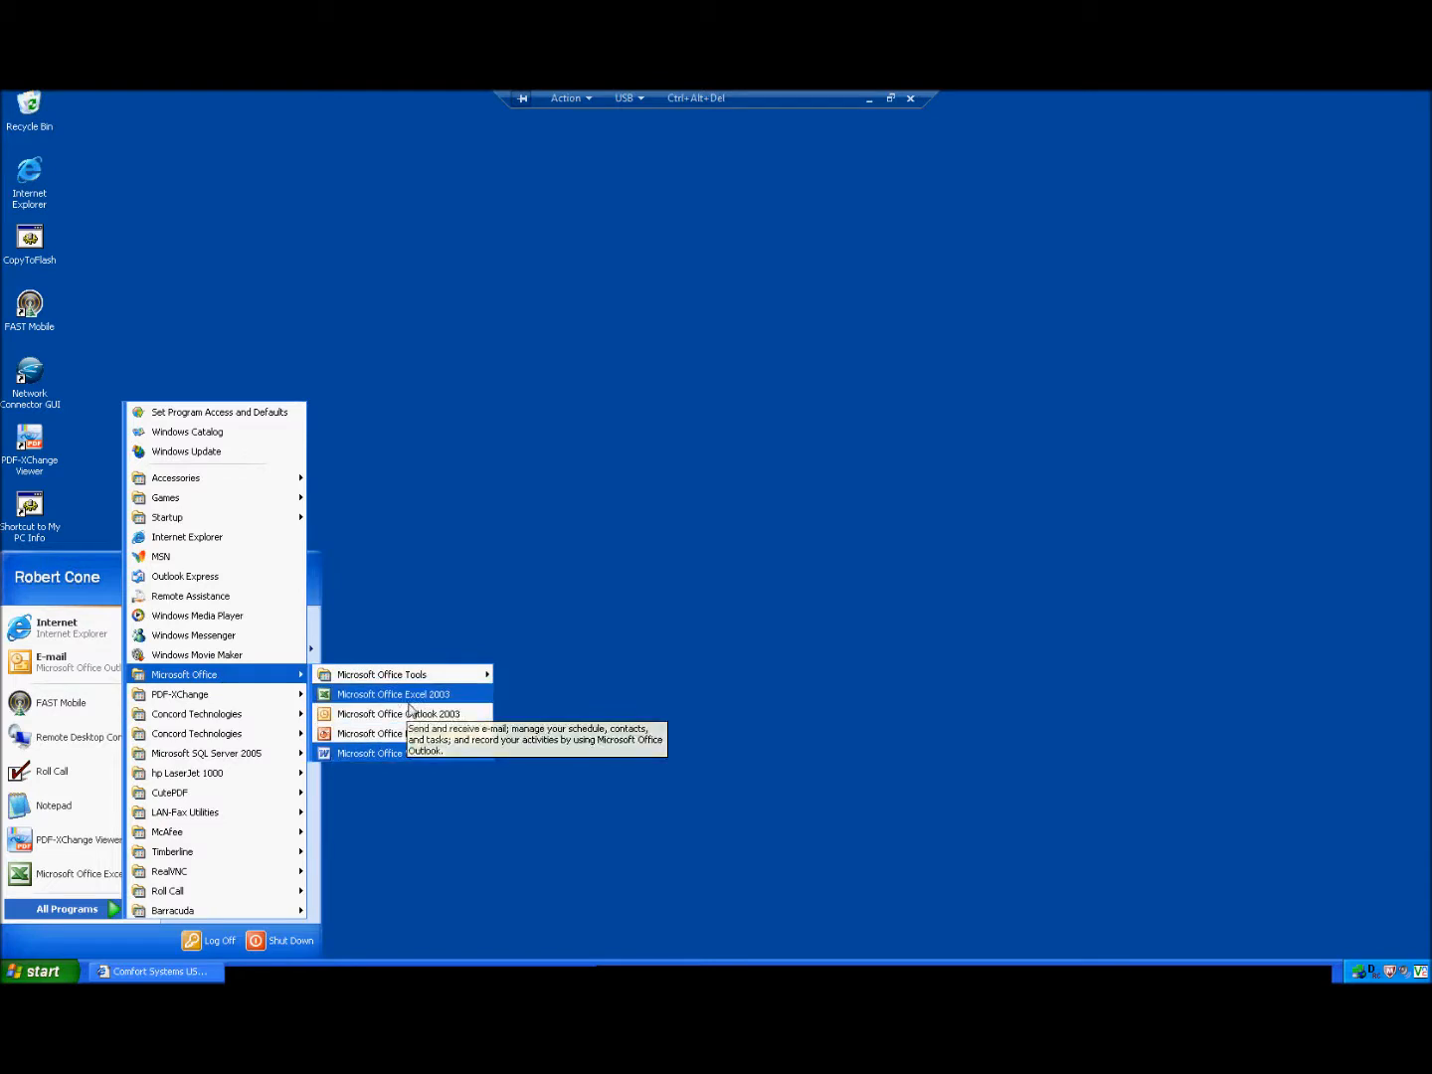
{"action": "mouse_move", "coordinate": [407, 694]}
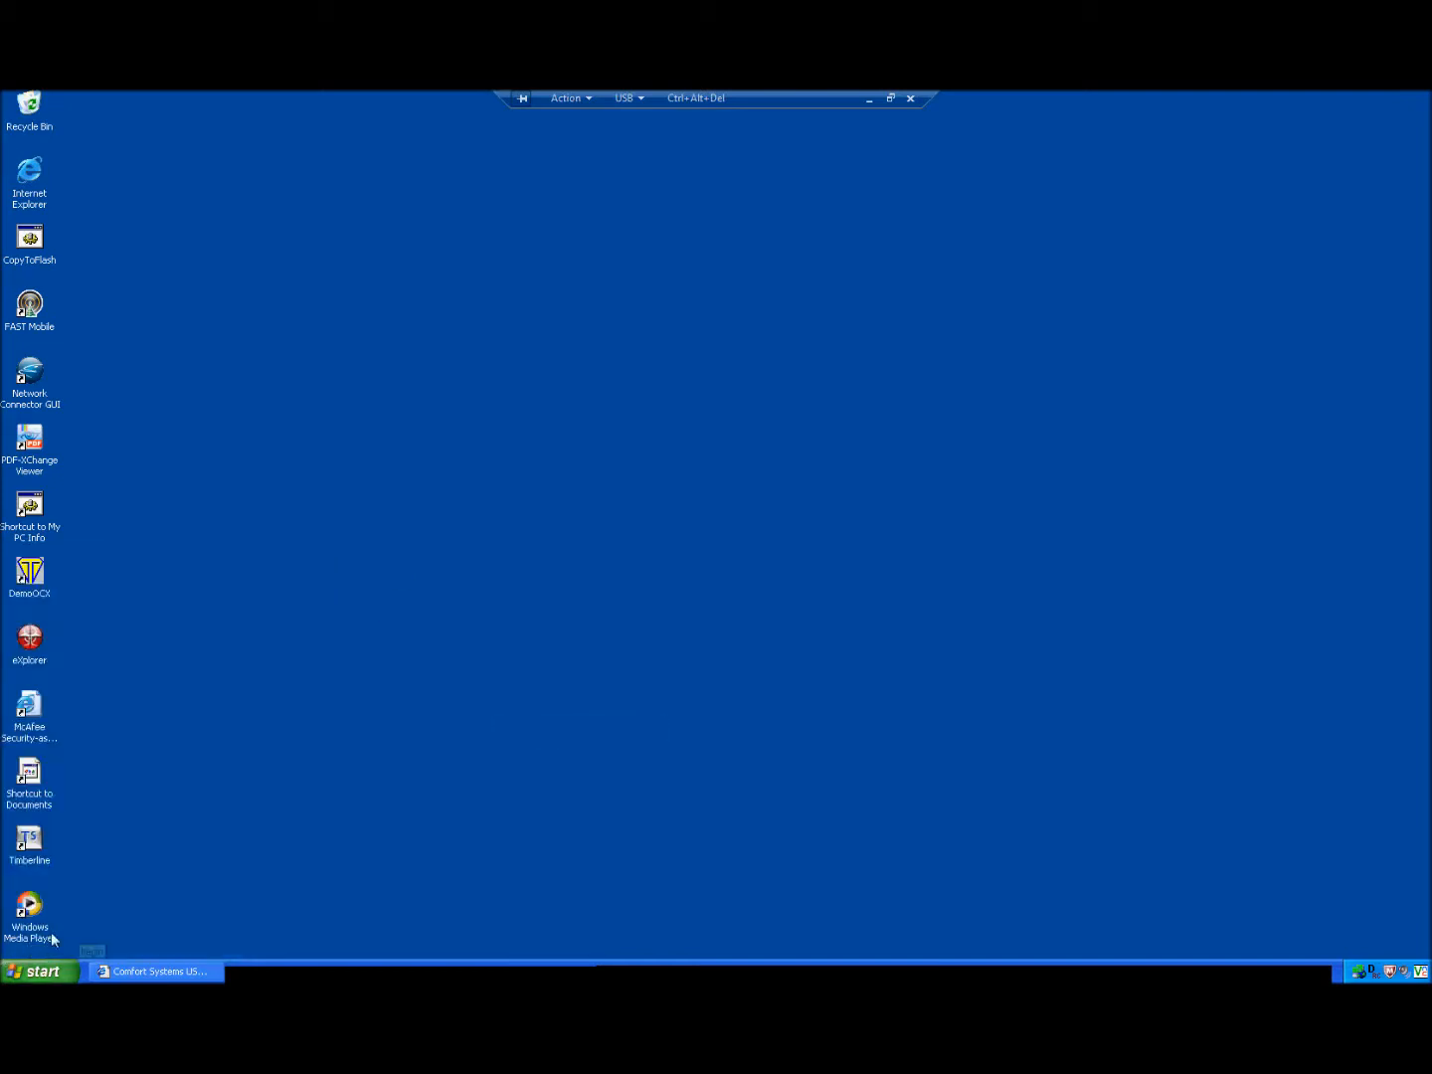
{"action": "mouse_move", "coordinate": [40, 971]}
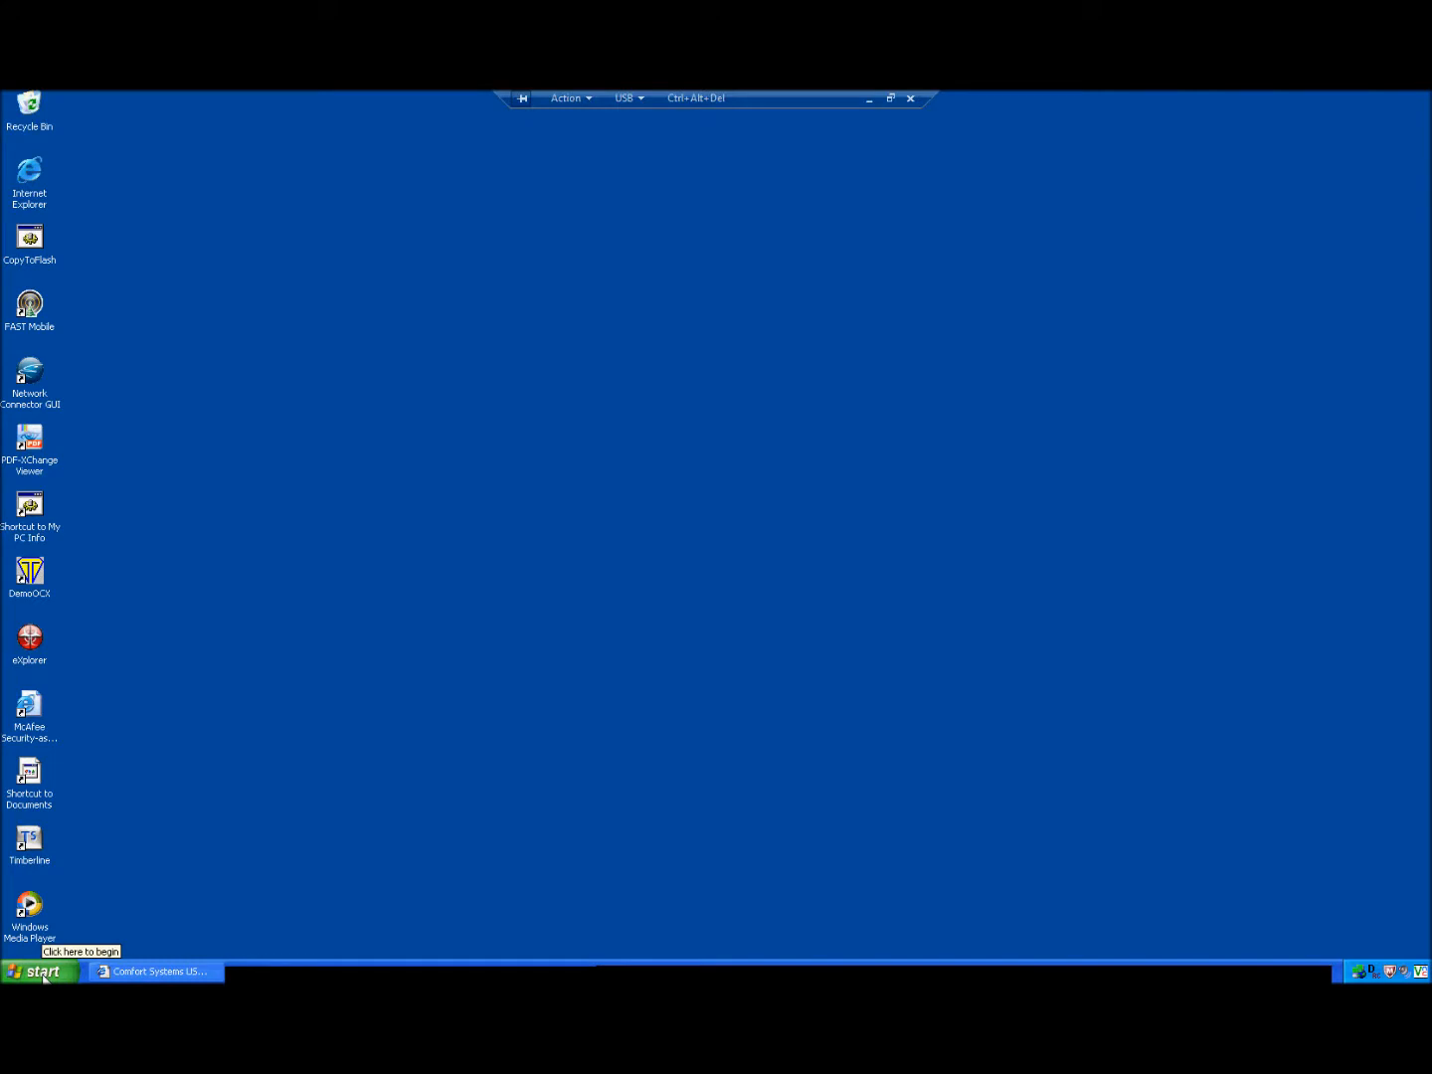
Open Control Panel, switch to Category View, and go to User Accounts
{"action": "left_click", "coordinate": [38, 972]}
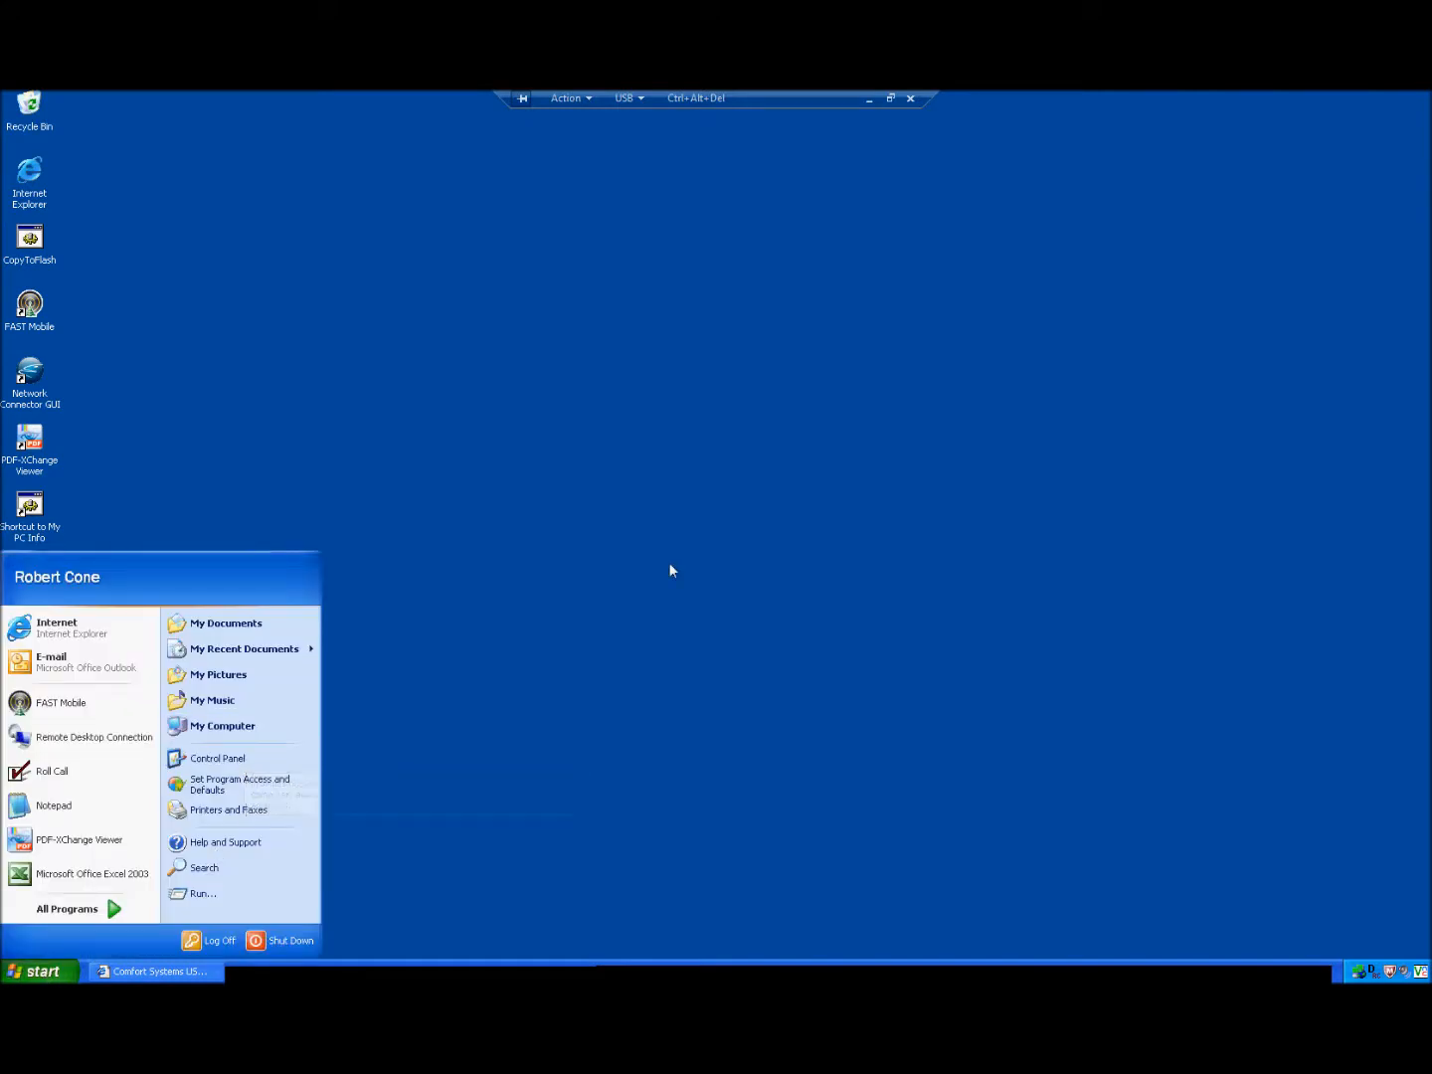
{"action": "mouse_move", "coordinate": [218, 759]}
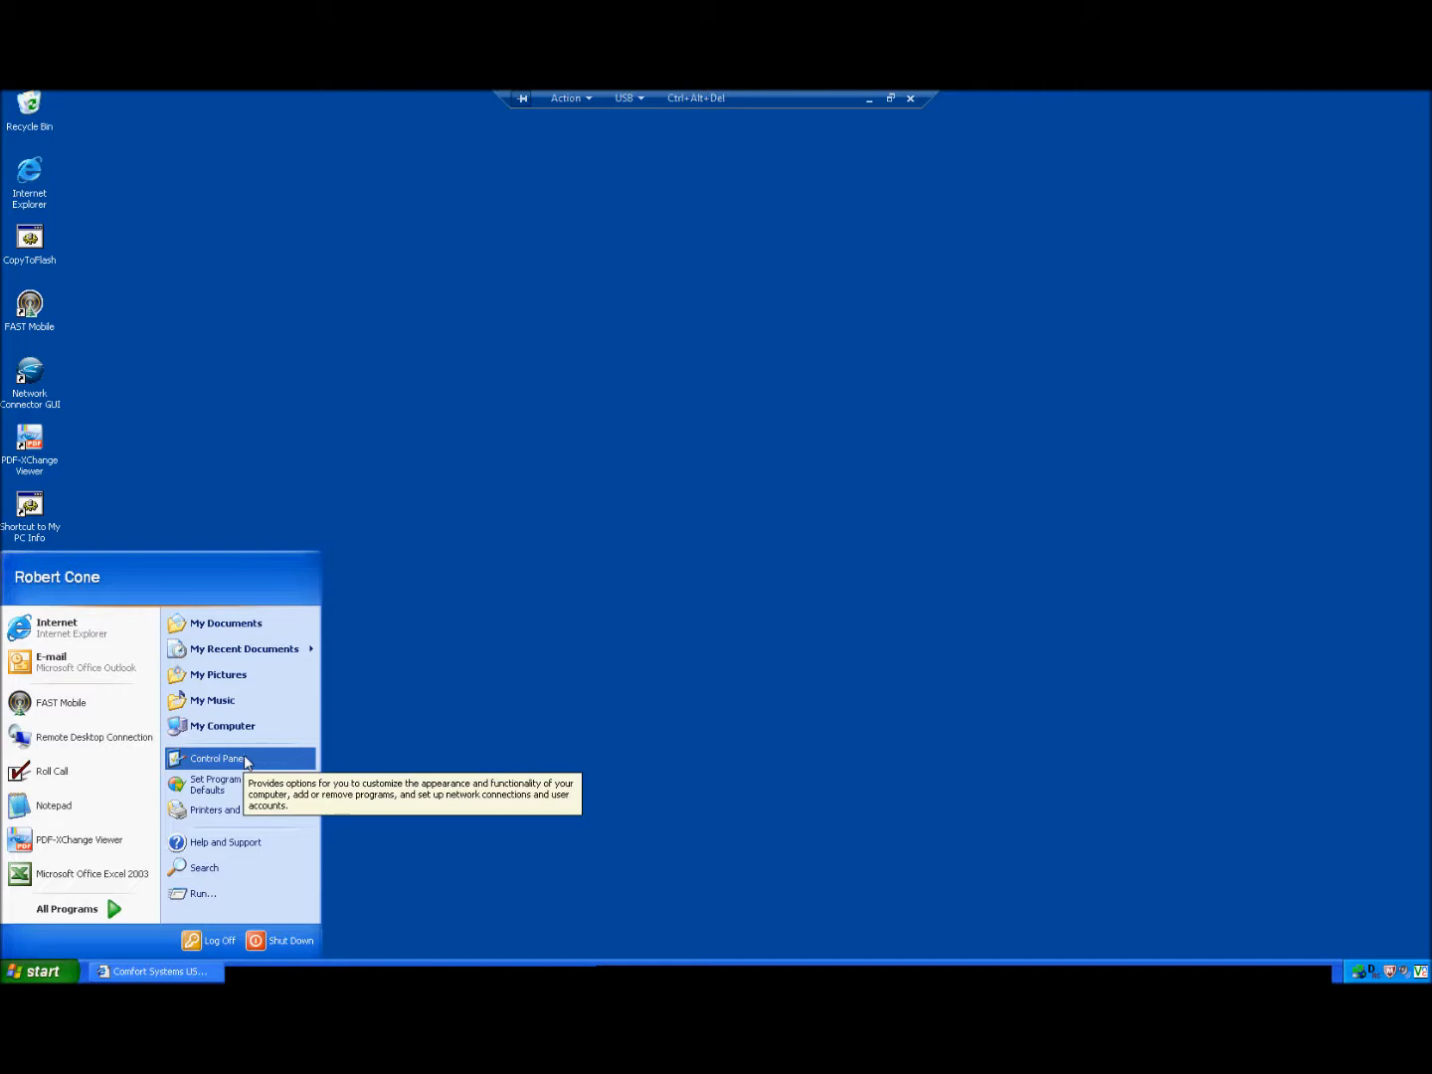
{"action": "left_click", "coordinate": [216, 758]}
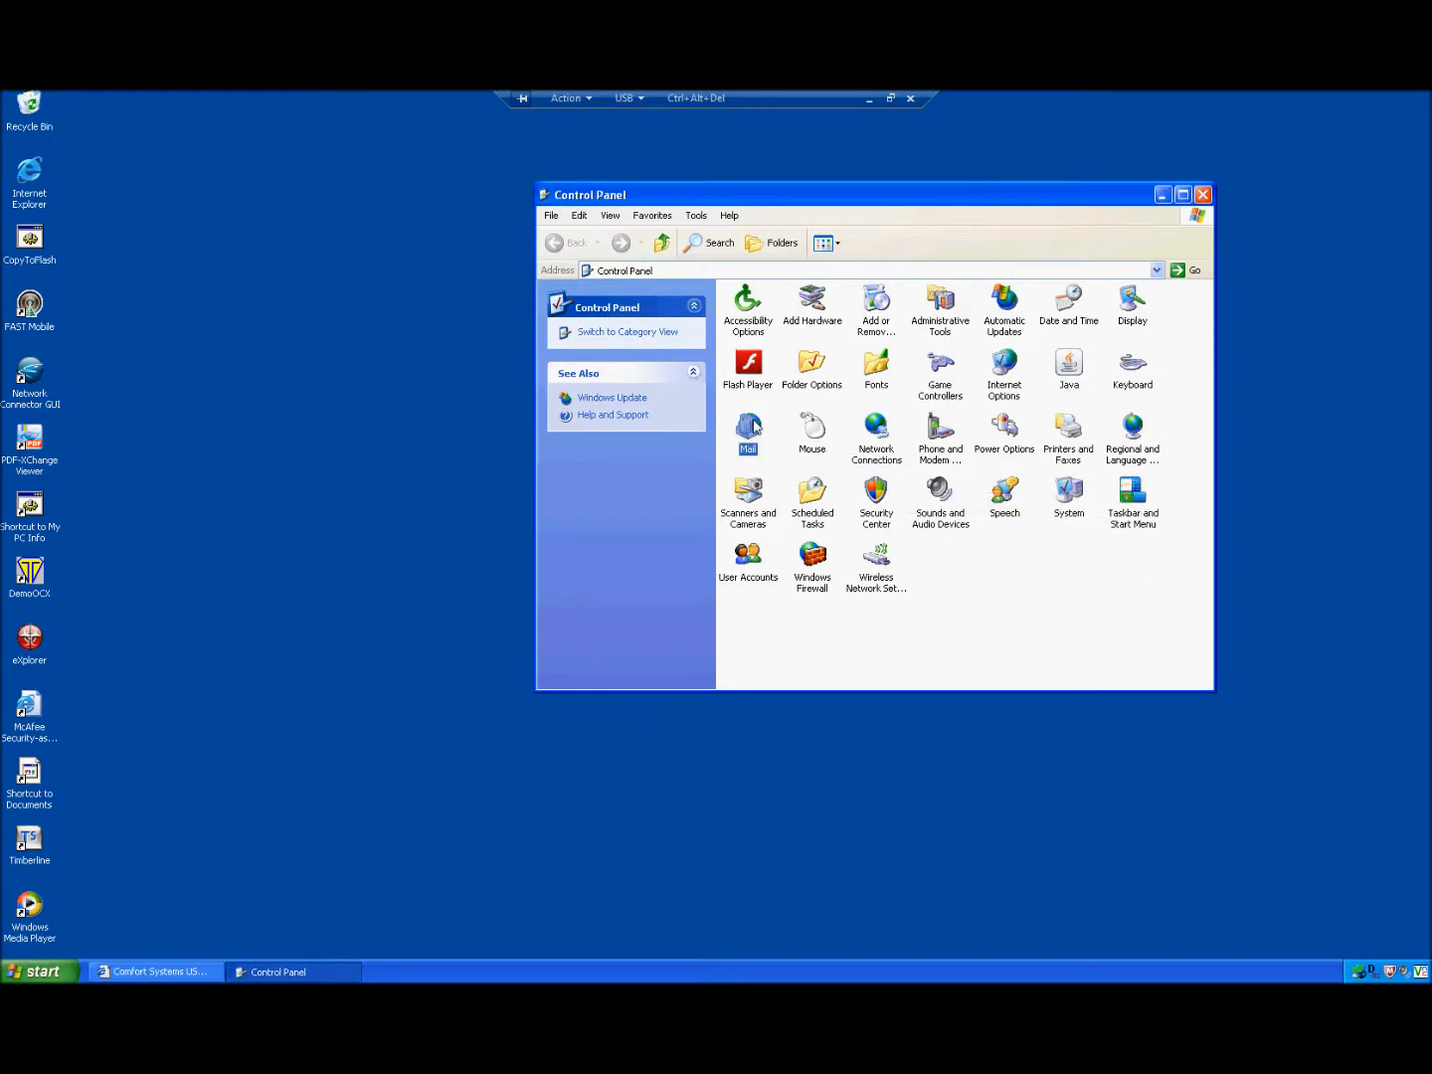
{"action": "mouse_move", "coordinate": [1186, 573]}
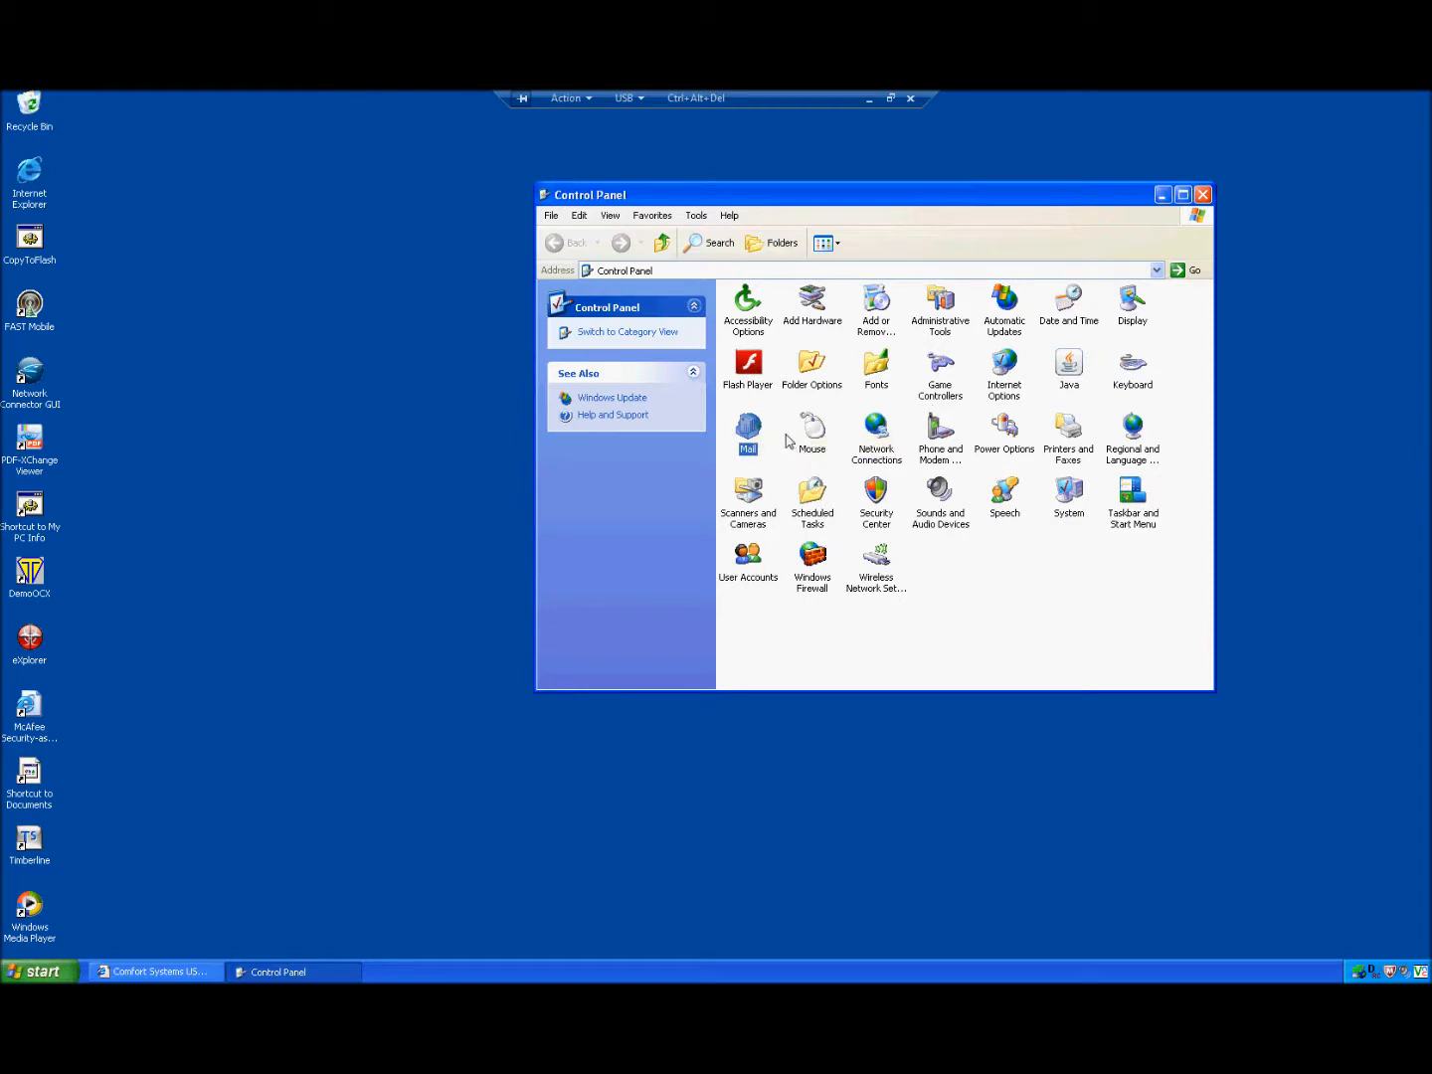
{"action": "mouse_move", "coordinate": [653, 356]}
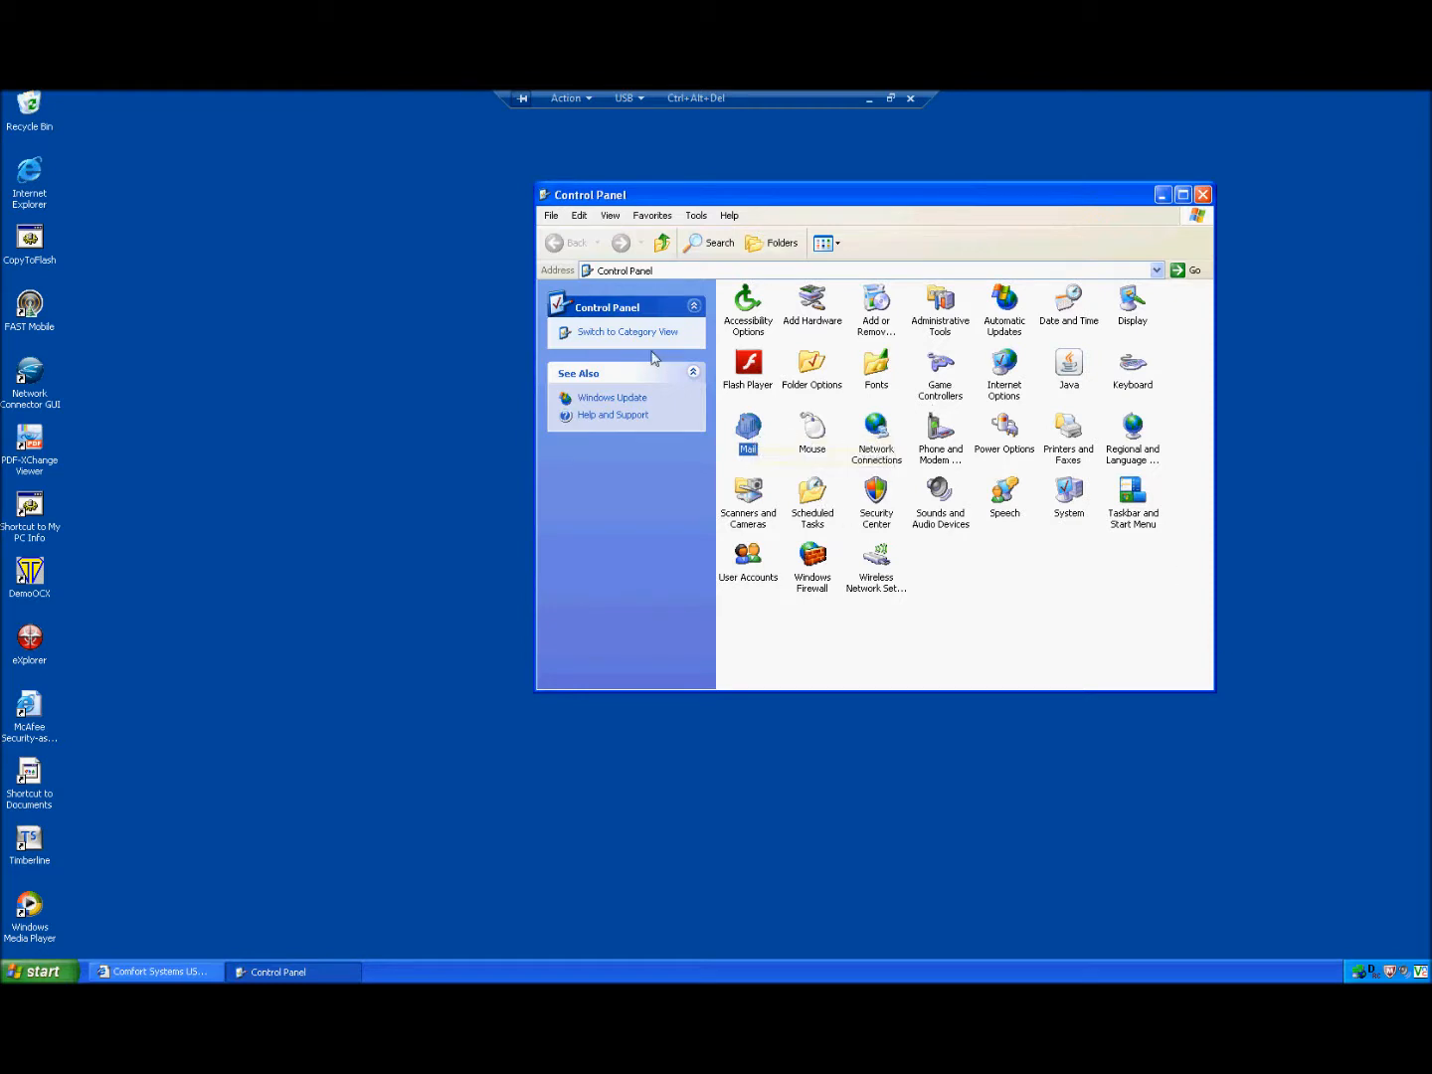
{"action": "left_click", "coordinate": [627, 331]}
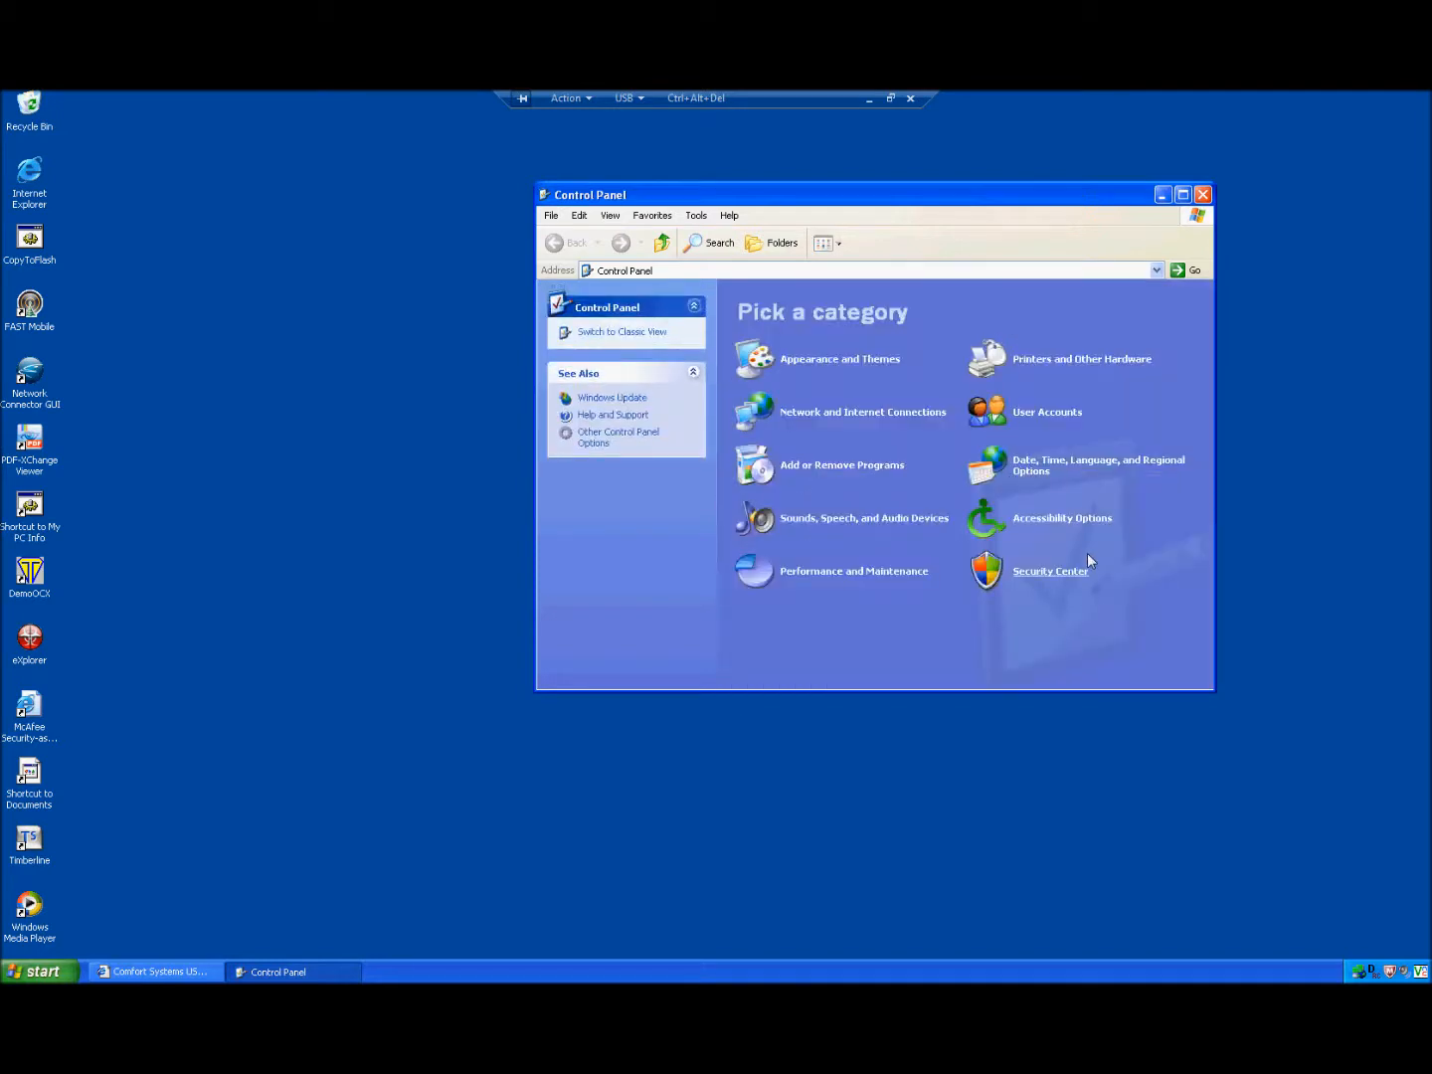
{"action": "mouse_move", "coordinate": [1048, 412]}
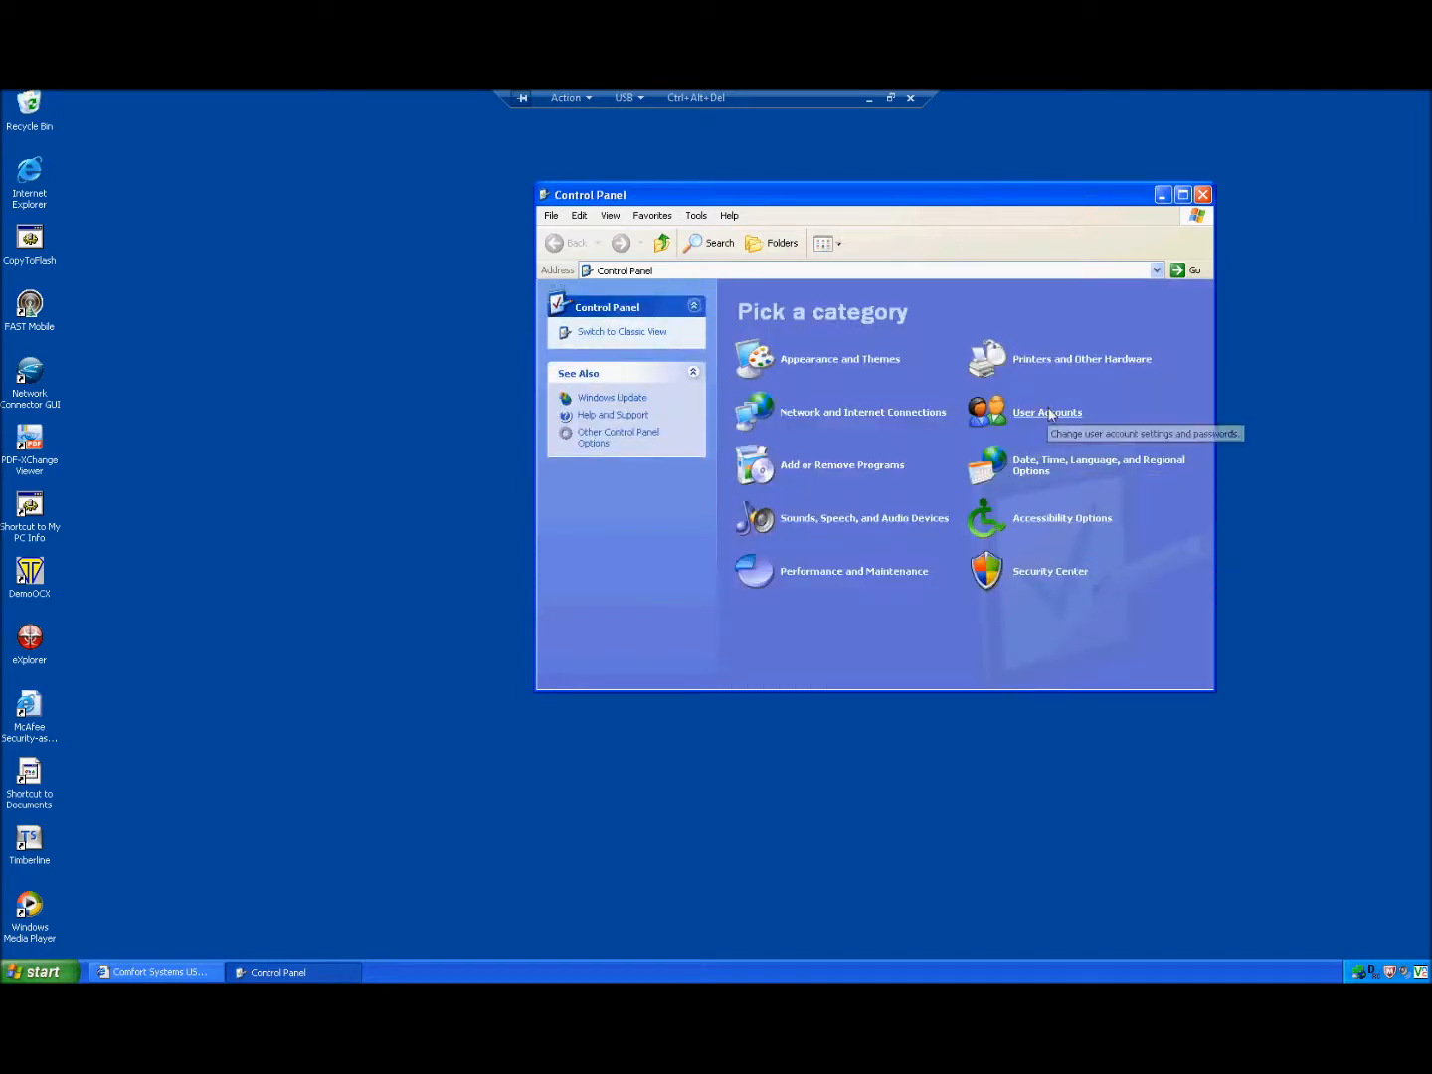
{"action": "left_click", "coordinate": [1047, 412]}
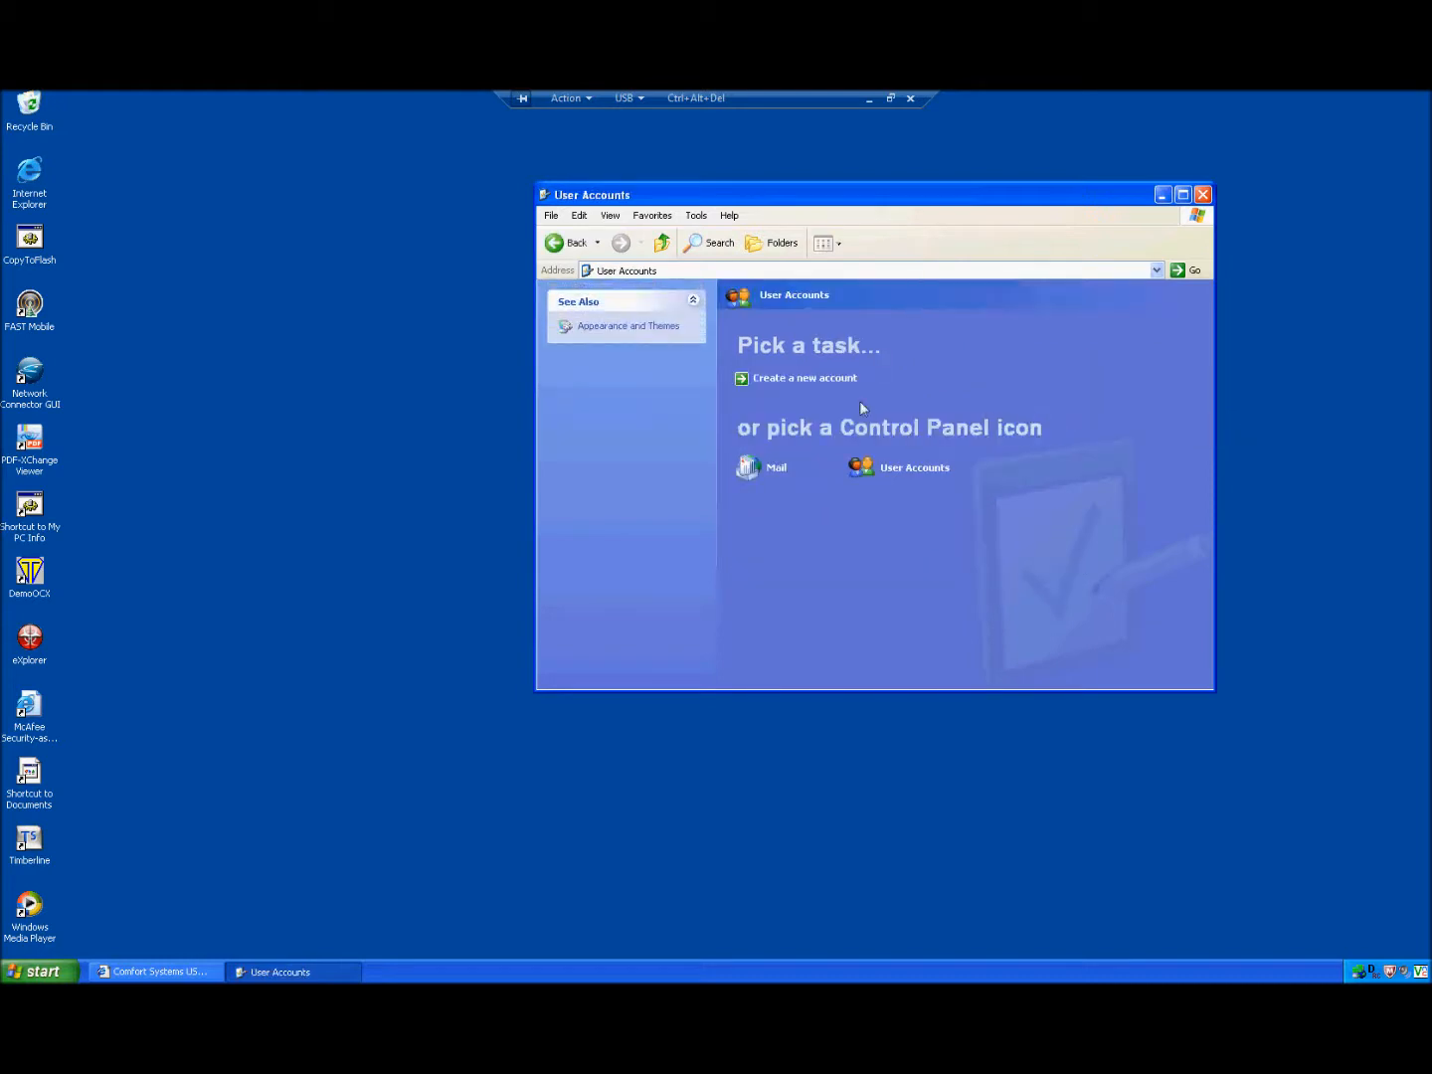
{"action": "double_click", "coordinate": [747, 468]}
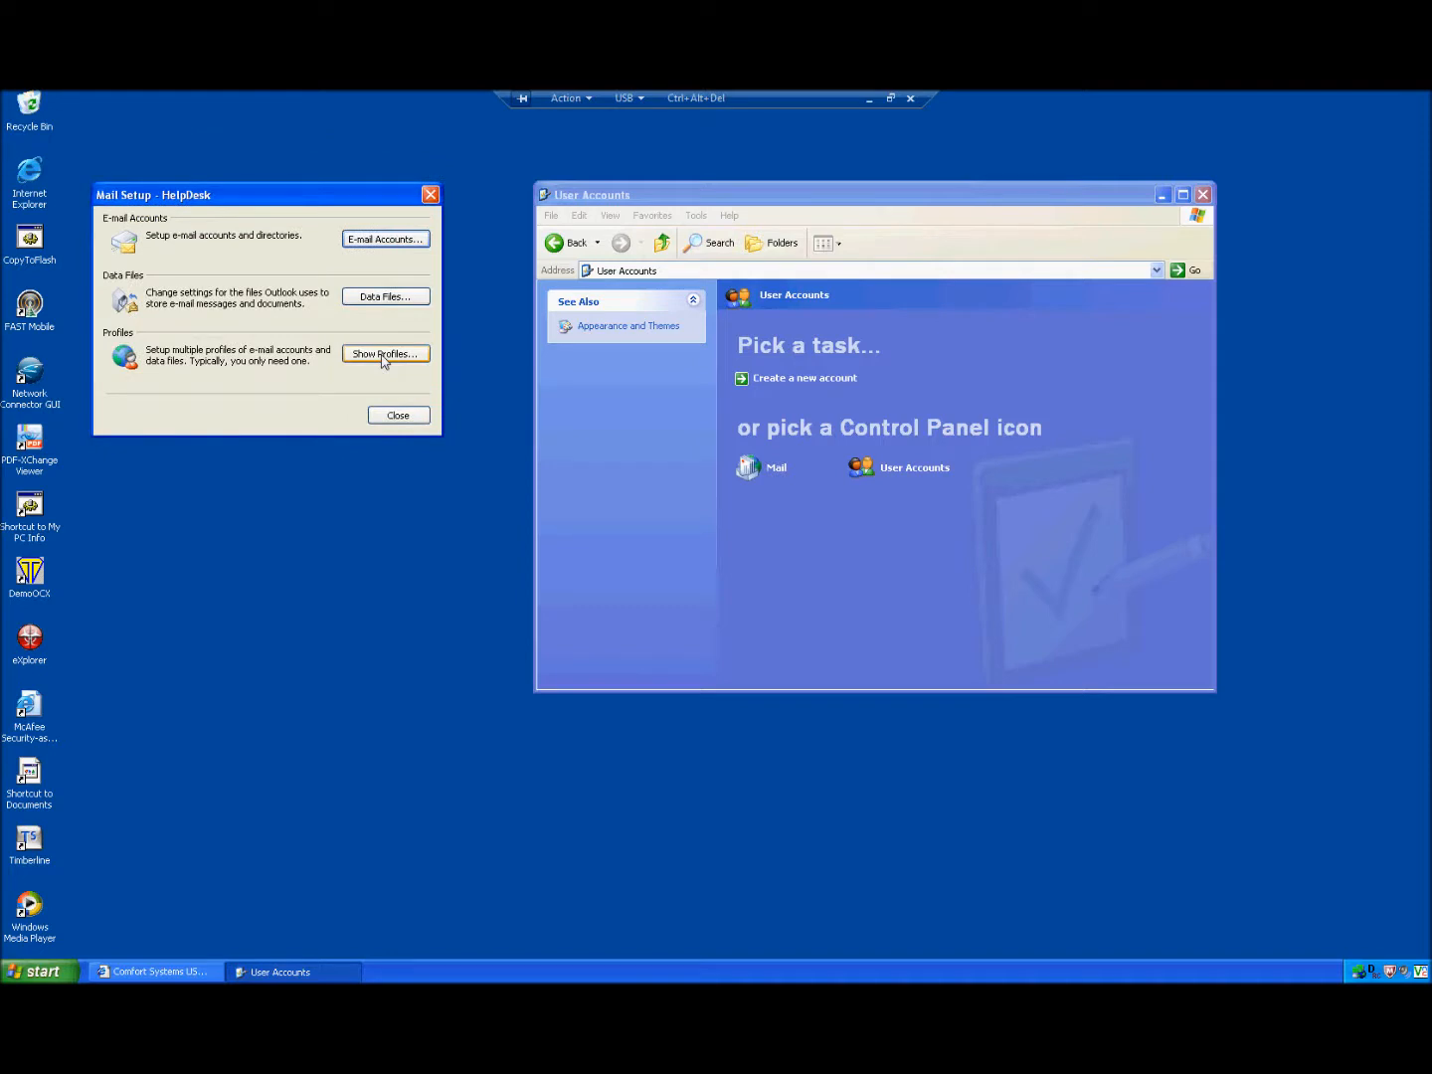
{"action": "left_click", "coordinate": [385, 353]}
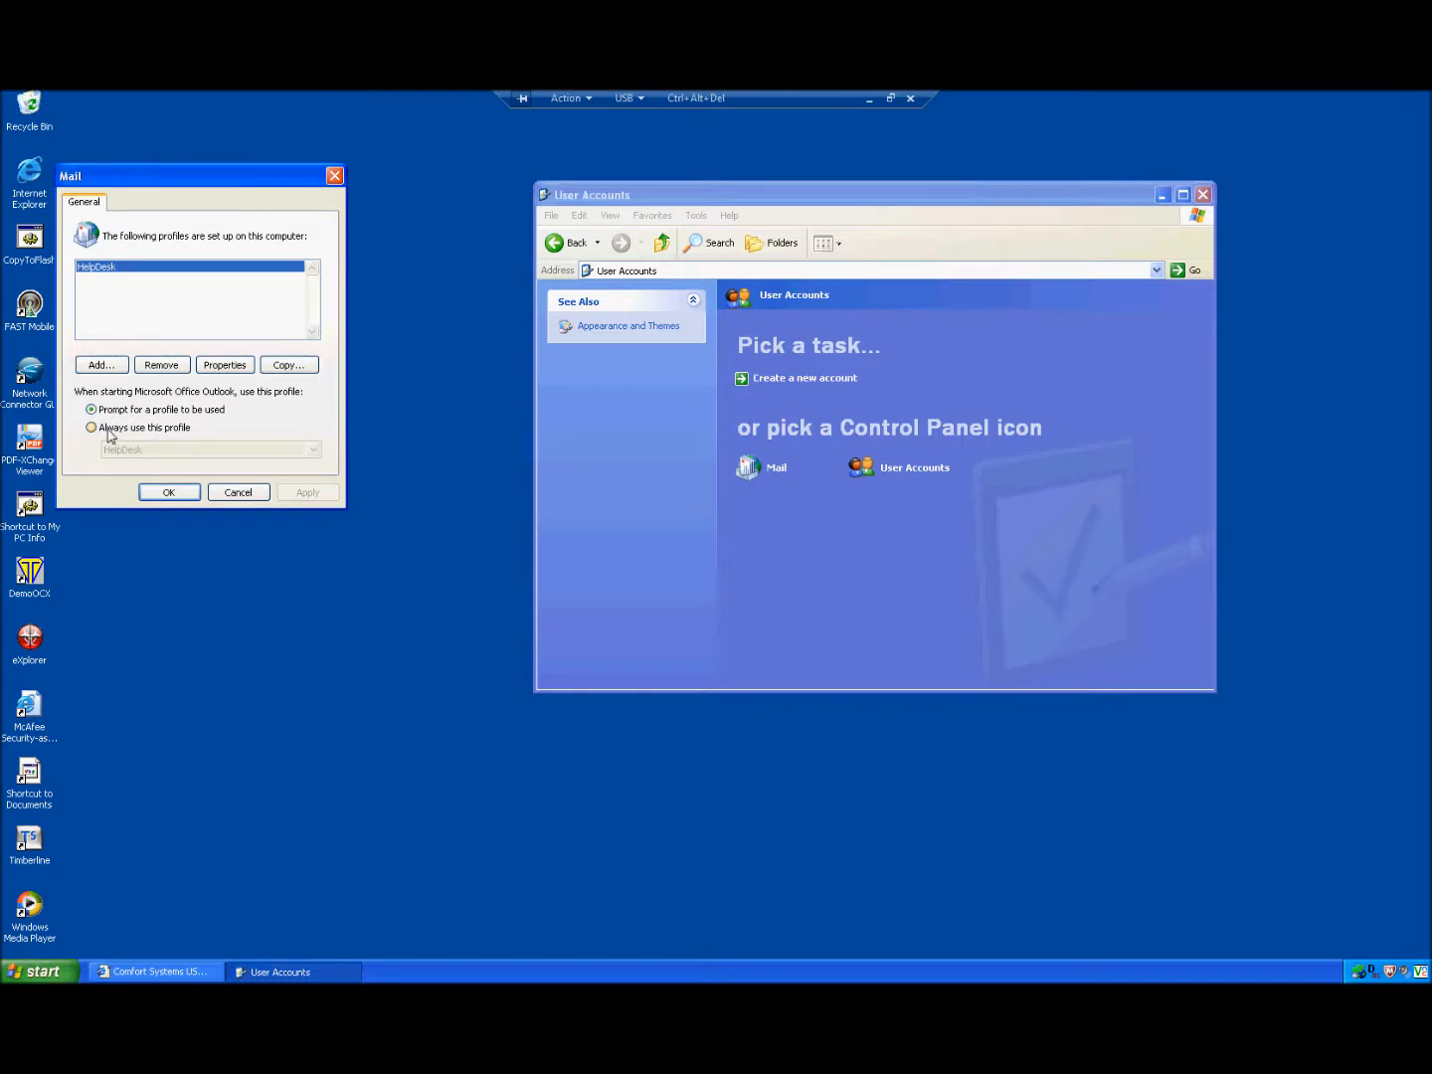
{"action": "left_click", "coordinate": [91, 427]}
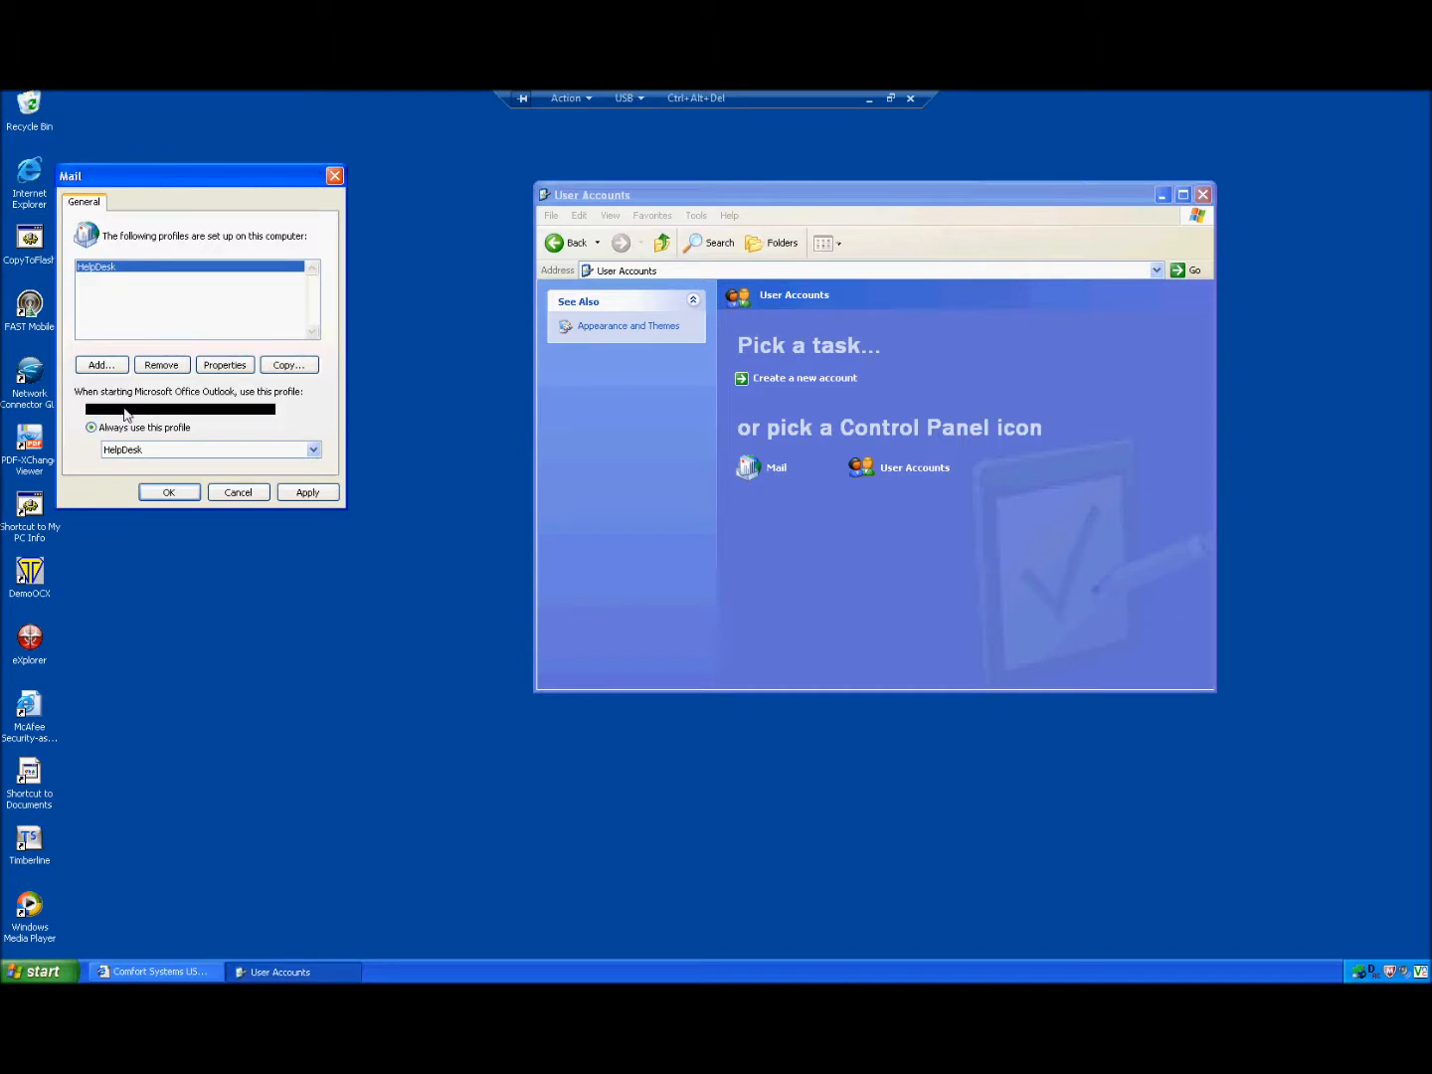
{"action": "left_click", "coordinate": [91, 409]}
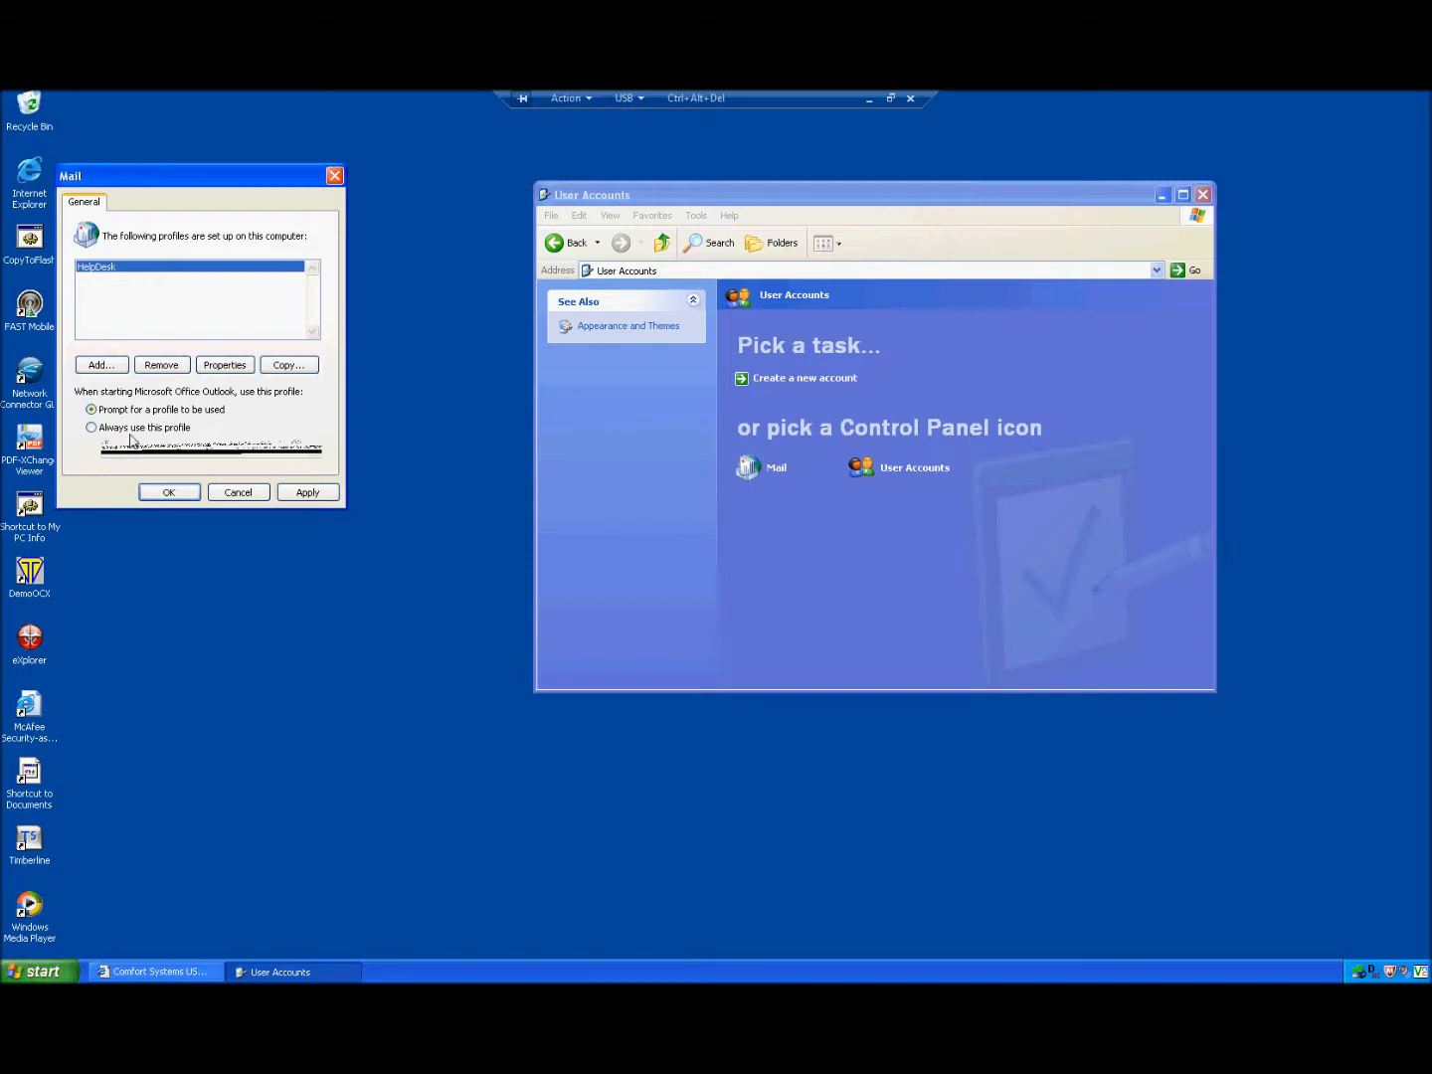
{"action": "left_click", "coordinate": [91, 428]}
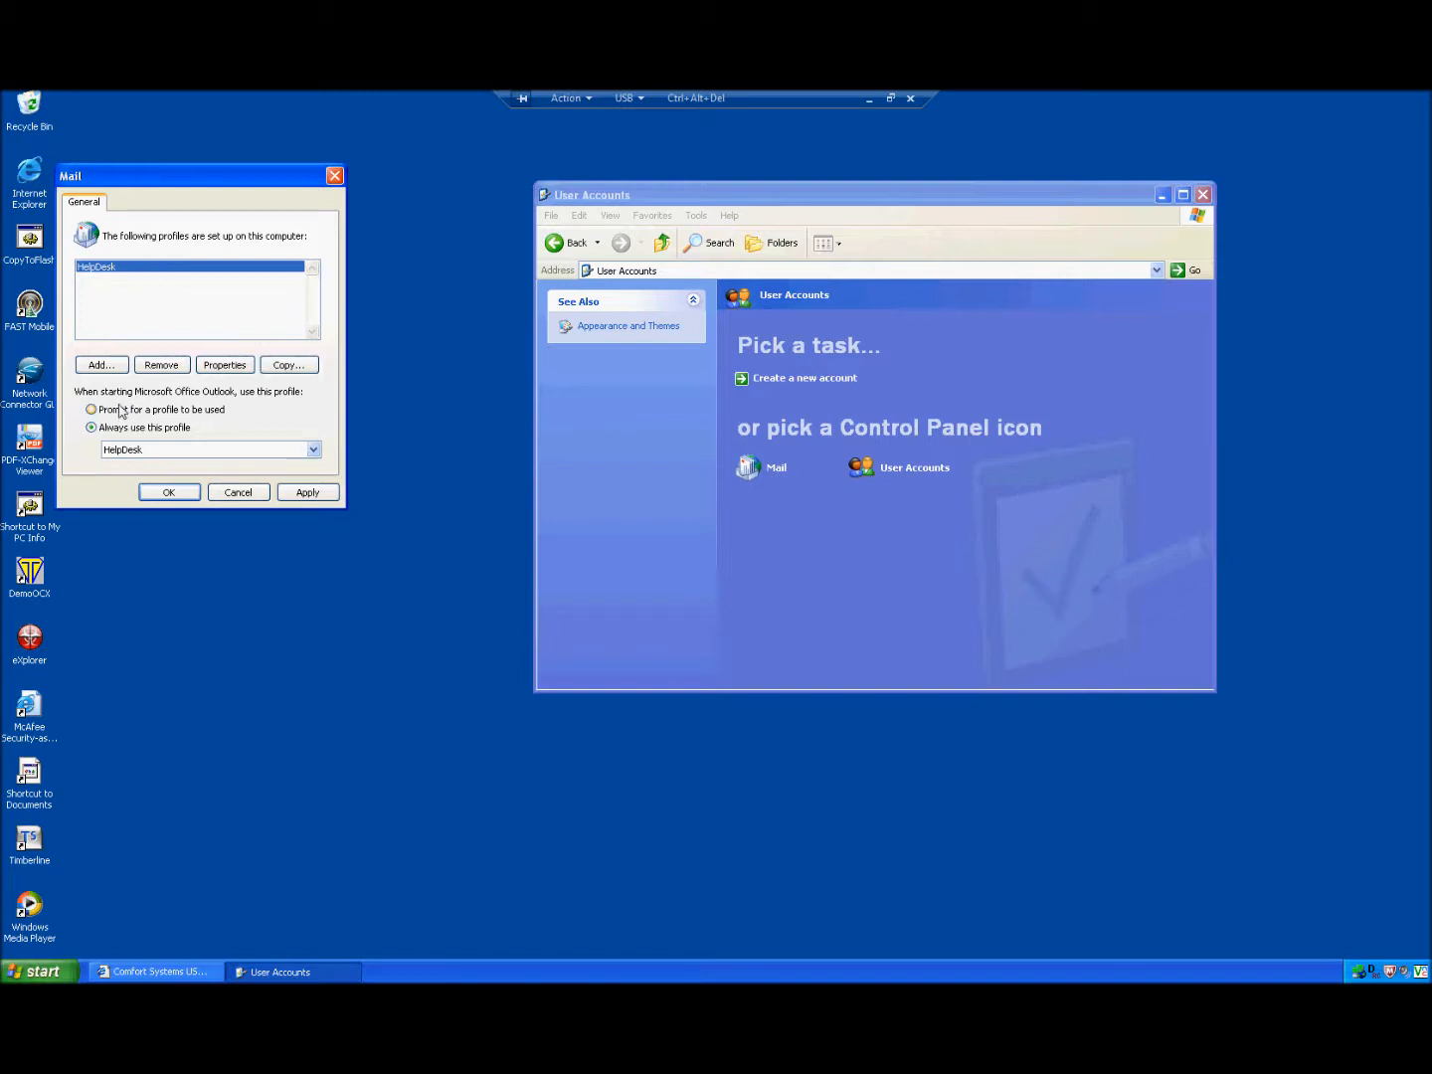
{"action": "left_click", "coordinate": [91, 410]}
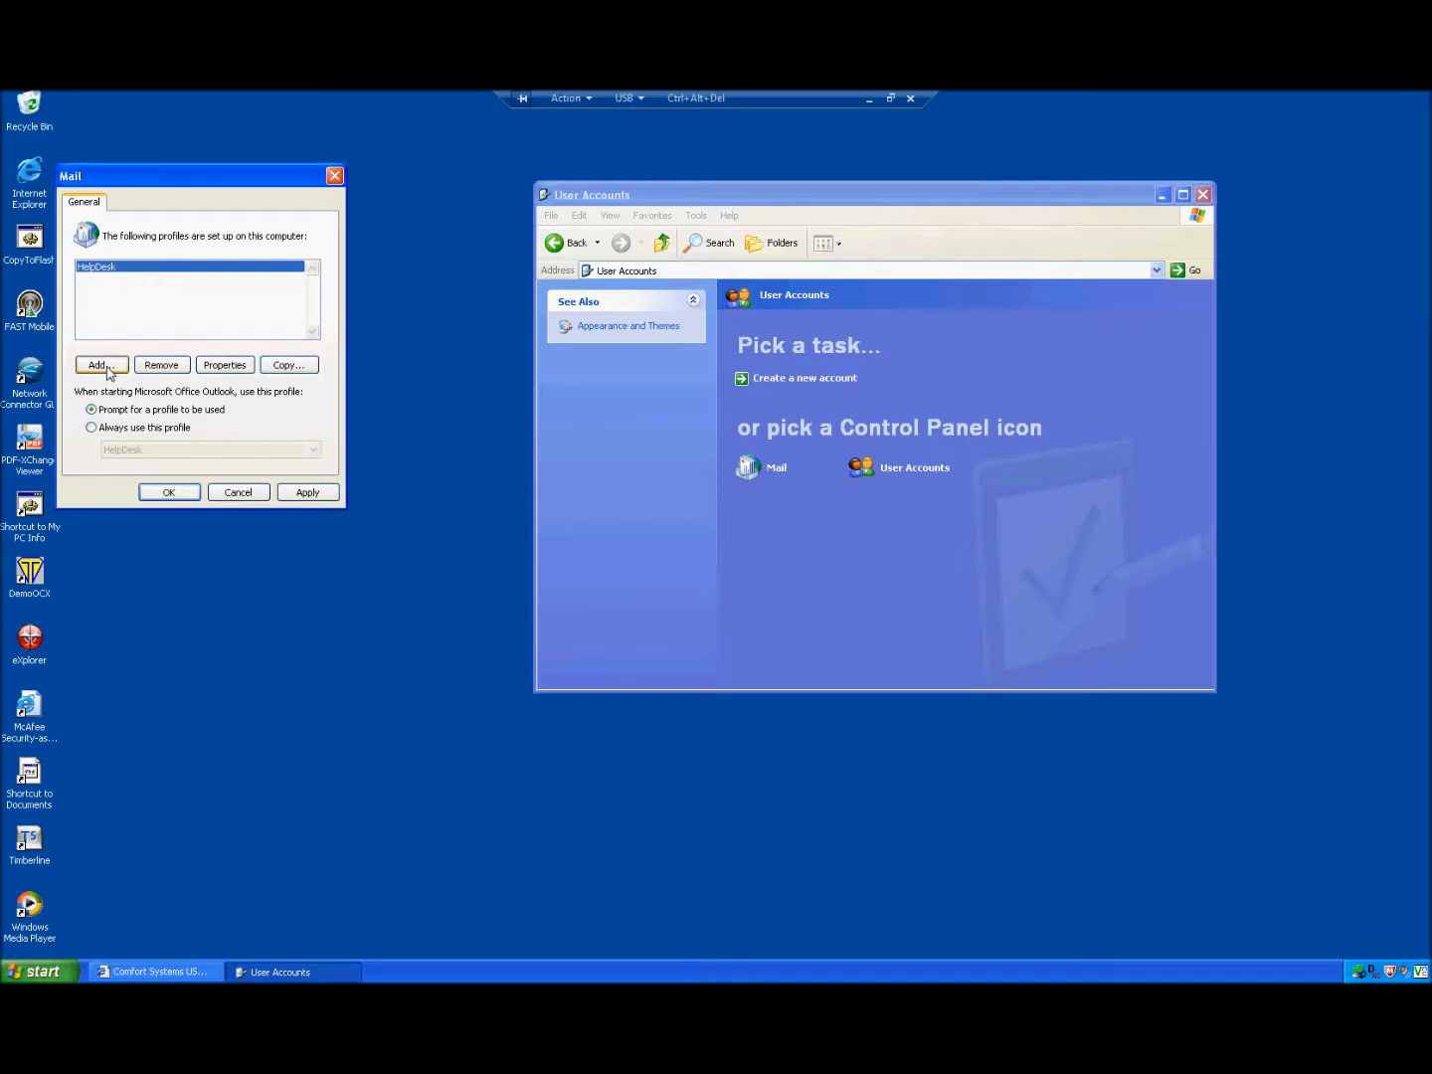
Add a new profile 'CS Email', add a new e-mail account, and select Microsoft Exchange Server
{"action": "left_click", "coordinate": [99, 365]}
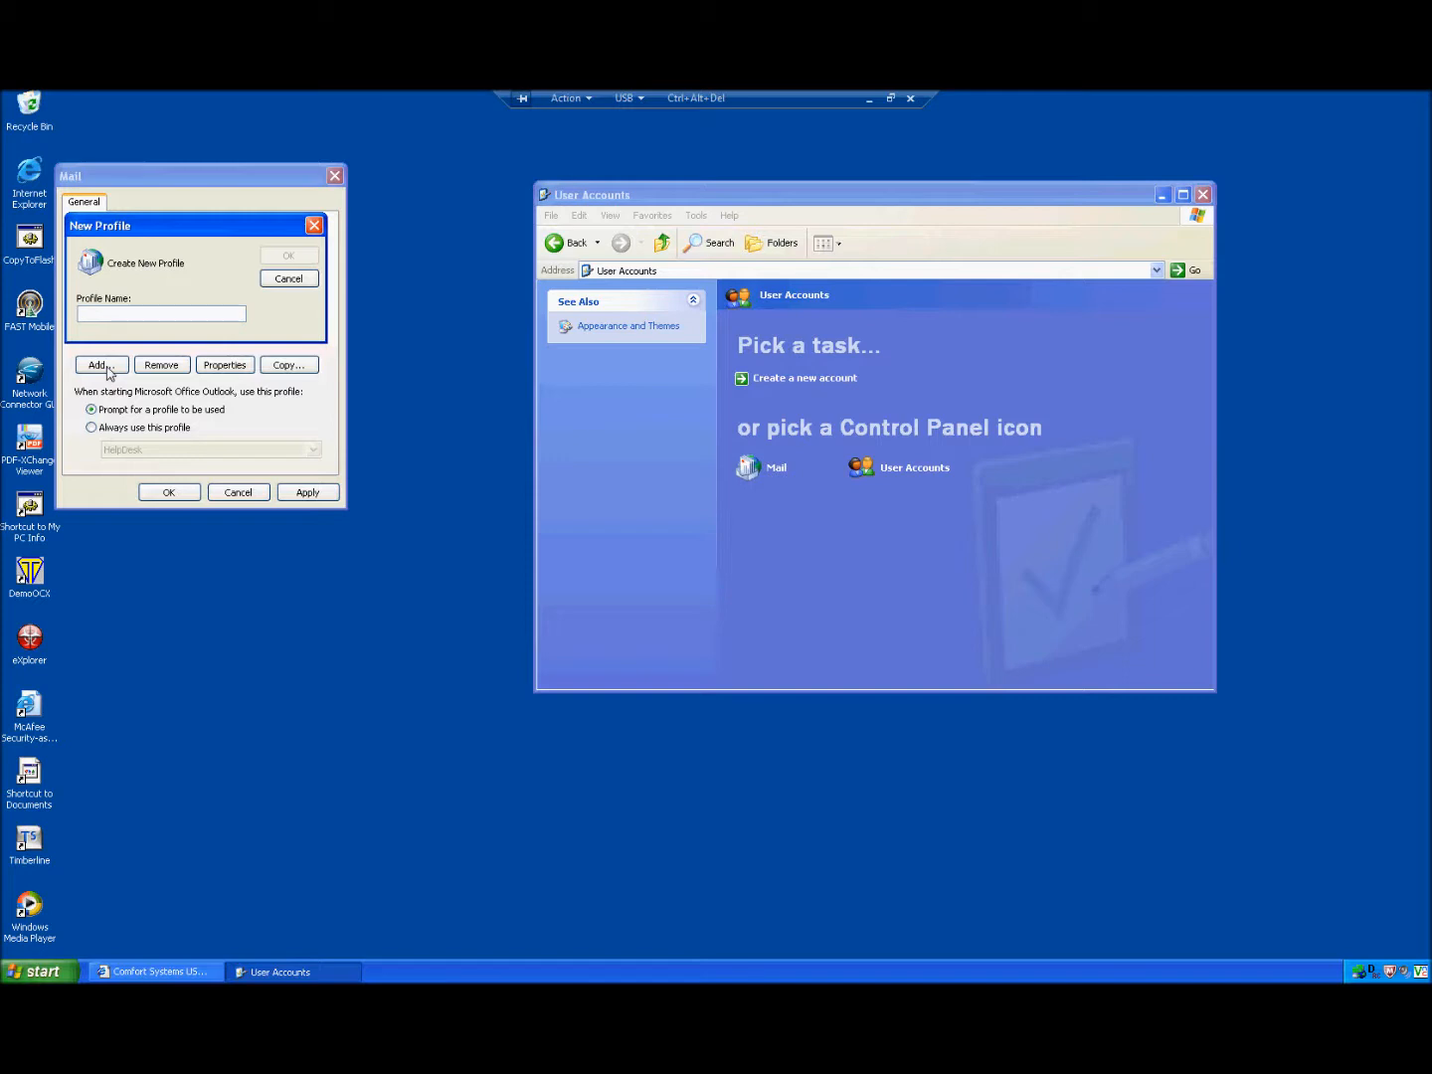
{"action": "type", "text": "CS Email"}
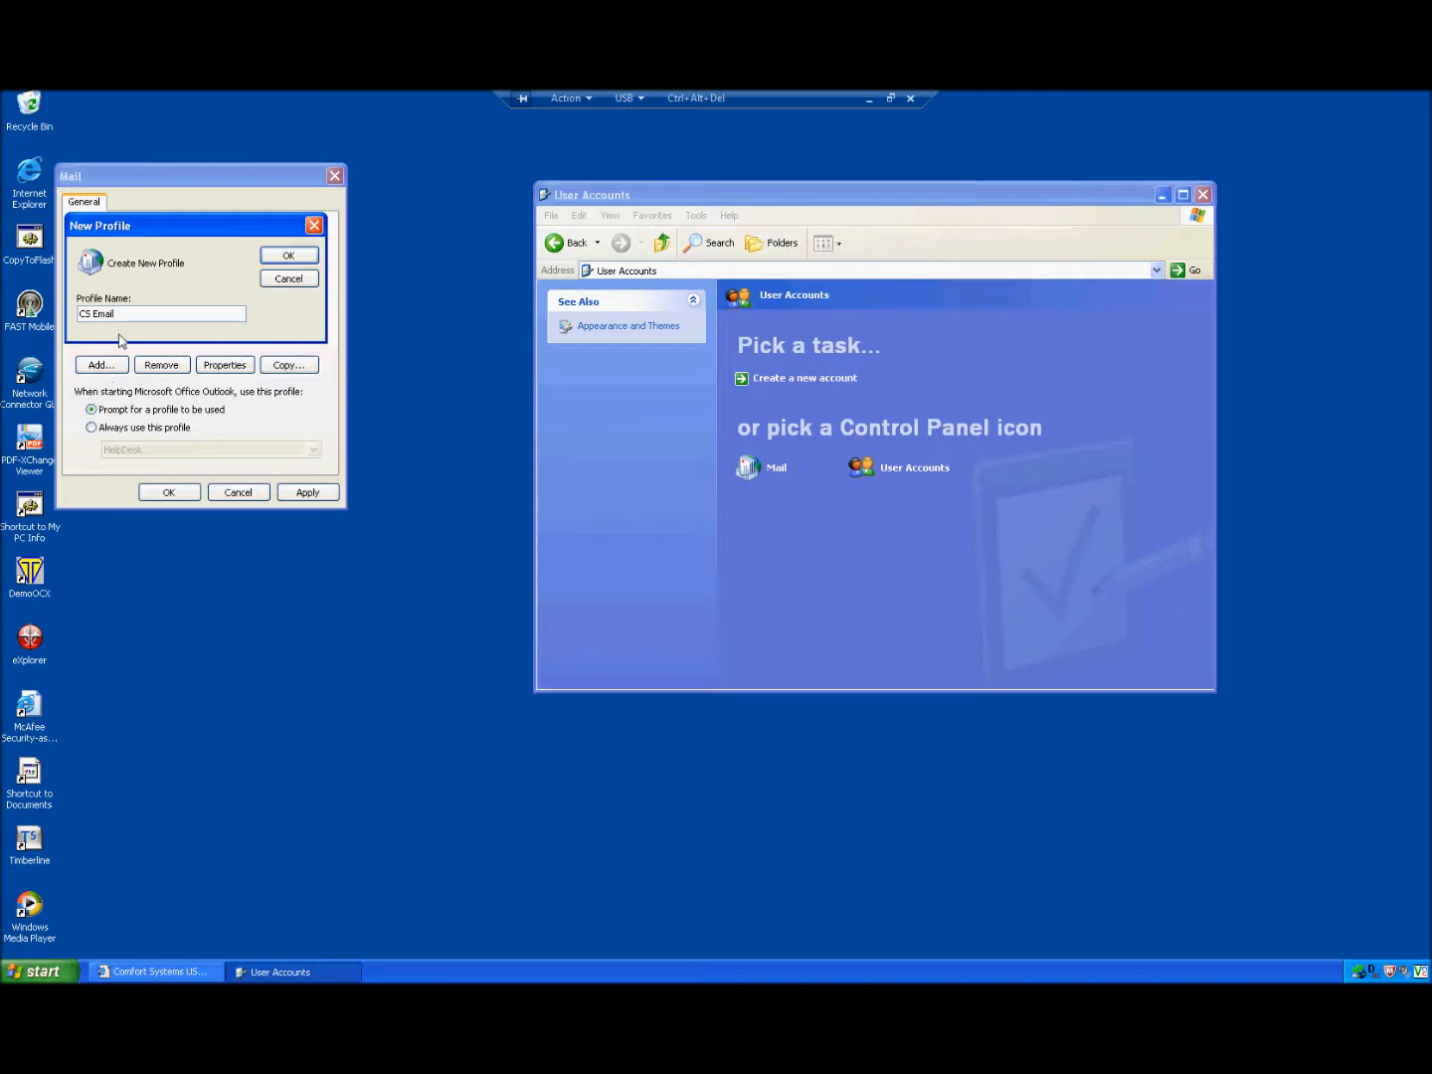
{"action": "mouse_move", "coordinate": [241, 295]}
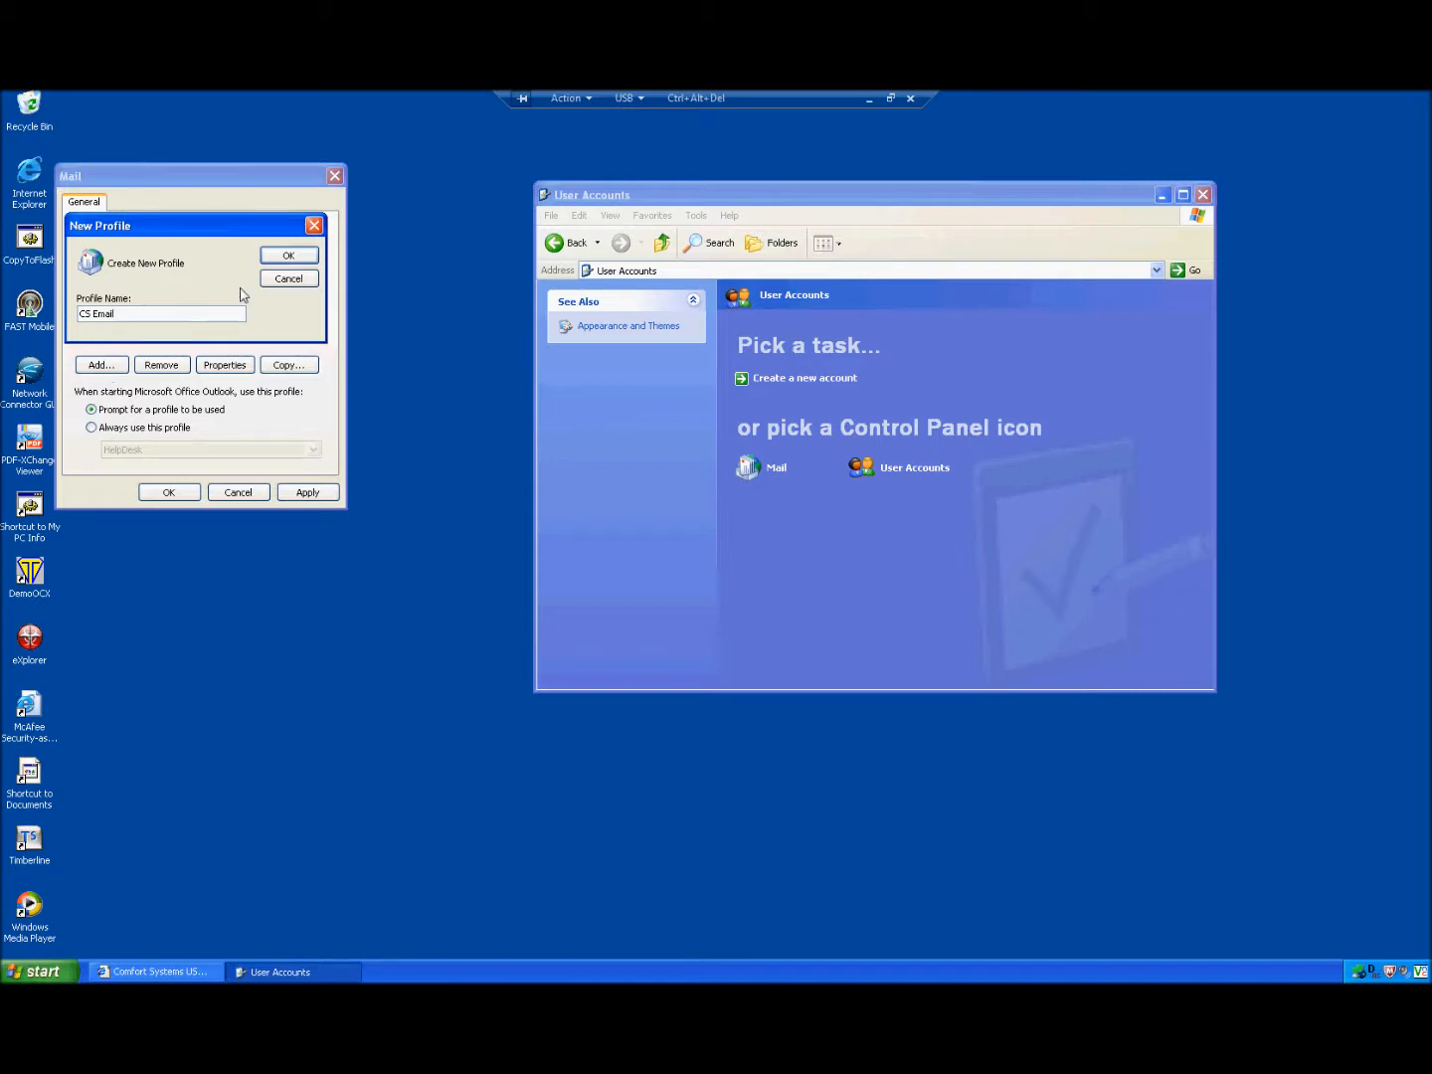
{"action": "left_click", "coordinate": [287, 254]}
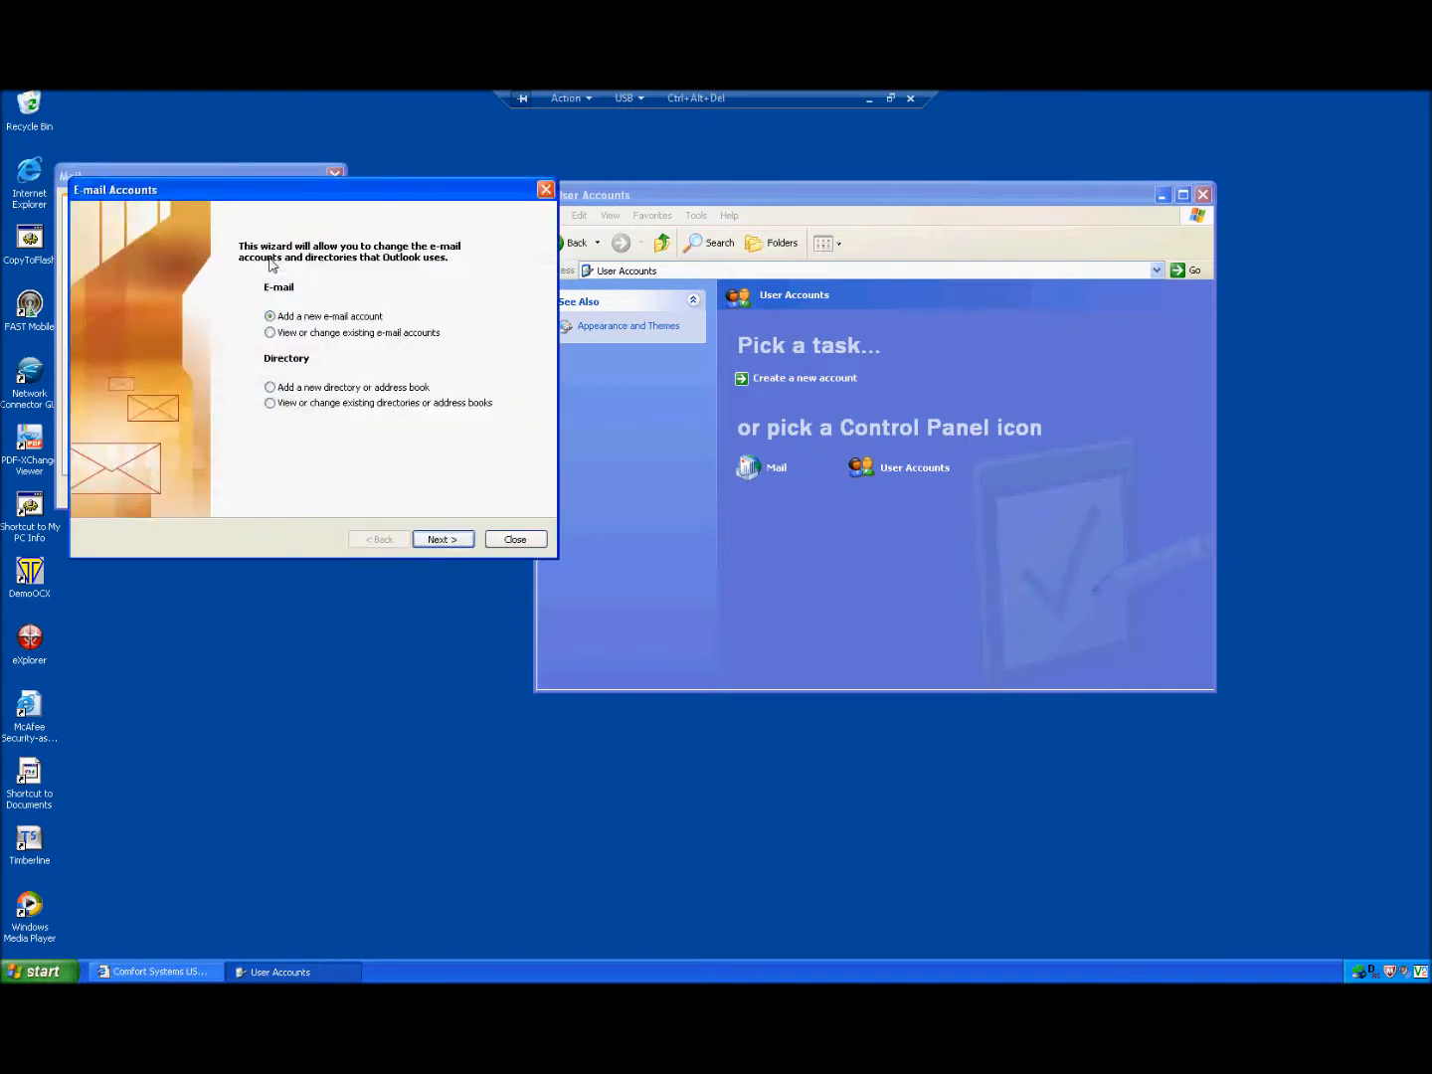
{"action": "mouse_move", "coordinate": [169, 251]}
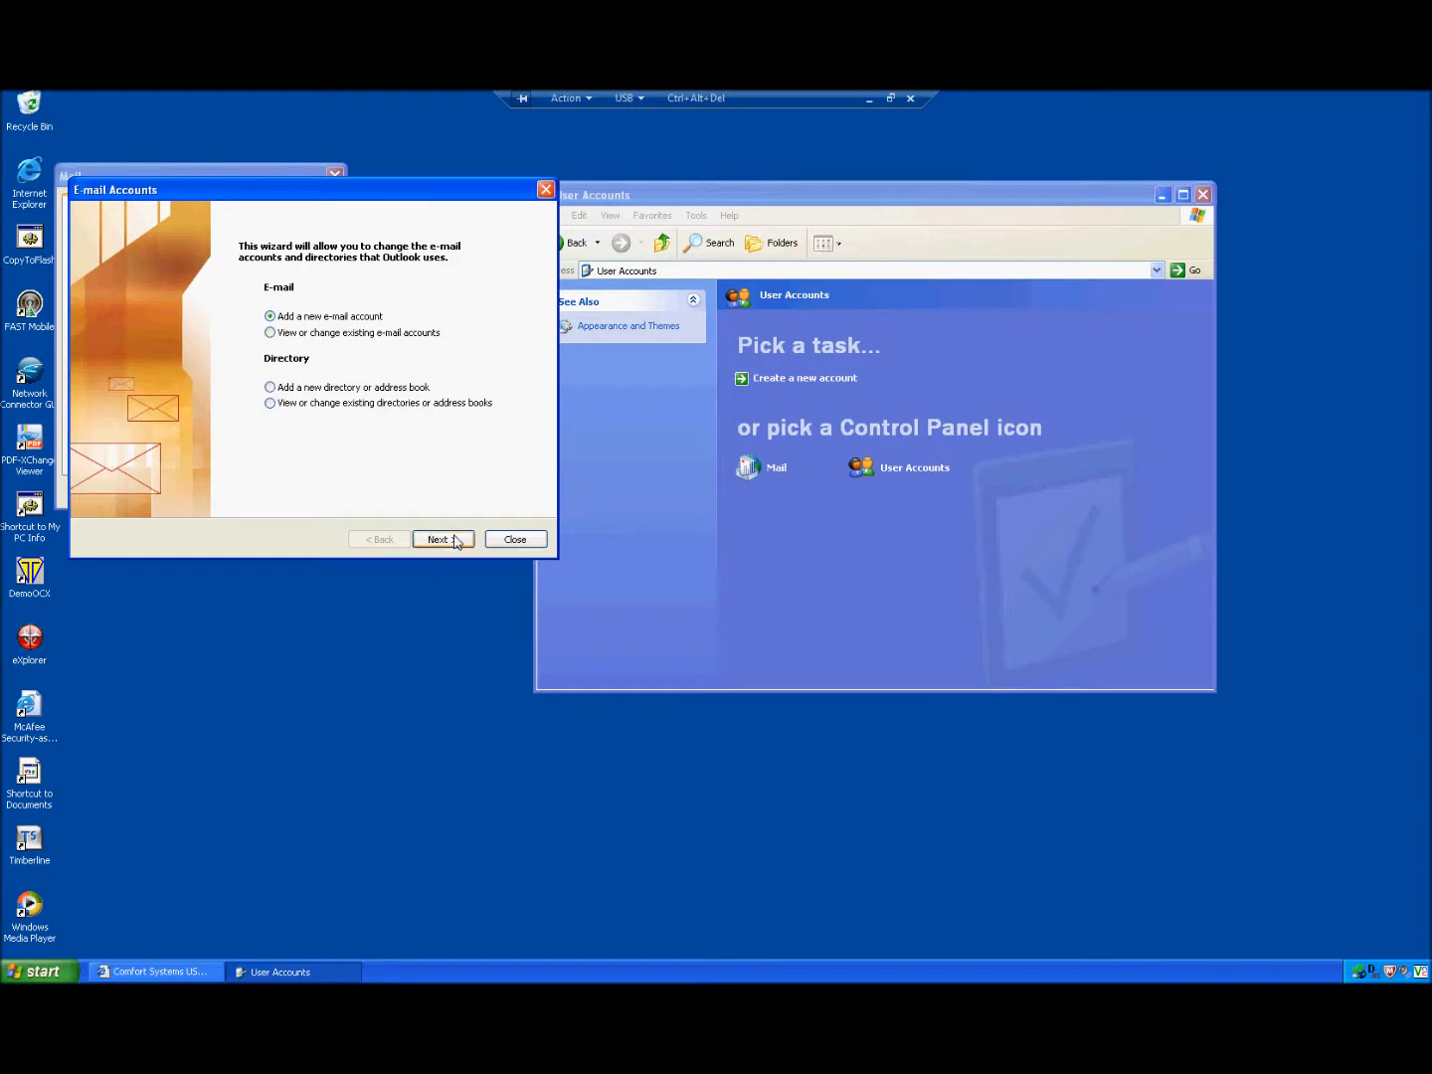
{"action": "left_click", "coordinate": [441, 539]}
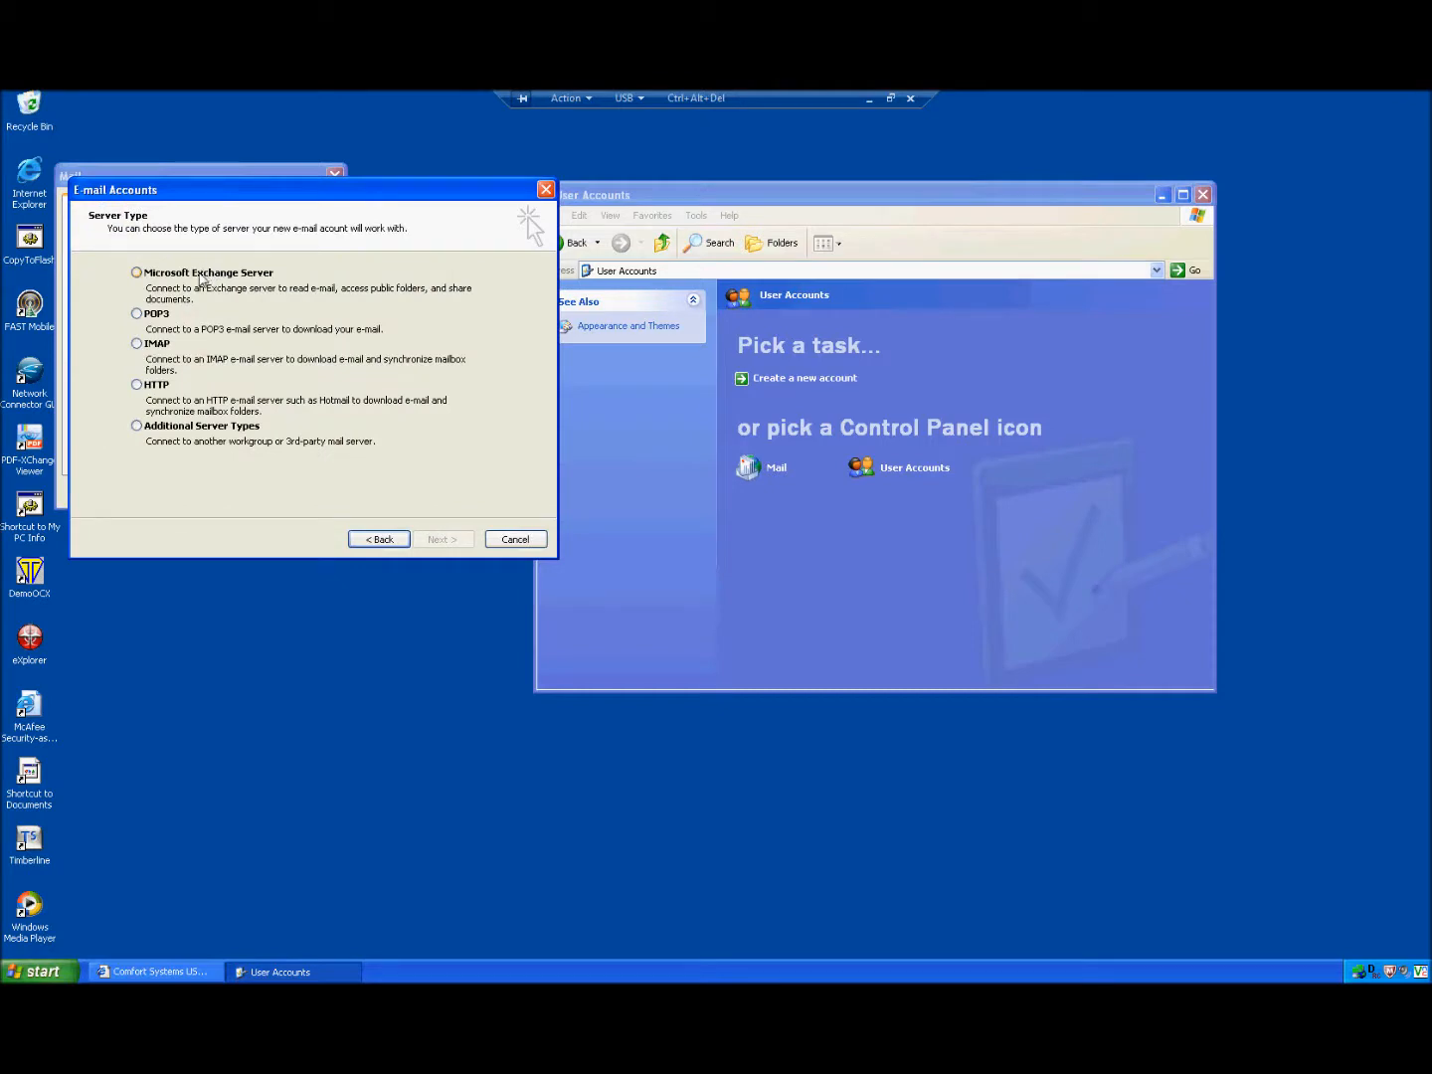
{"action": "left_click", "coordinate": [136, 271]}
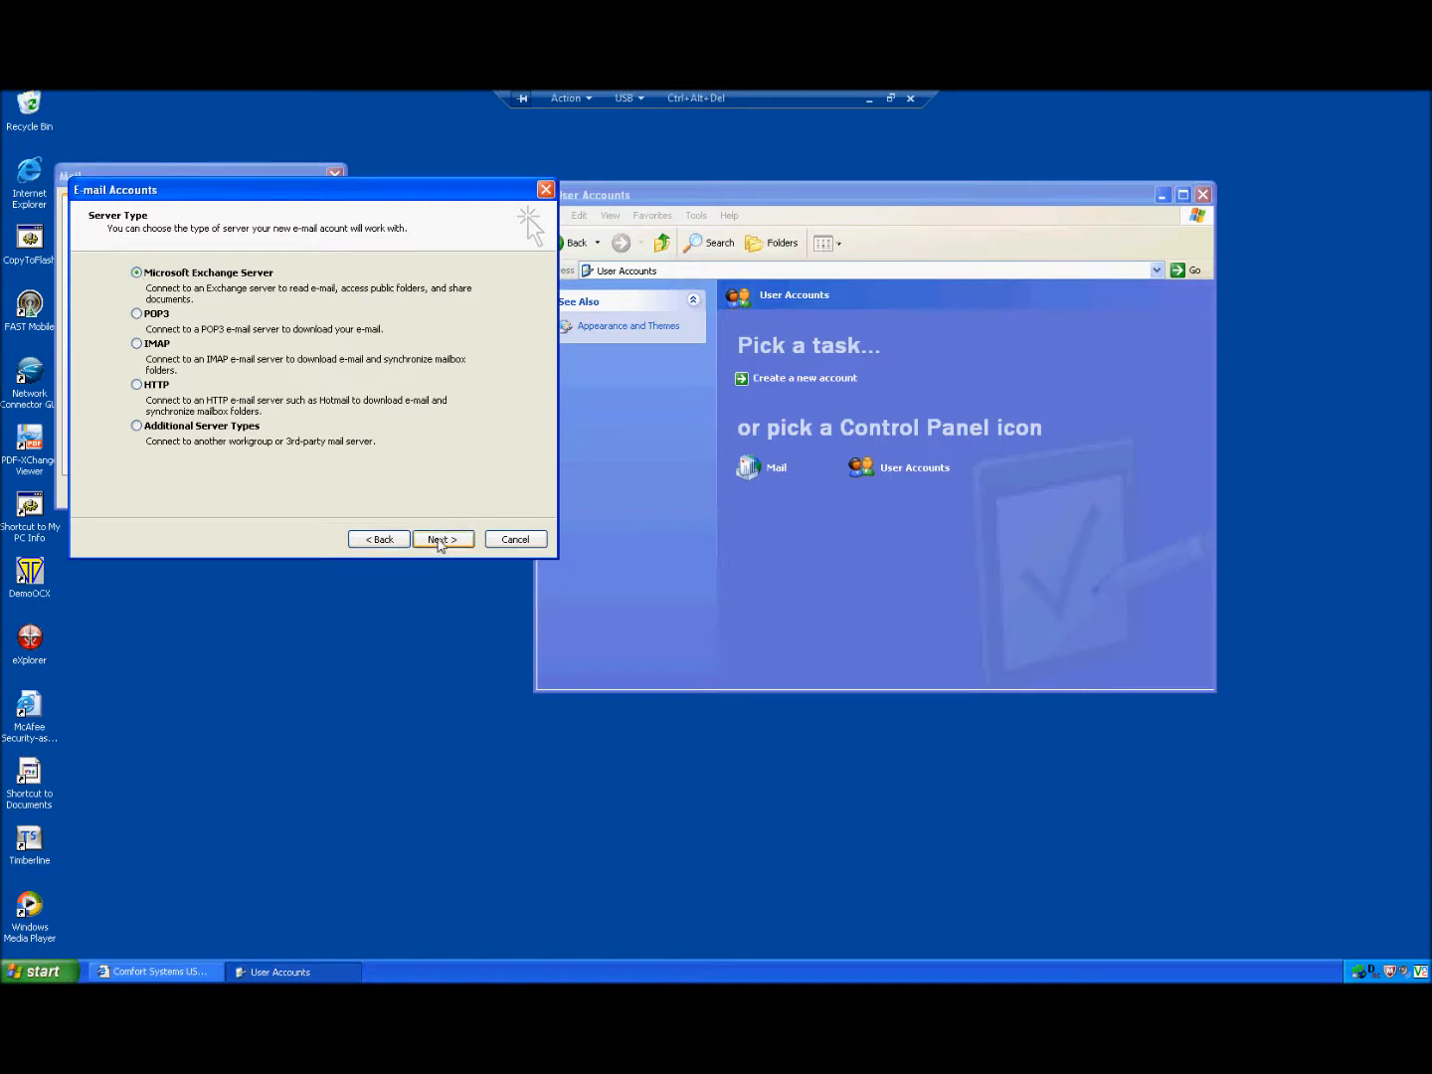
Enter server 10.66.150.168, tick Use Cached Exchange Mode, and enter user name 'rob'
{"action": "left_click", "coordinate": [443, 539]}
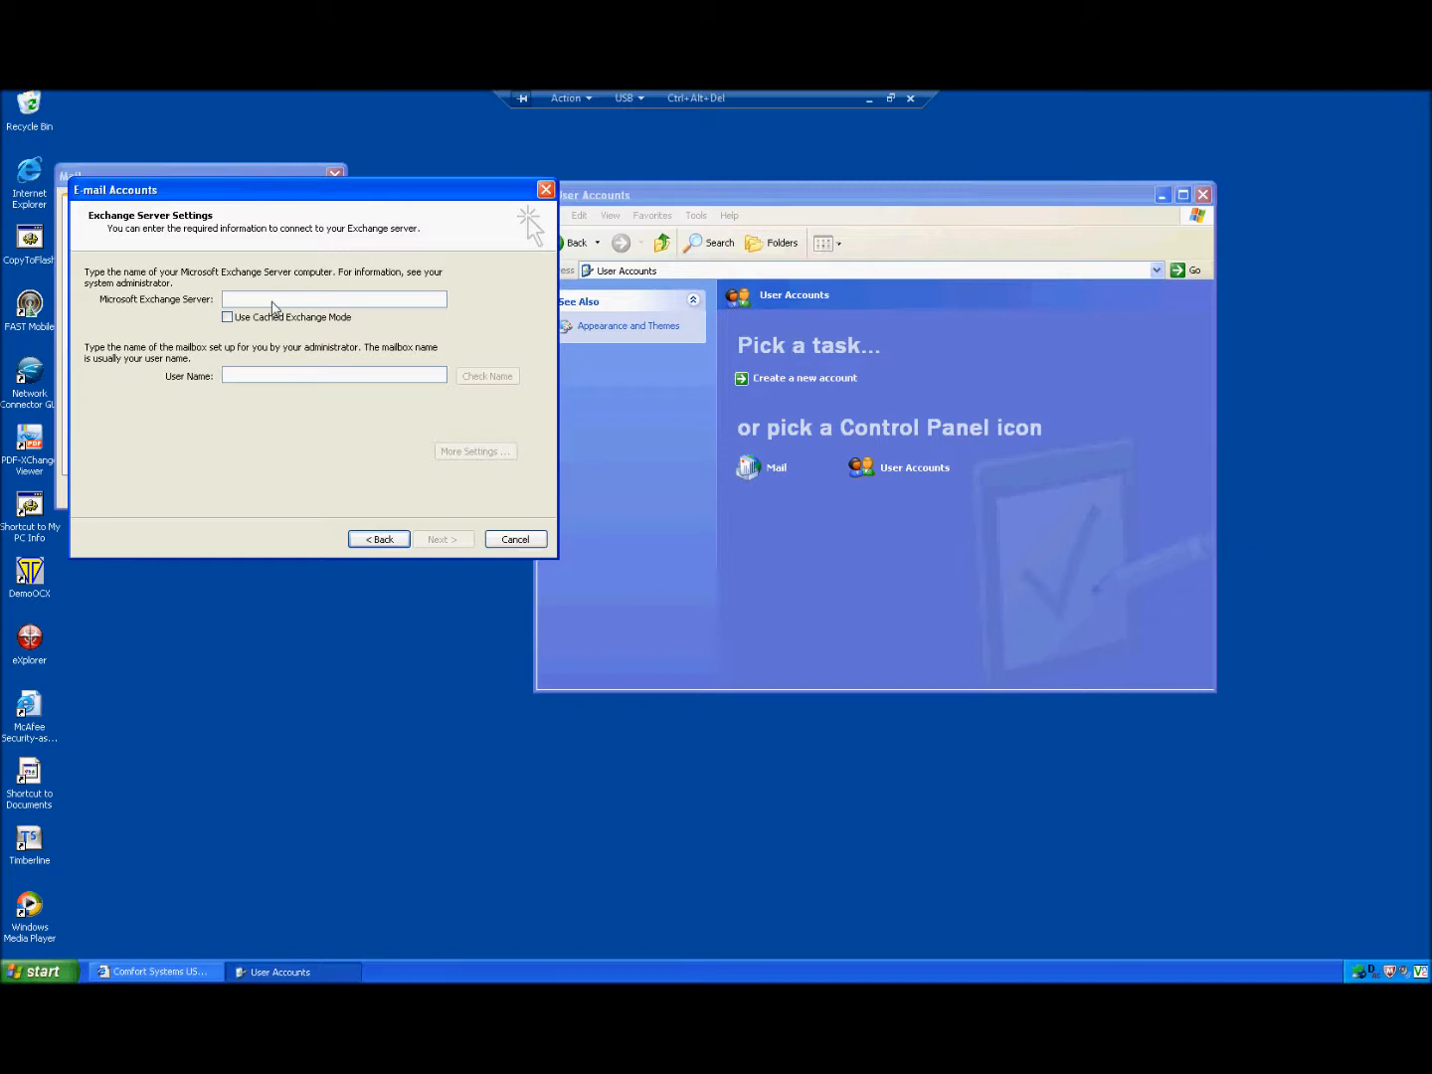
{"action": "mouse_move", "coordinate": [257, 309]}
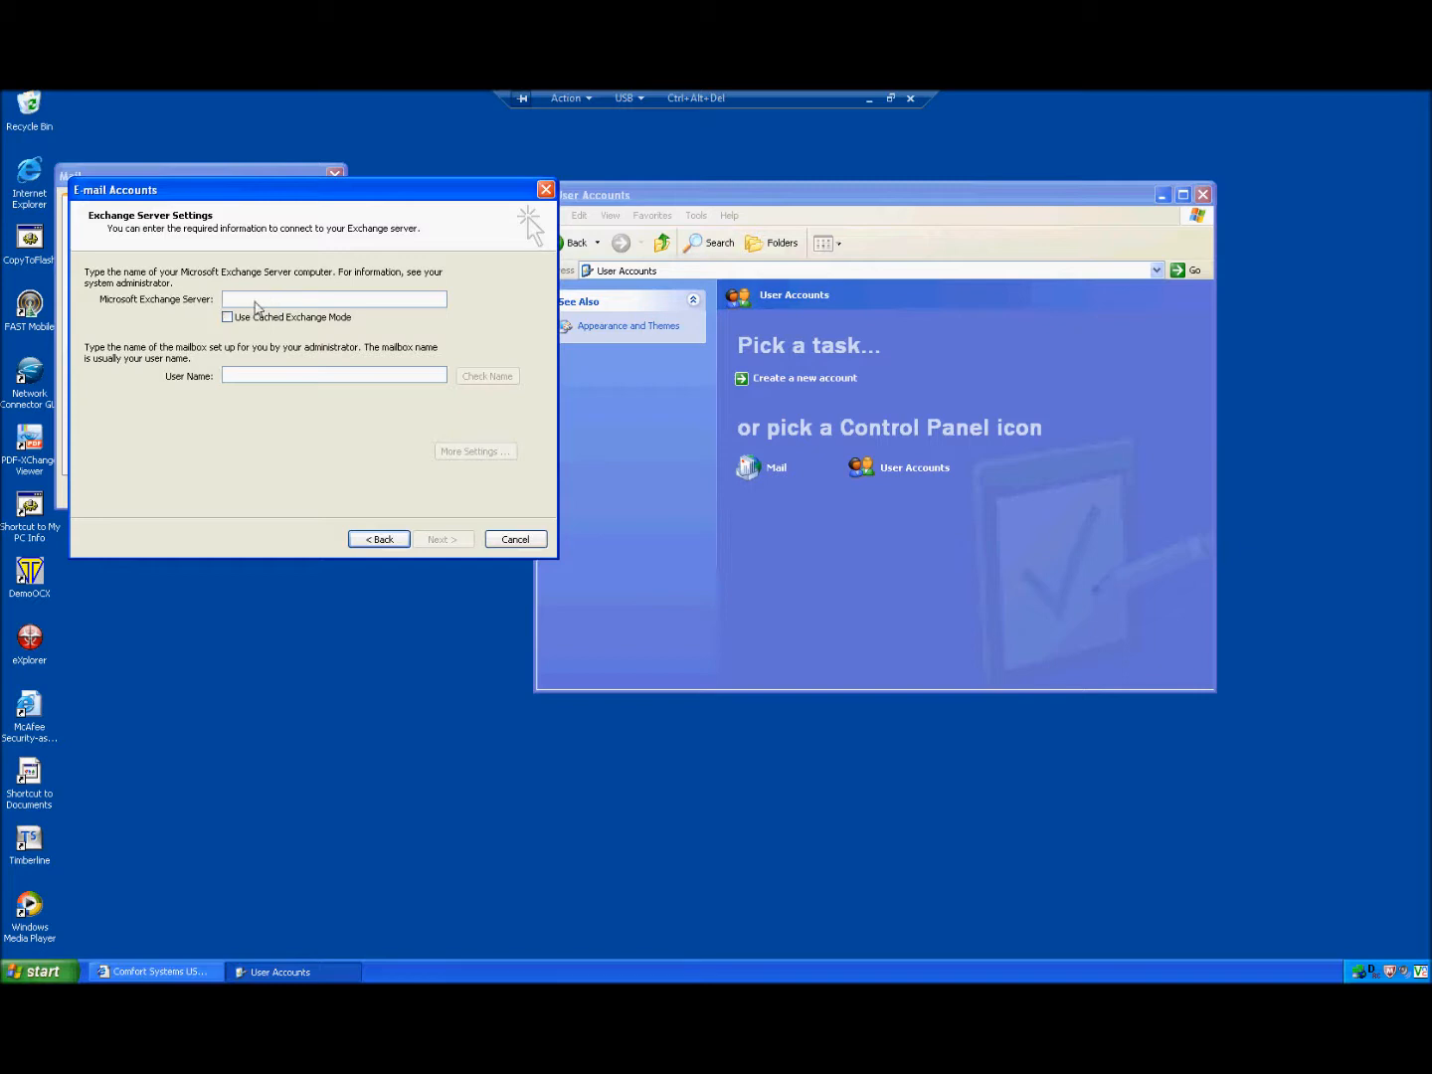
{"action": "type", "text": "10.66.150.168"}
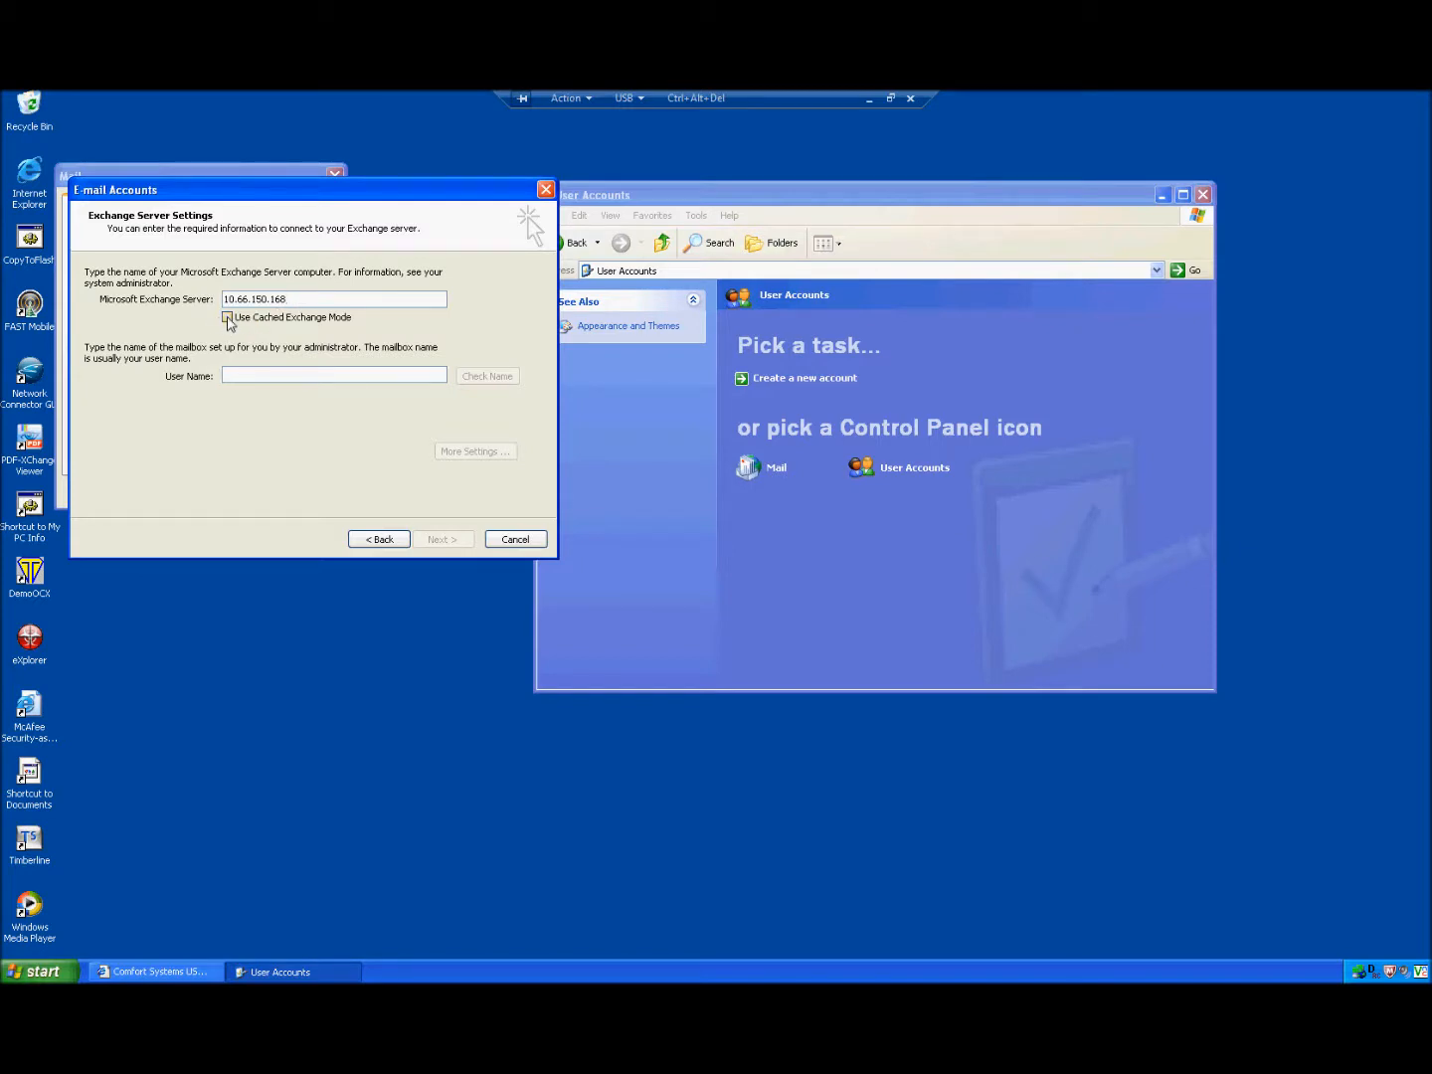
{"action": "left_click", "coordinate": [228, 317]}
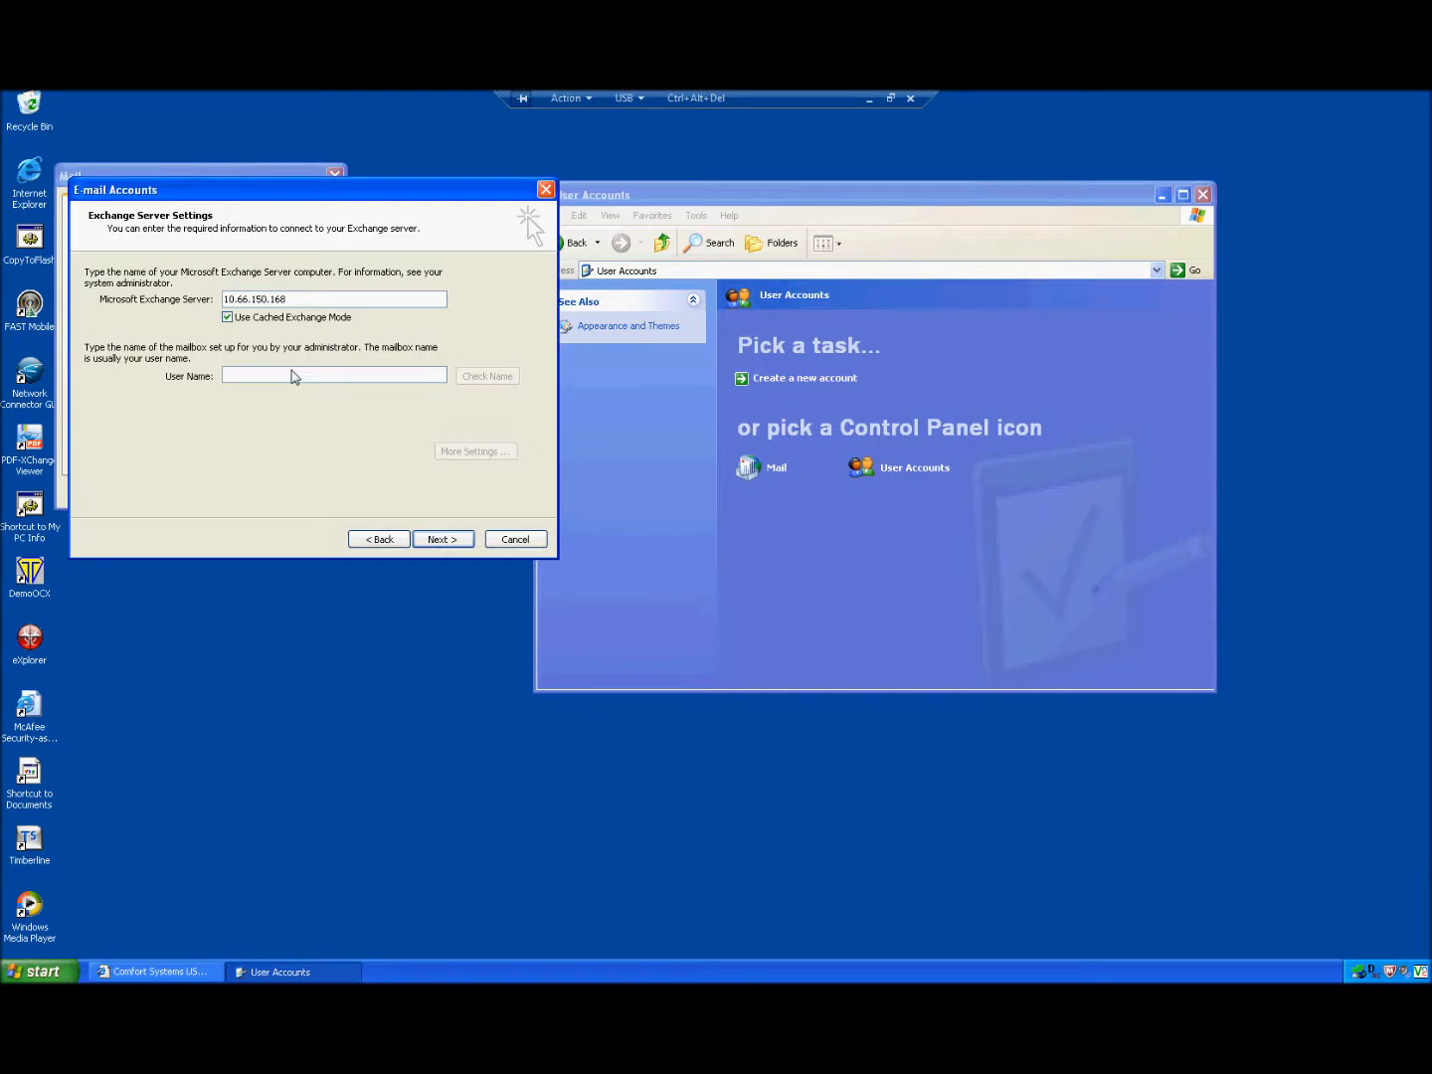
{"action": "left_click", "coordinate": [298, 375]}
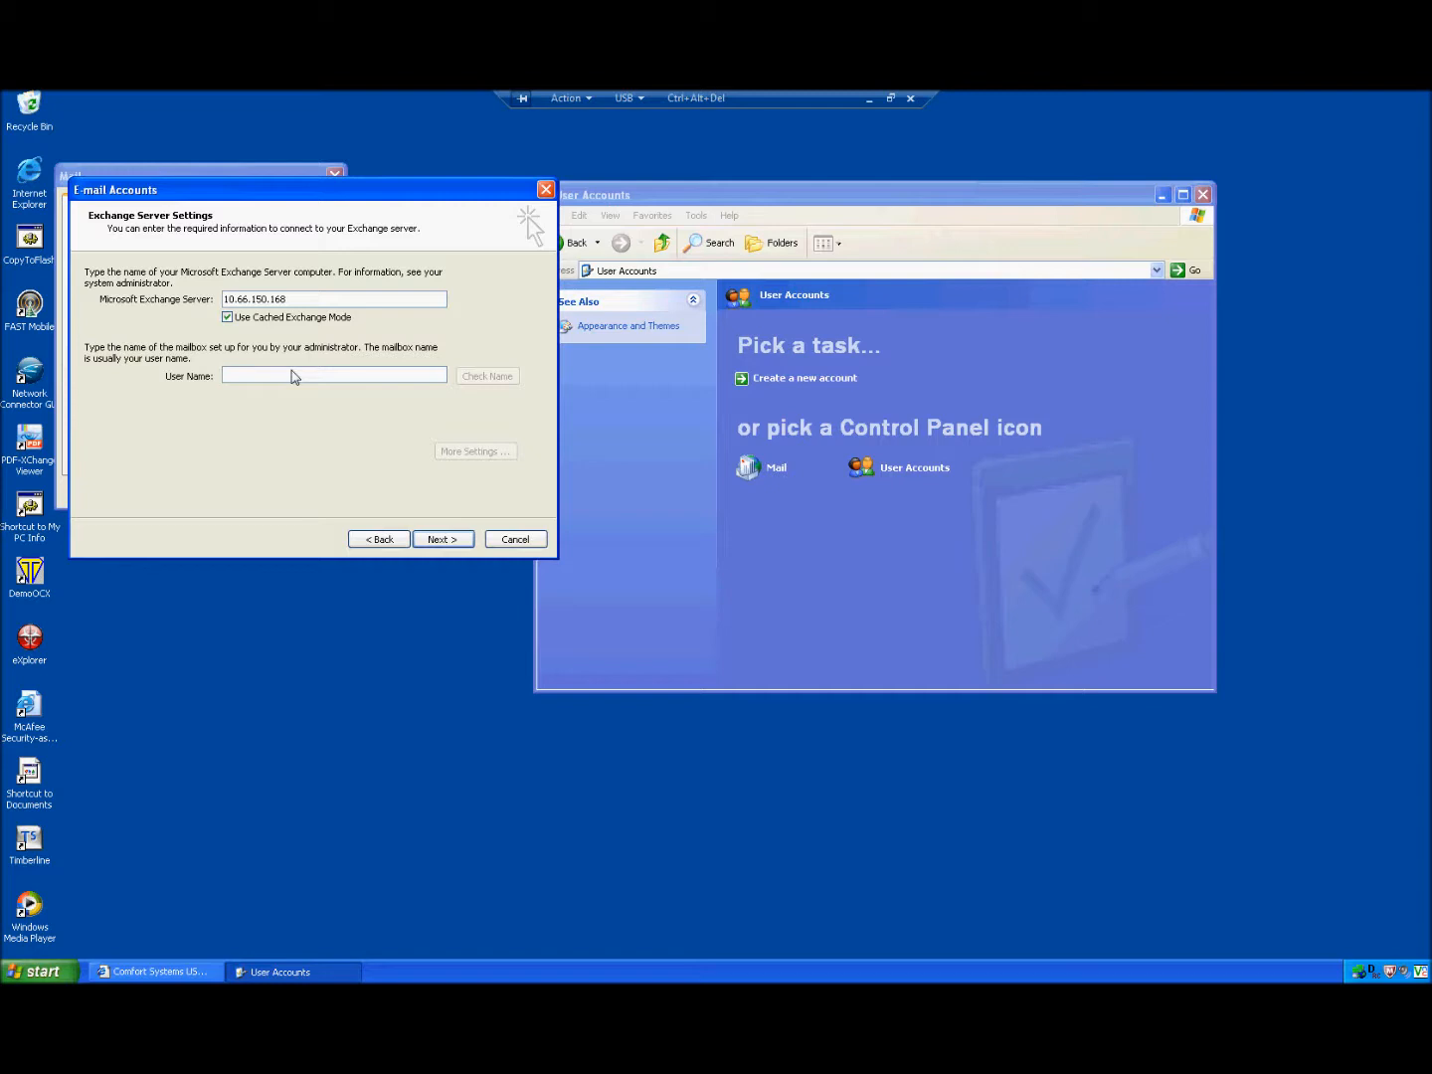
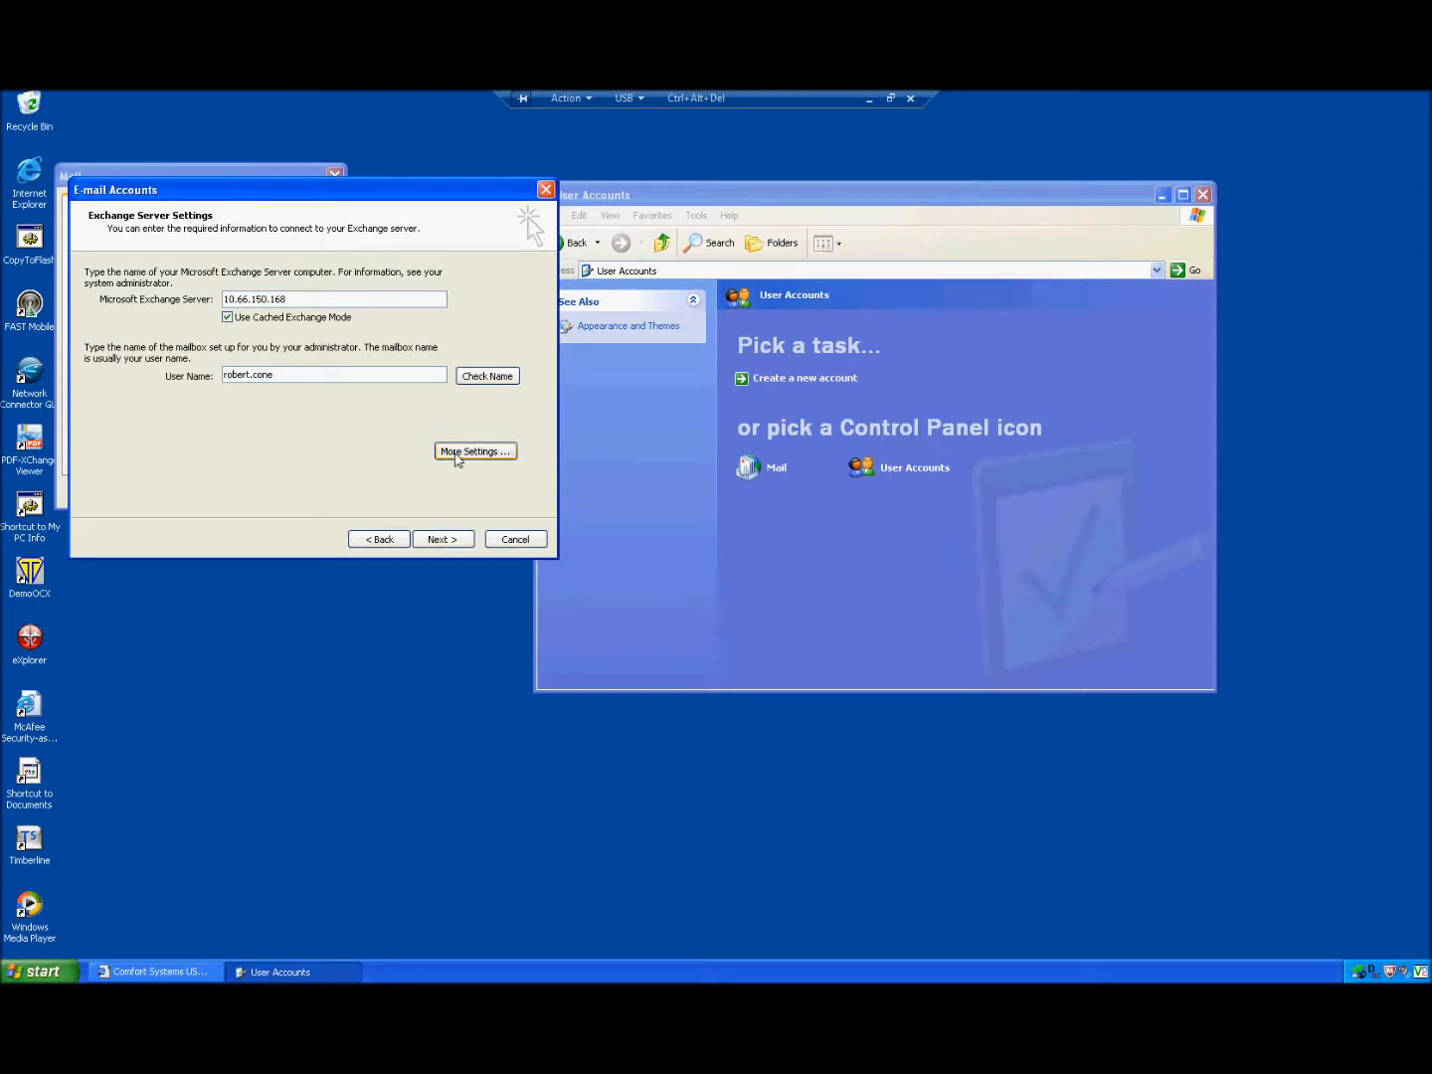
In More Settings, dismiss the sign-in prompt and tick Security's Outlook–Exchange data encryption
{"action": "left_click", "coordinate": [487, 376]}
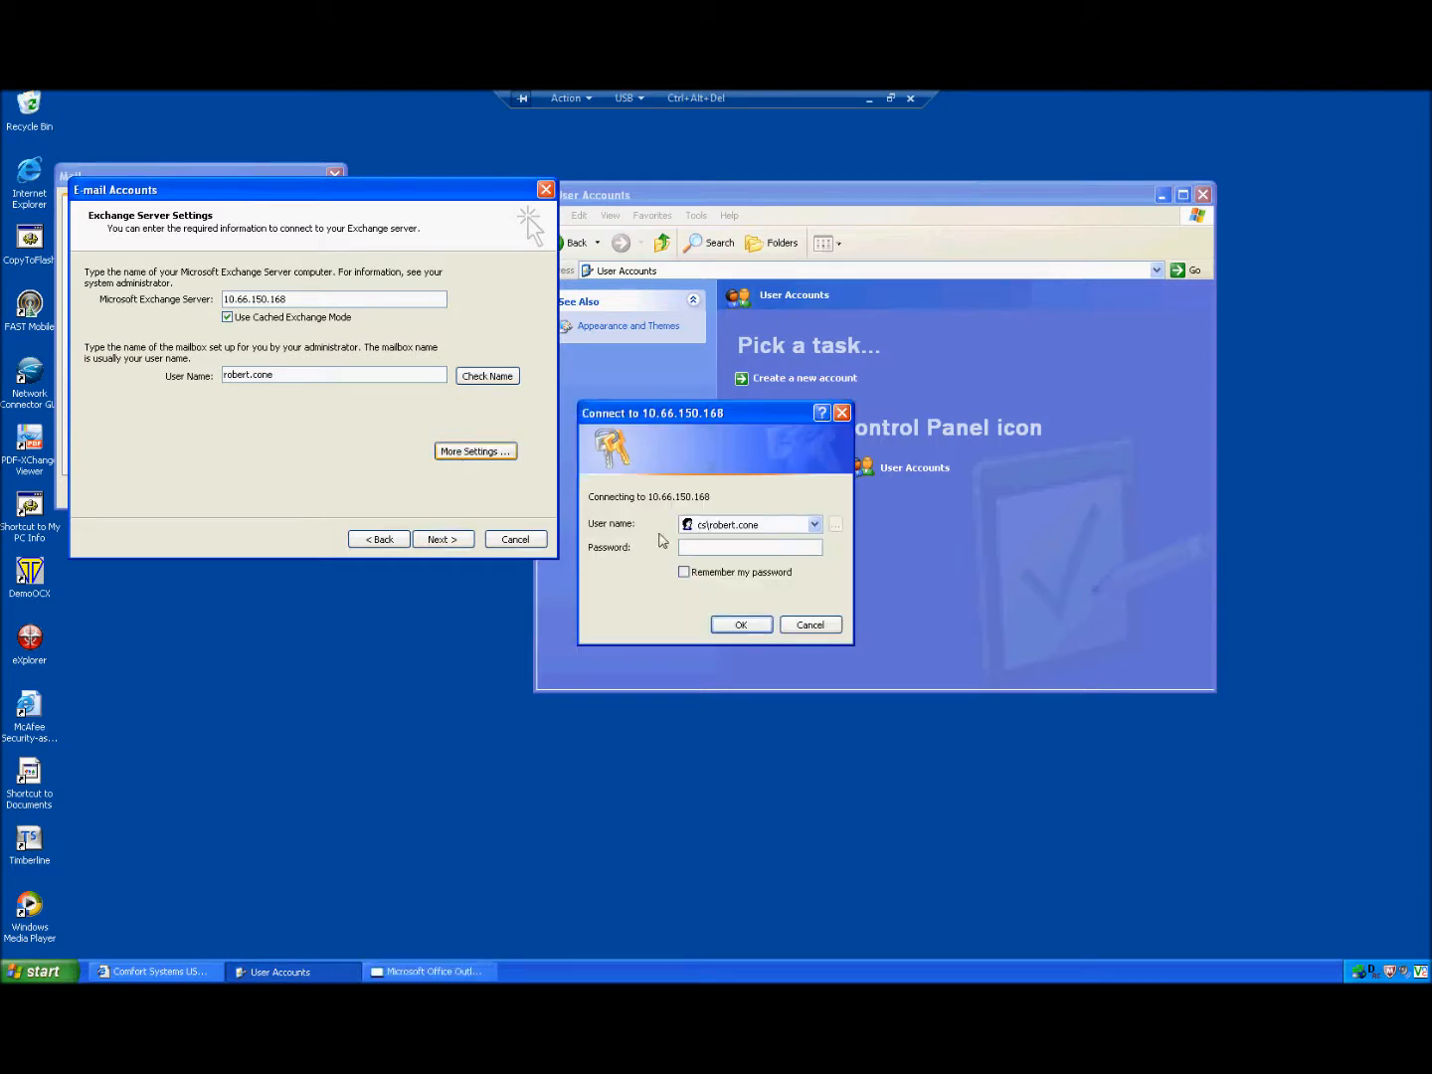
{"action": "left_click", "coordinate": [750, 547]}
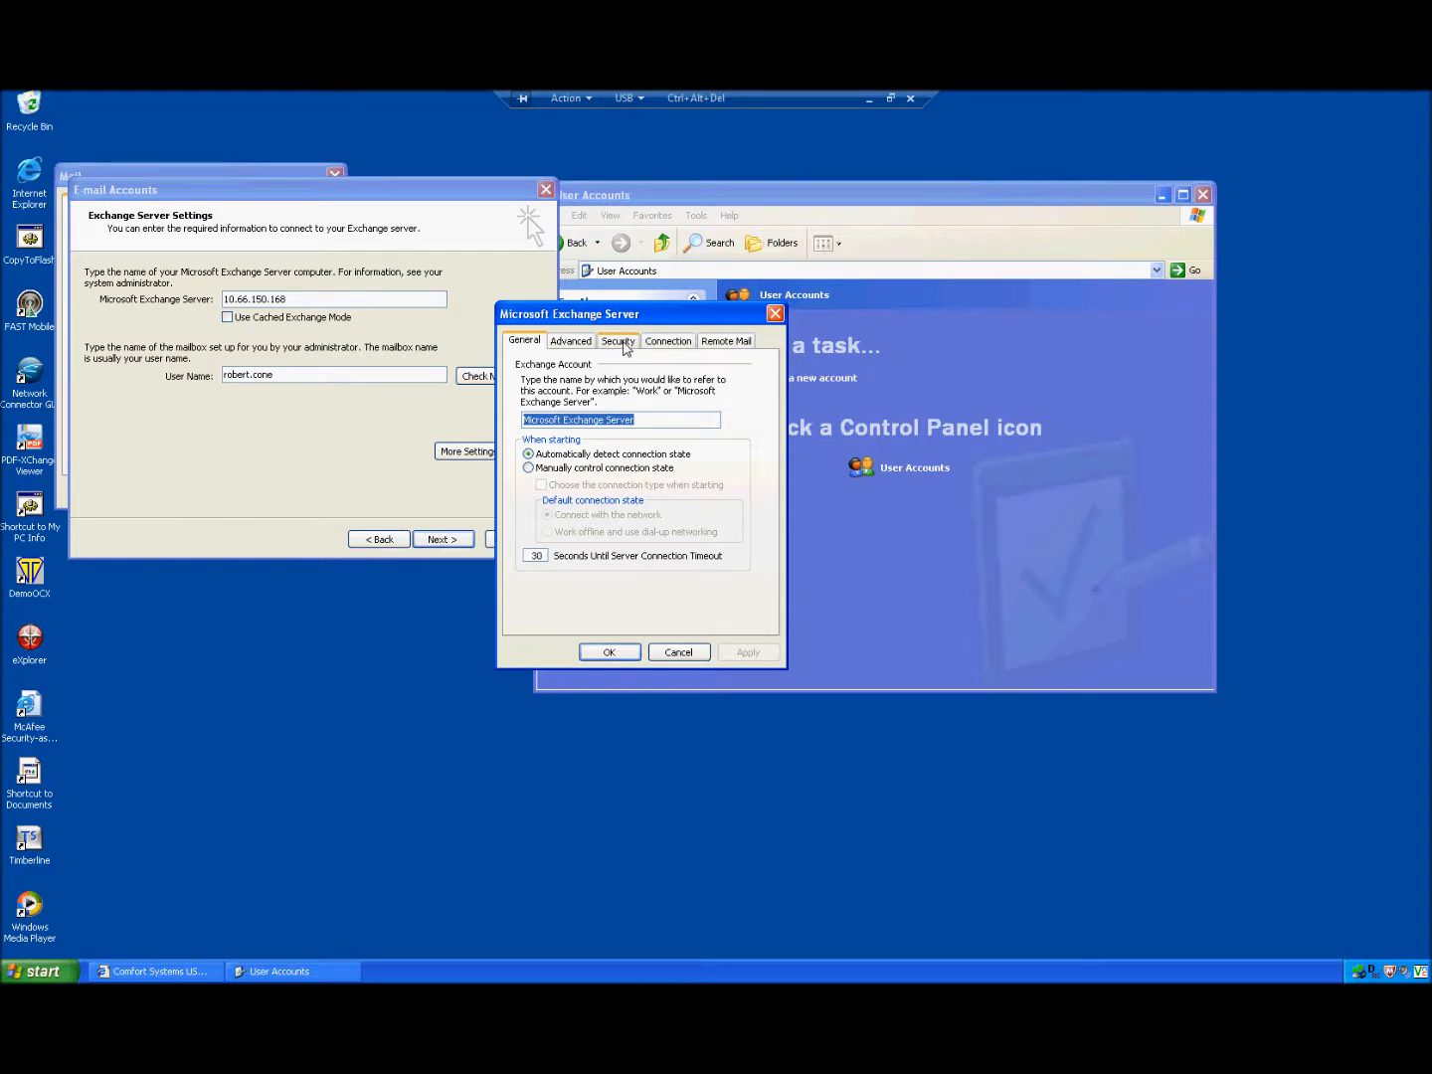
{"action": "left_click", "coordinate": [618, 342]}
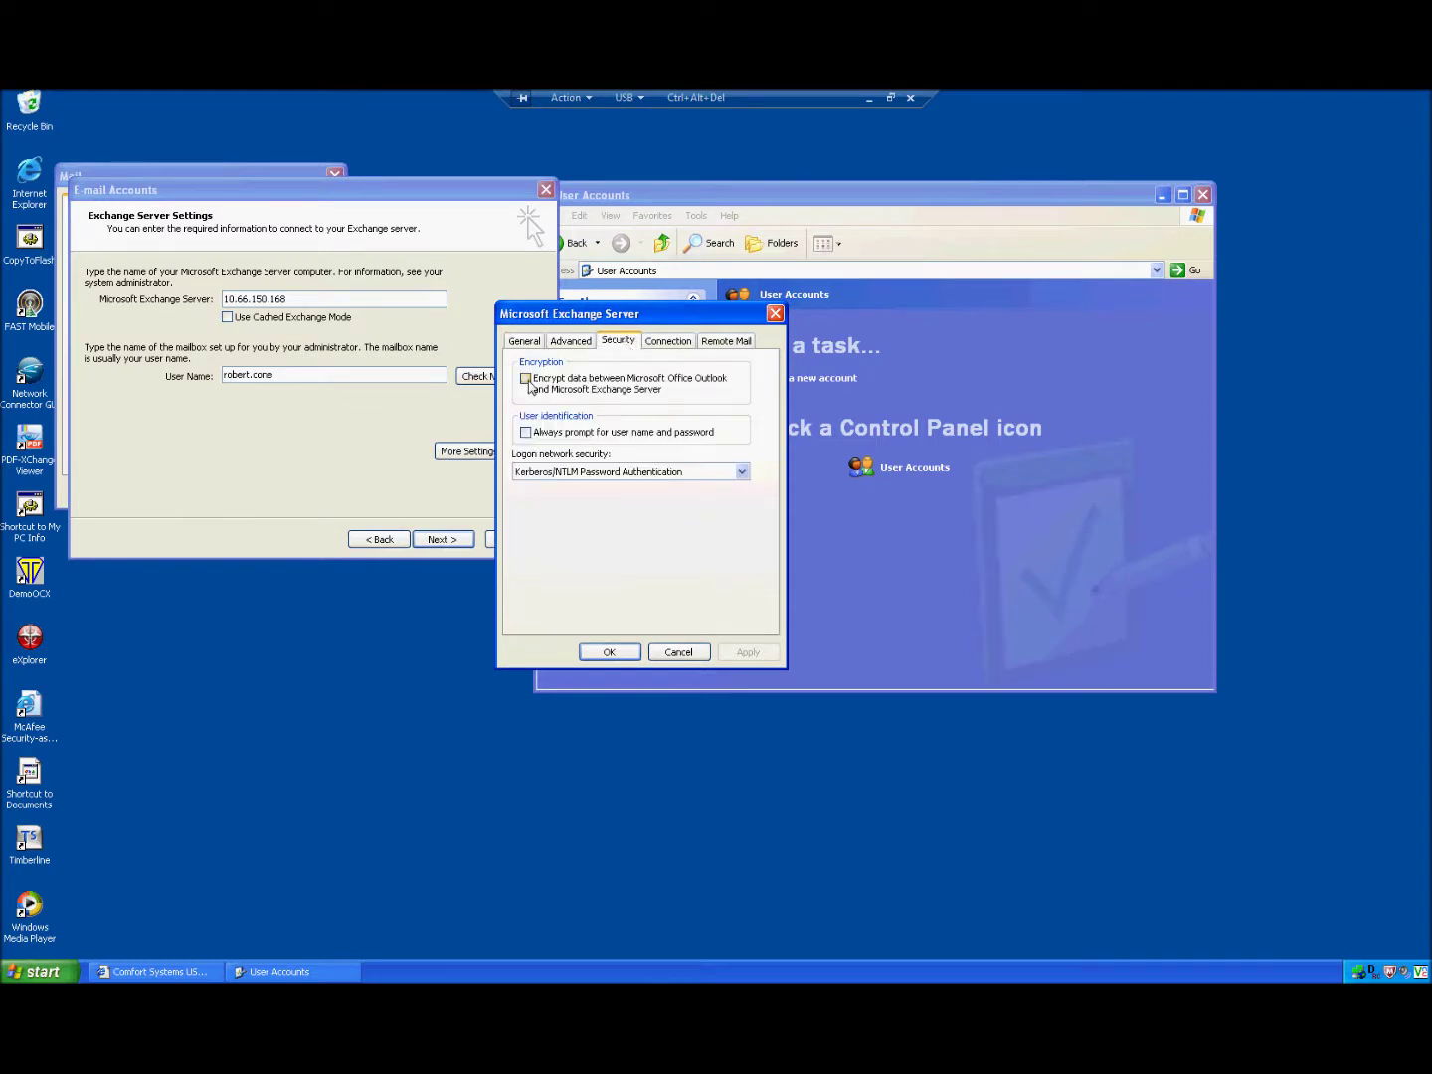
{"action": "left_click", "coordinate": [525, 378]}
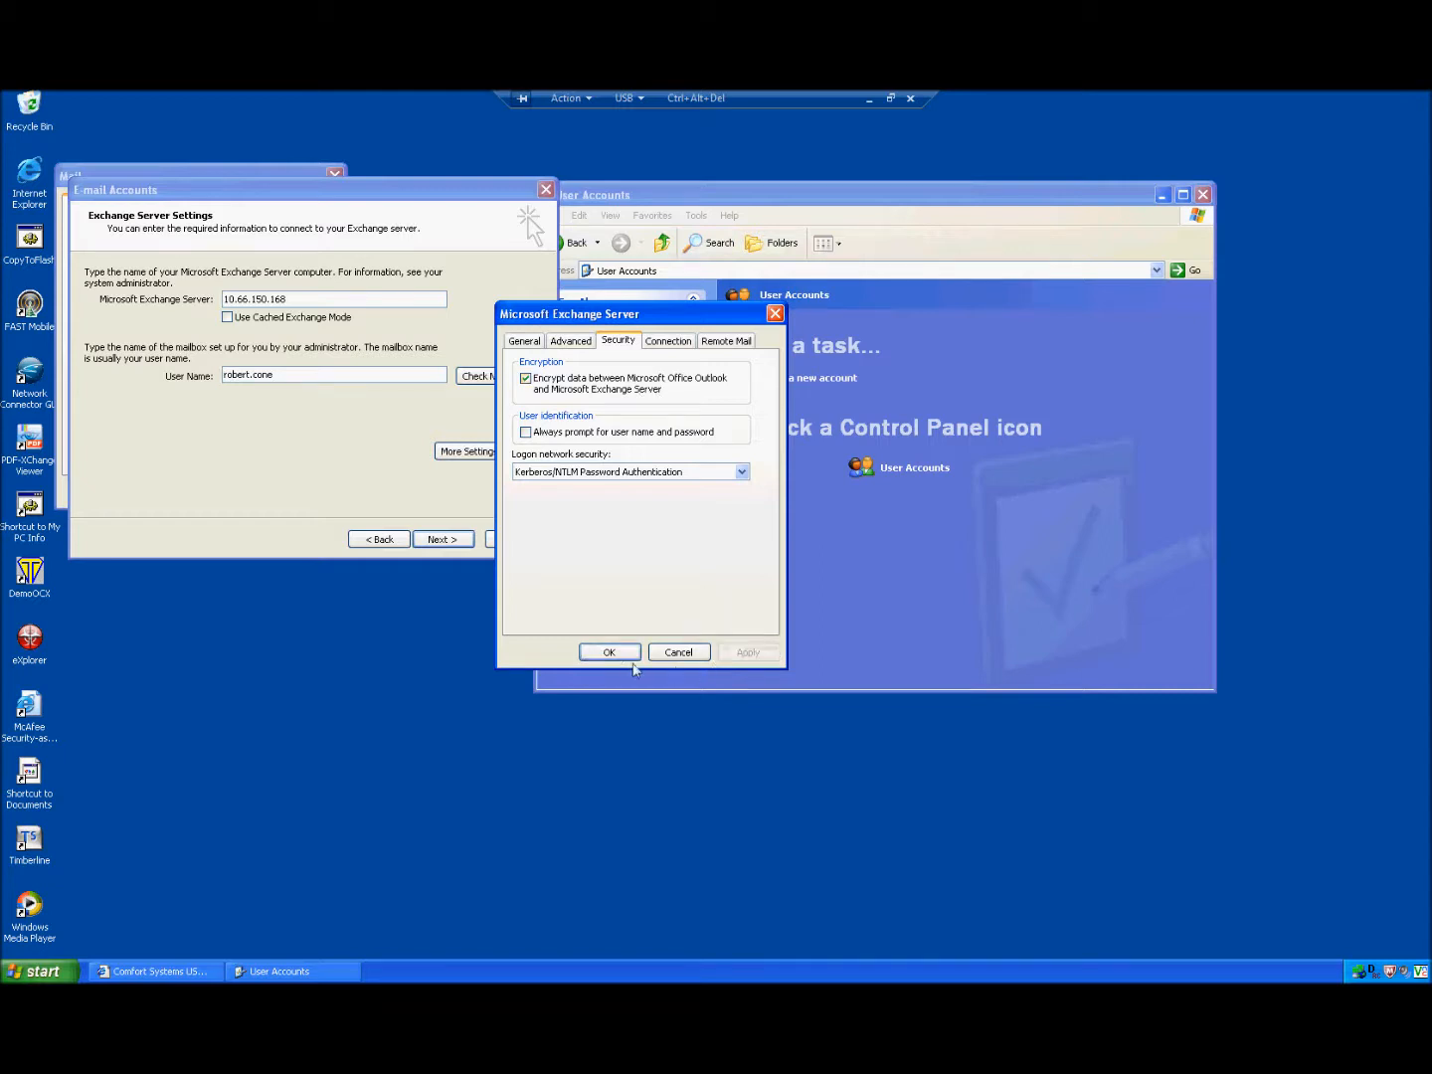
{"action": "left_click", "coordinate": [608, 653]}
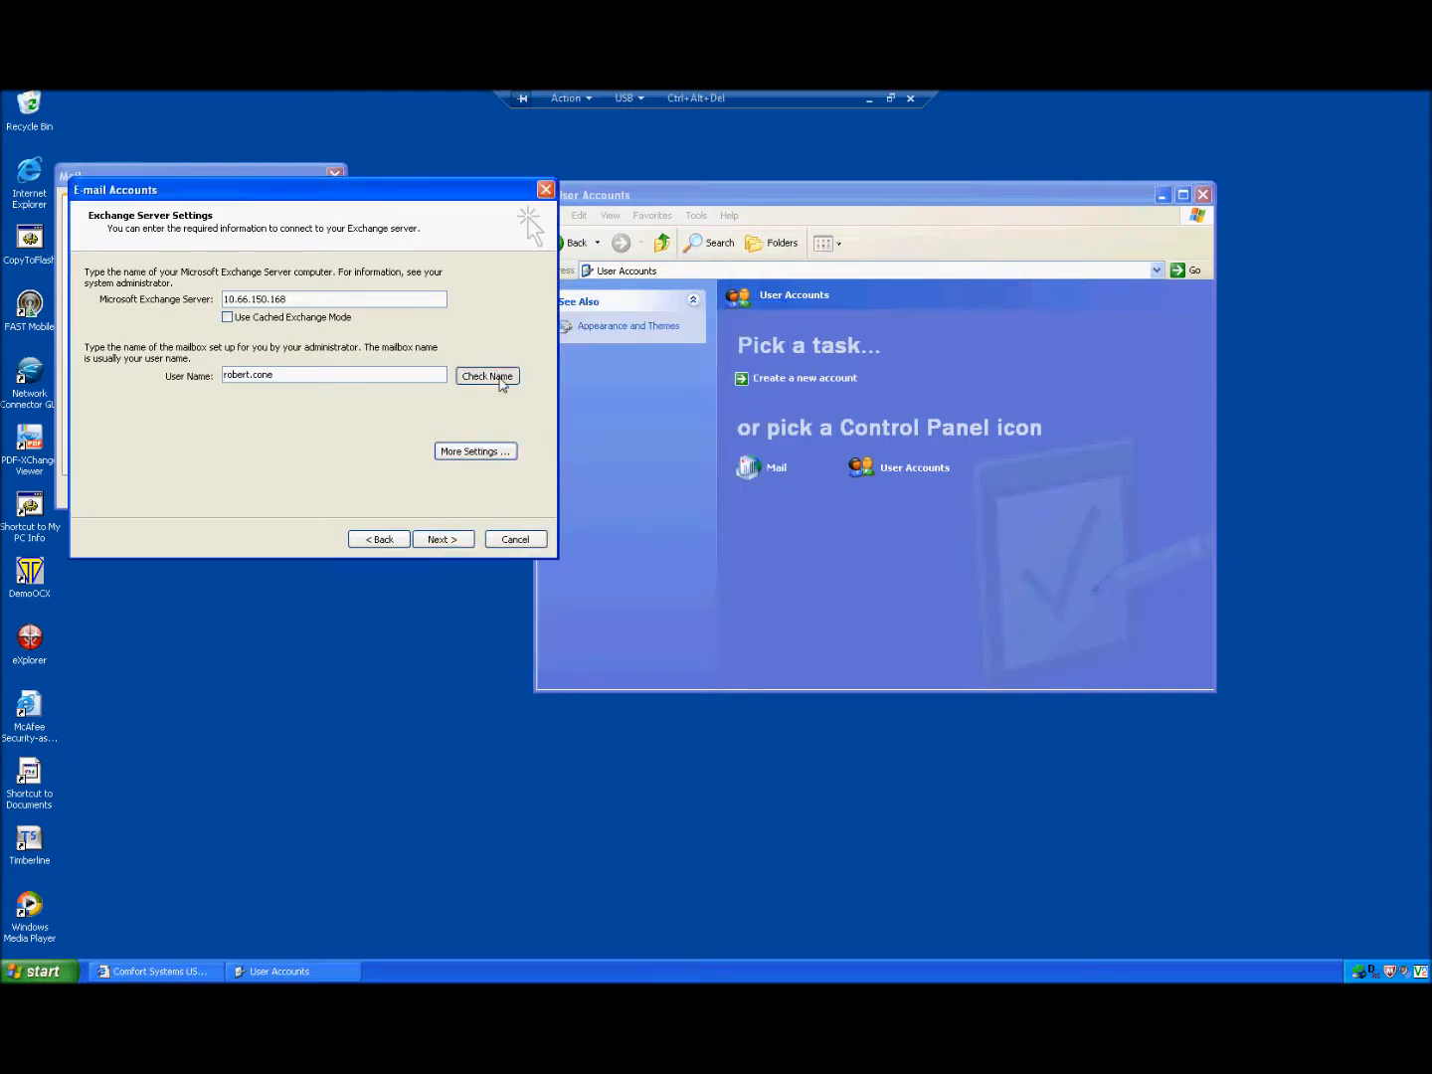
Check Name, sign in with the domain account and password, and tick Remember my password
{"action": "left_click", "coordinate": [486, 376]}
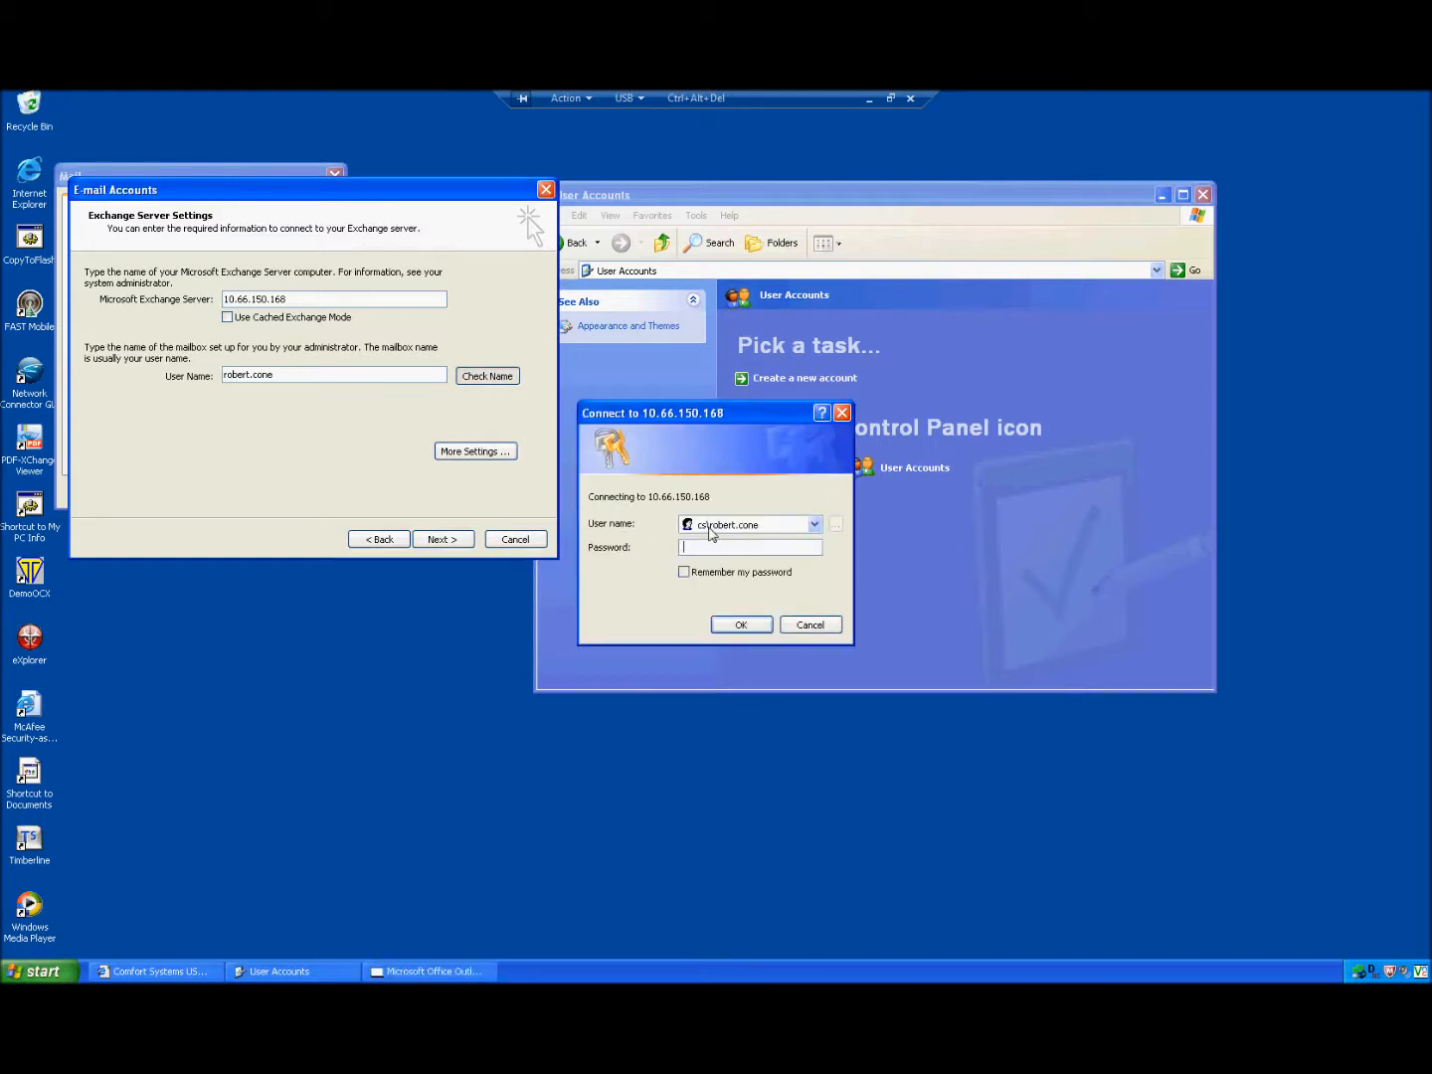
{"action": "left_click", "coordinate": [814, 524]}
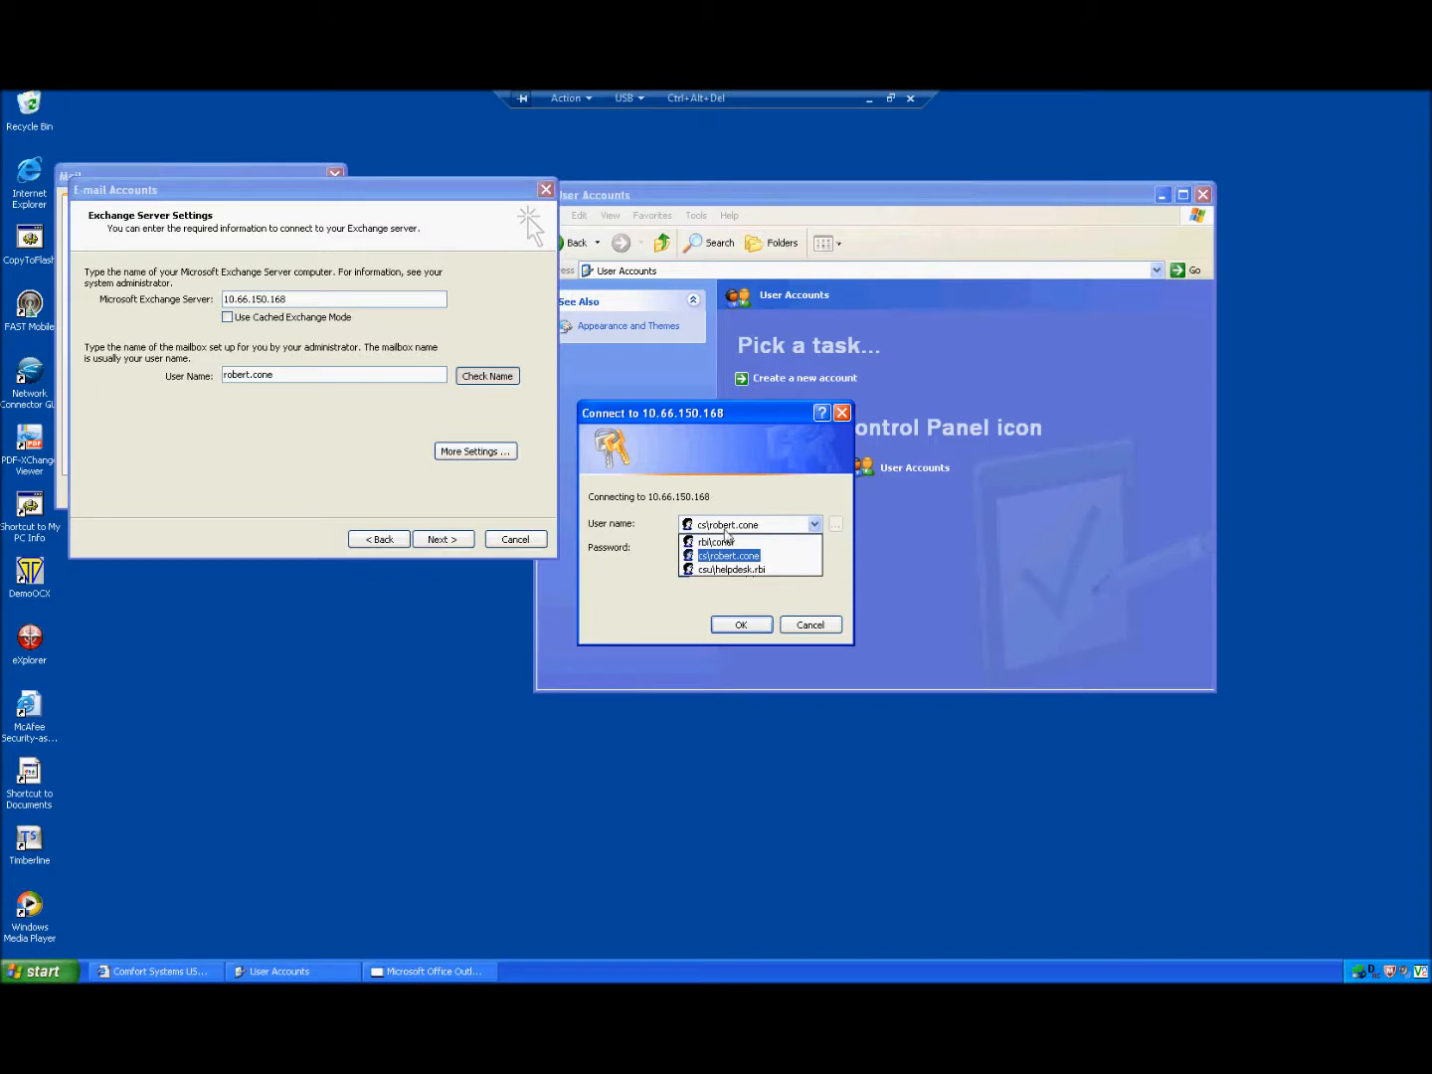
{"action": "left_click", "coordinate": [732, 569]}
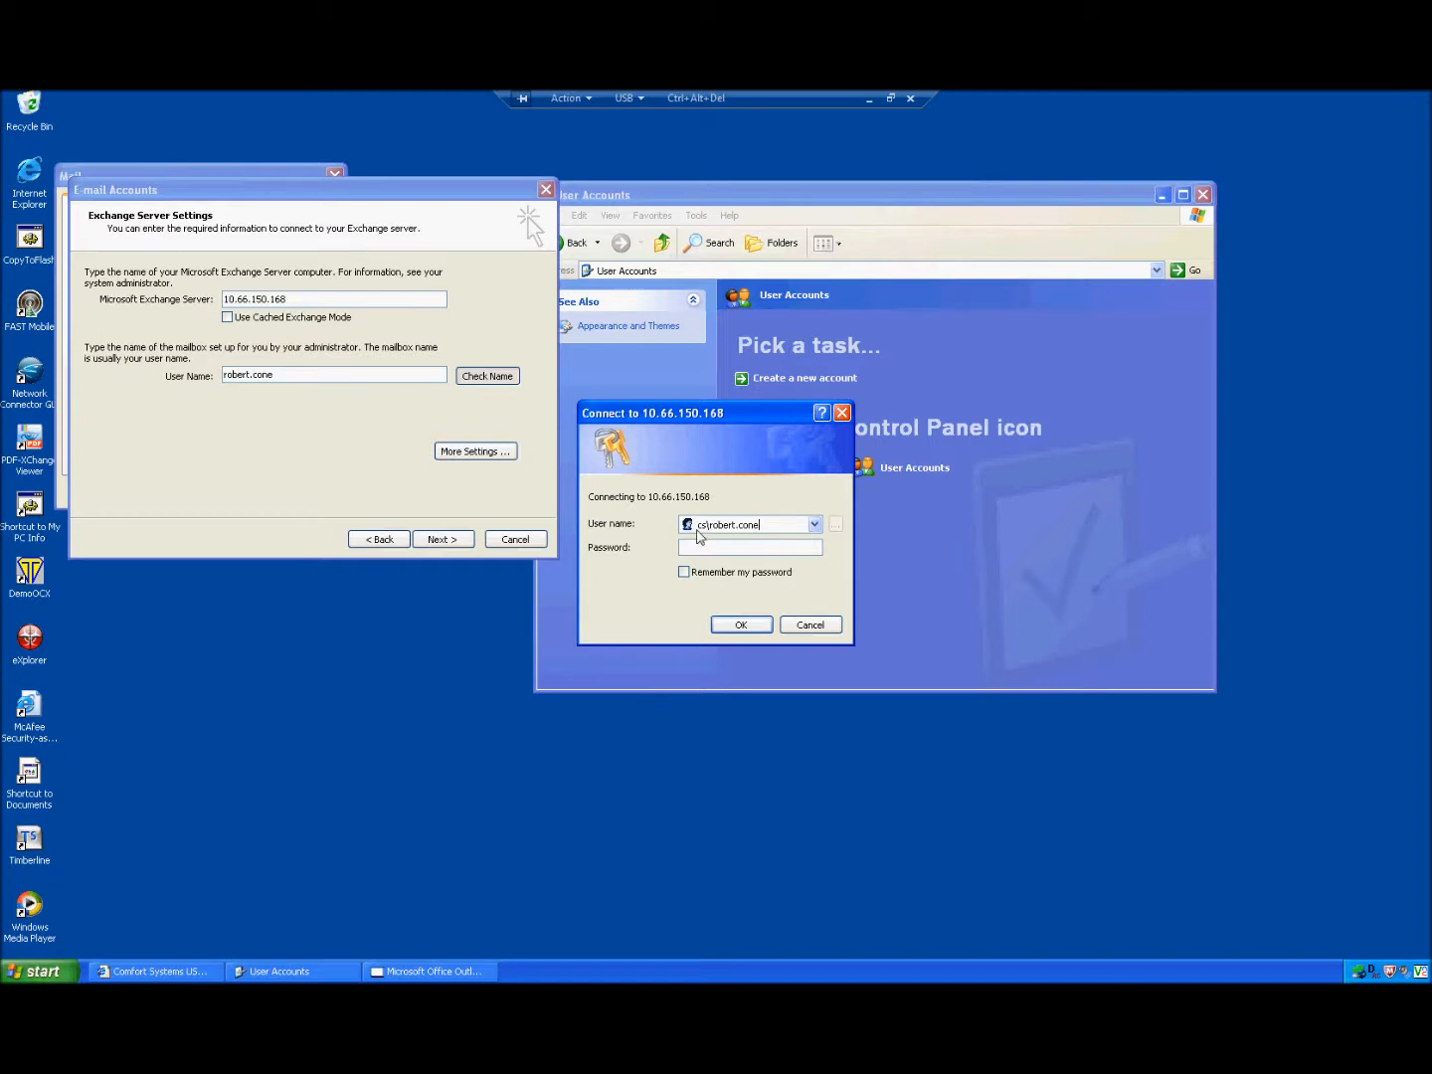
{"action": "mouse_move", "coordinate": [713, 528]}
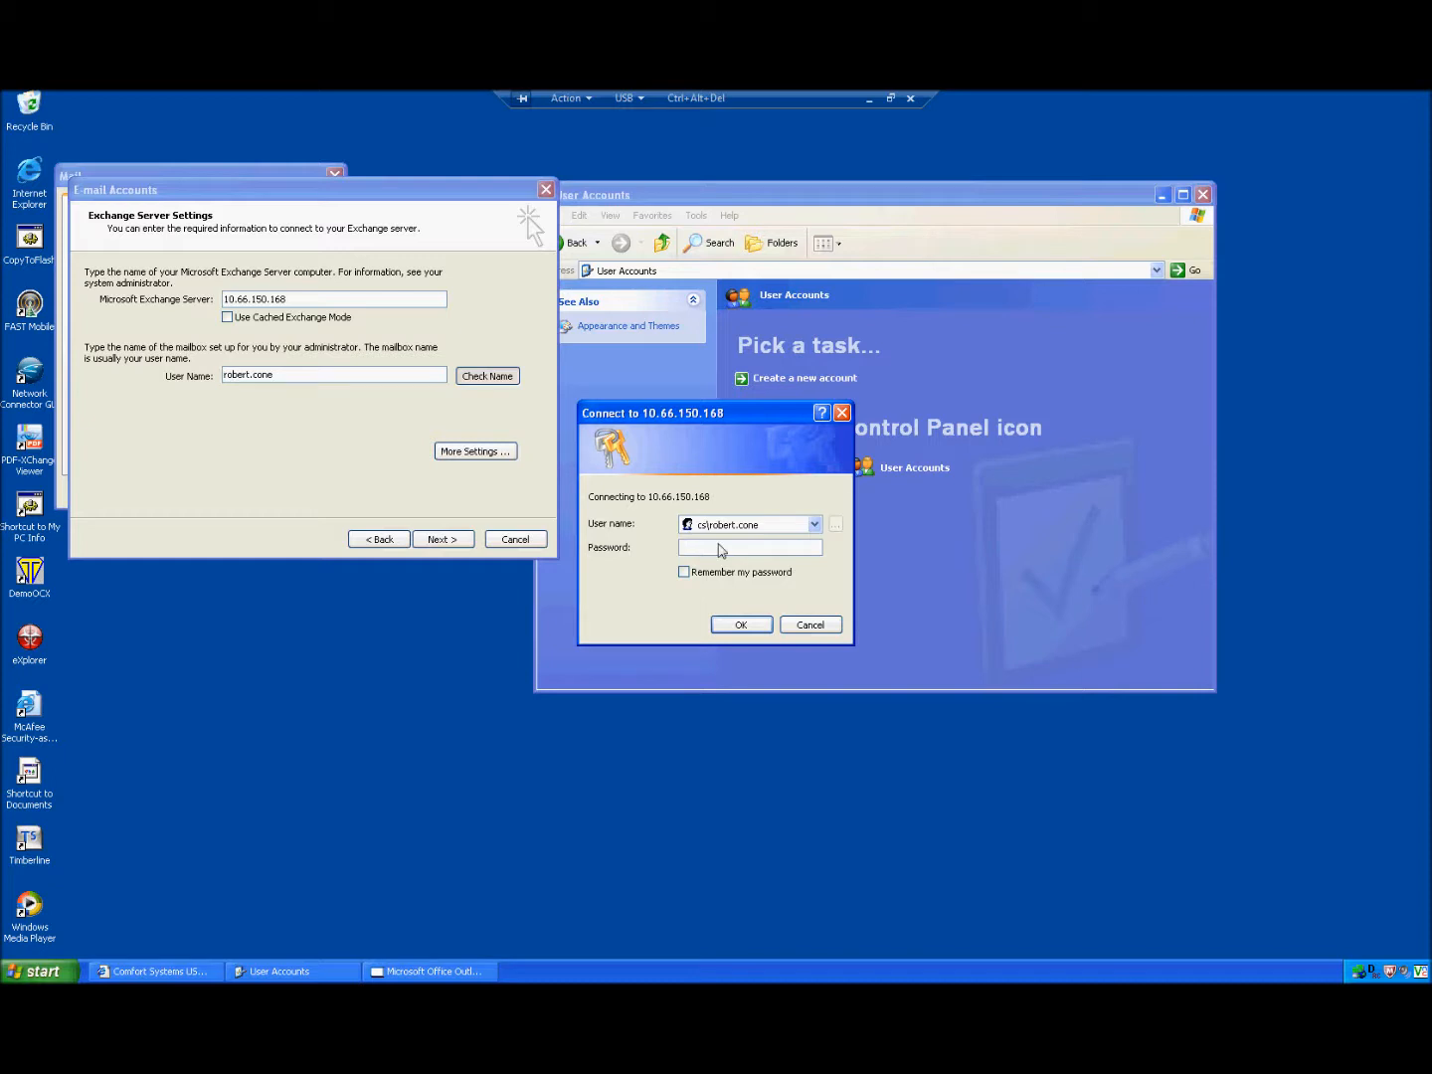
{"action": "left_click", "coordinate": [744, 546]}
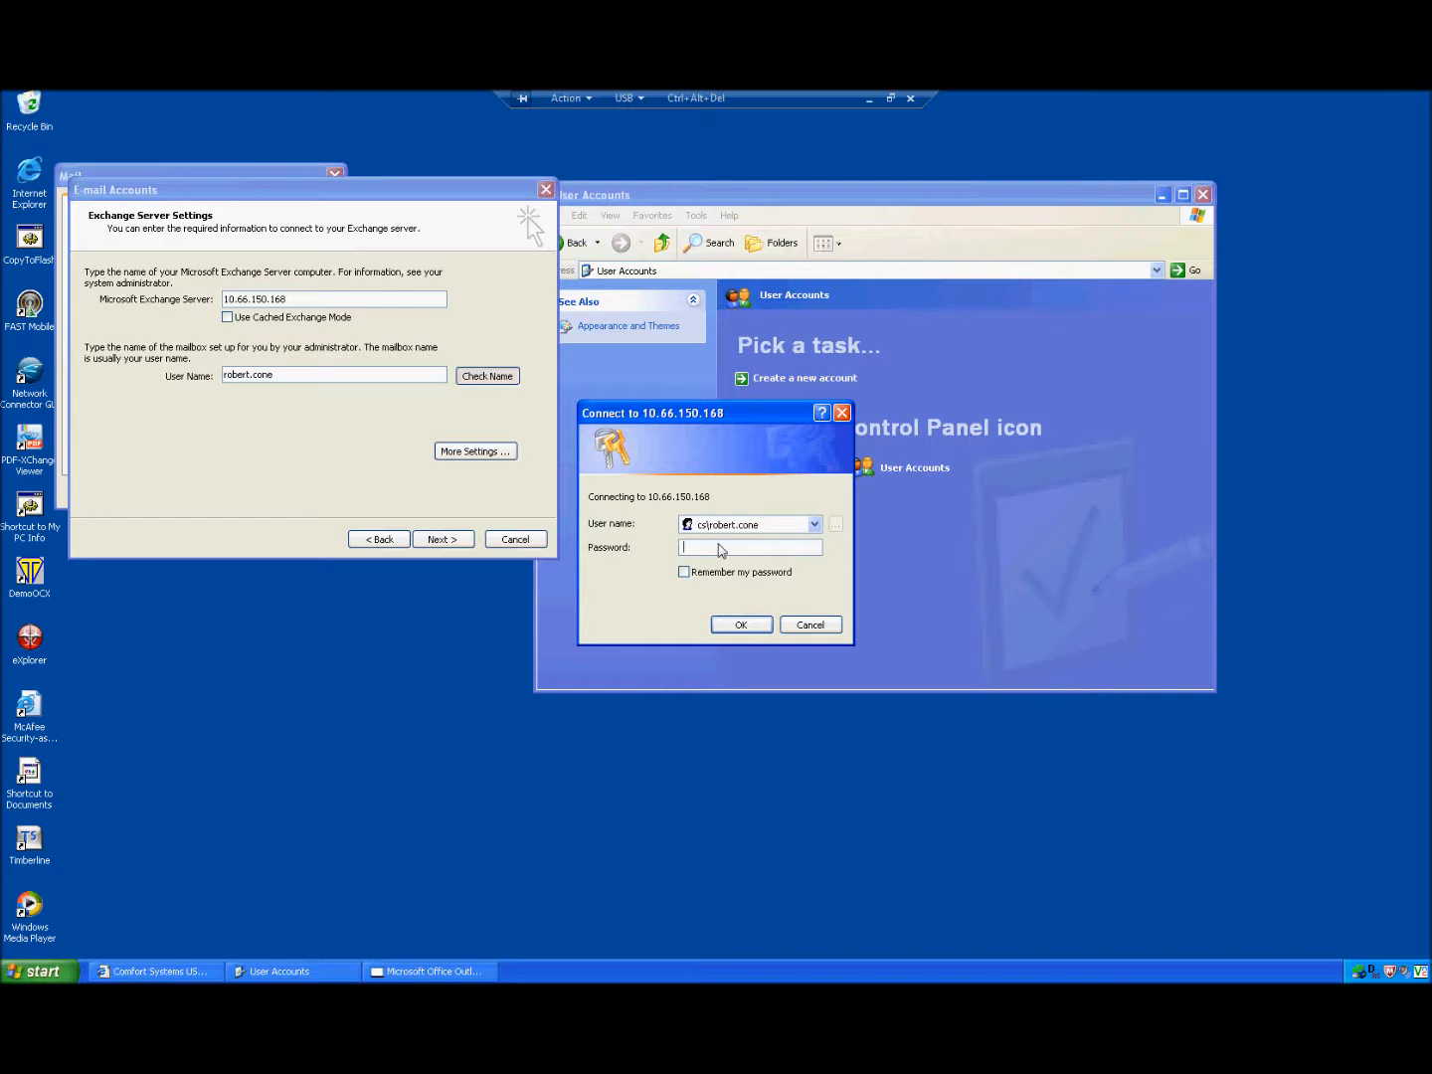
{"action": "type", "text": "•"}
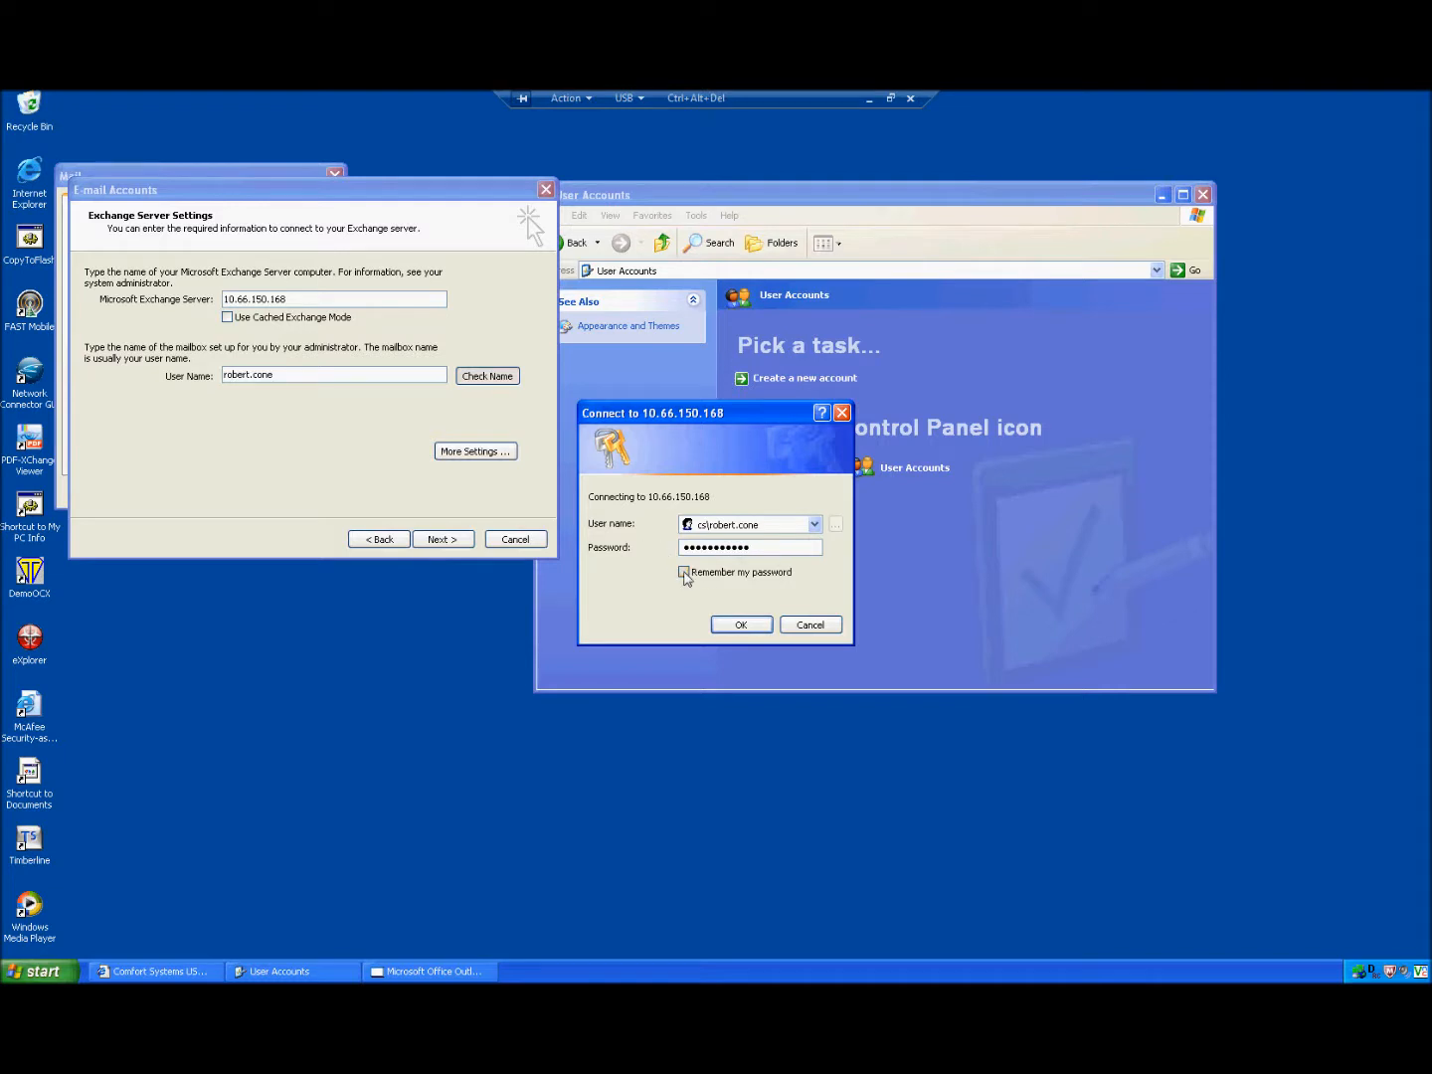
{"action": "left_click", "coordinate": [683, 572]}
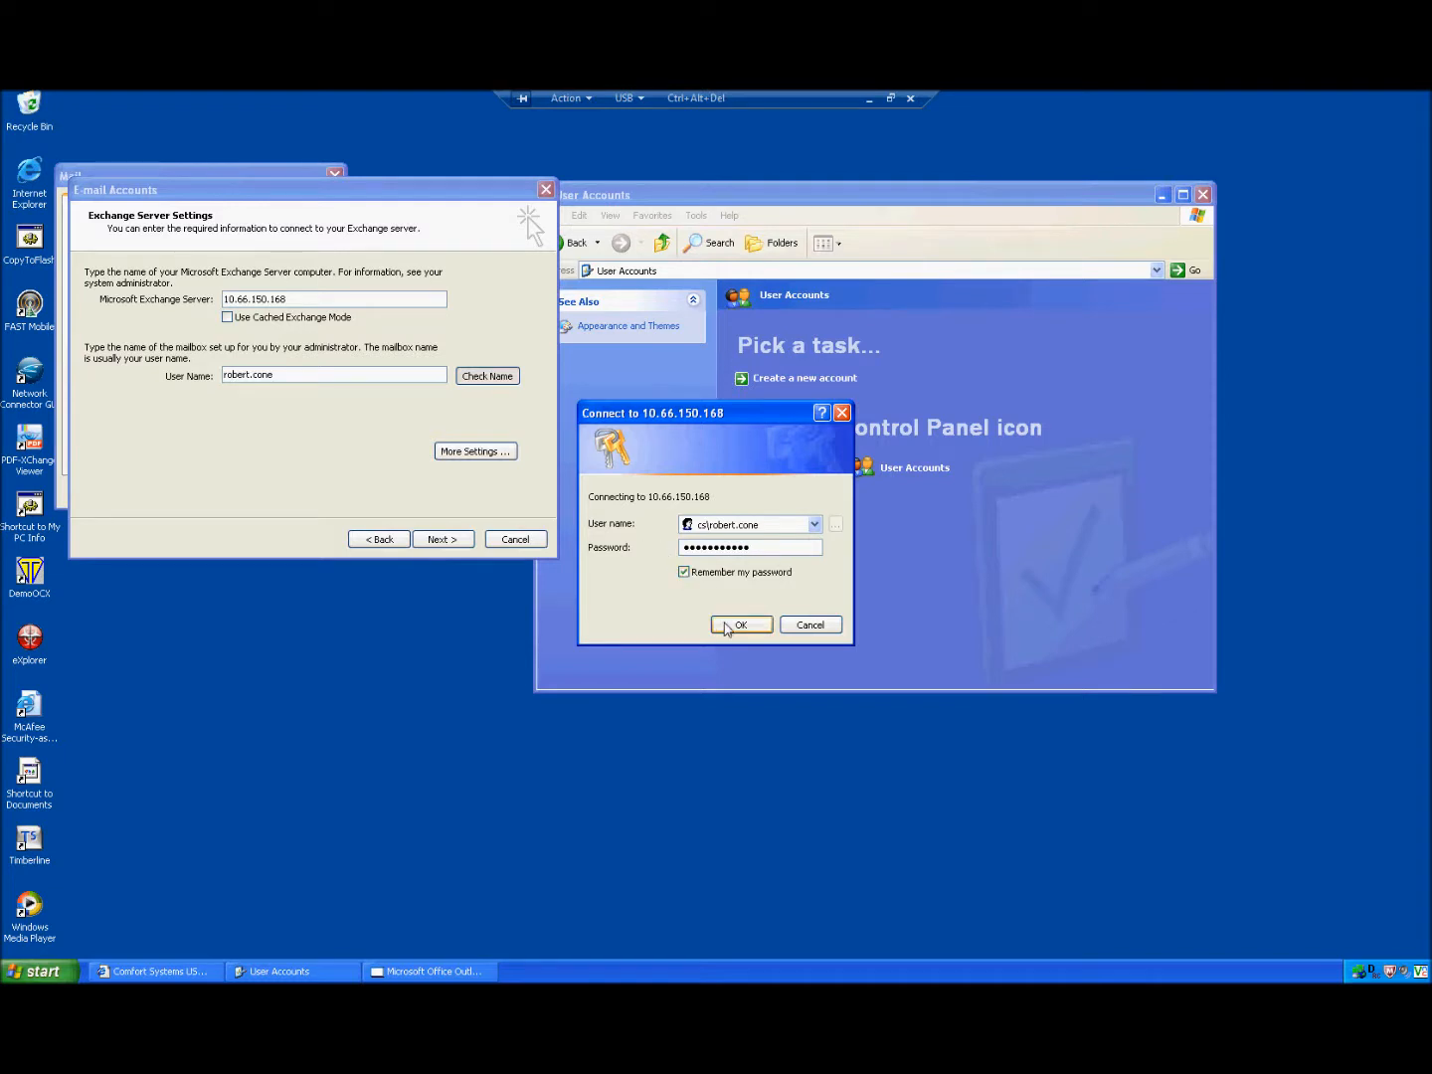
{"action": "left_click", "coordinate": [741, 625]}
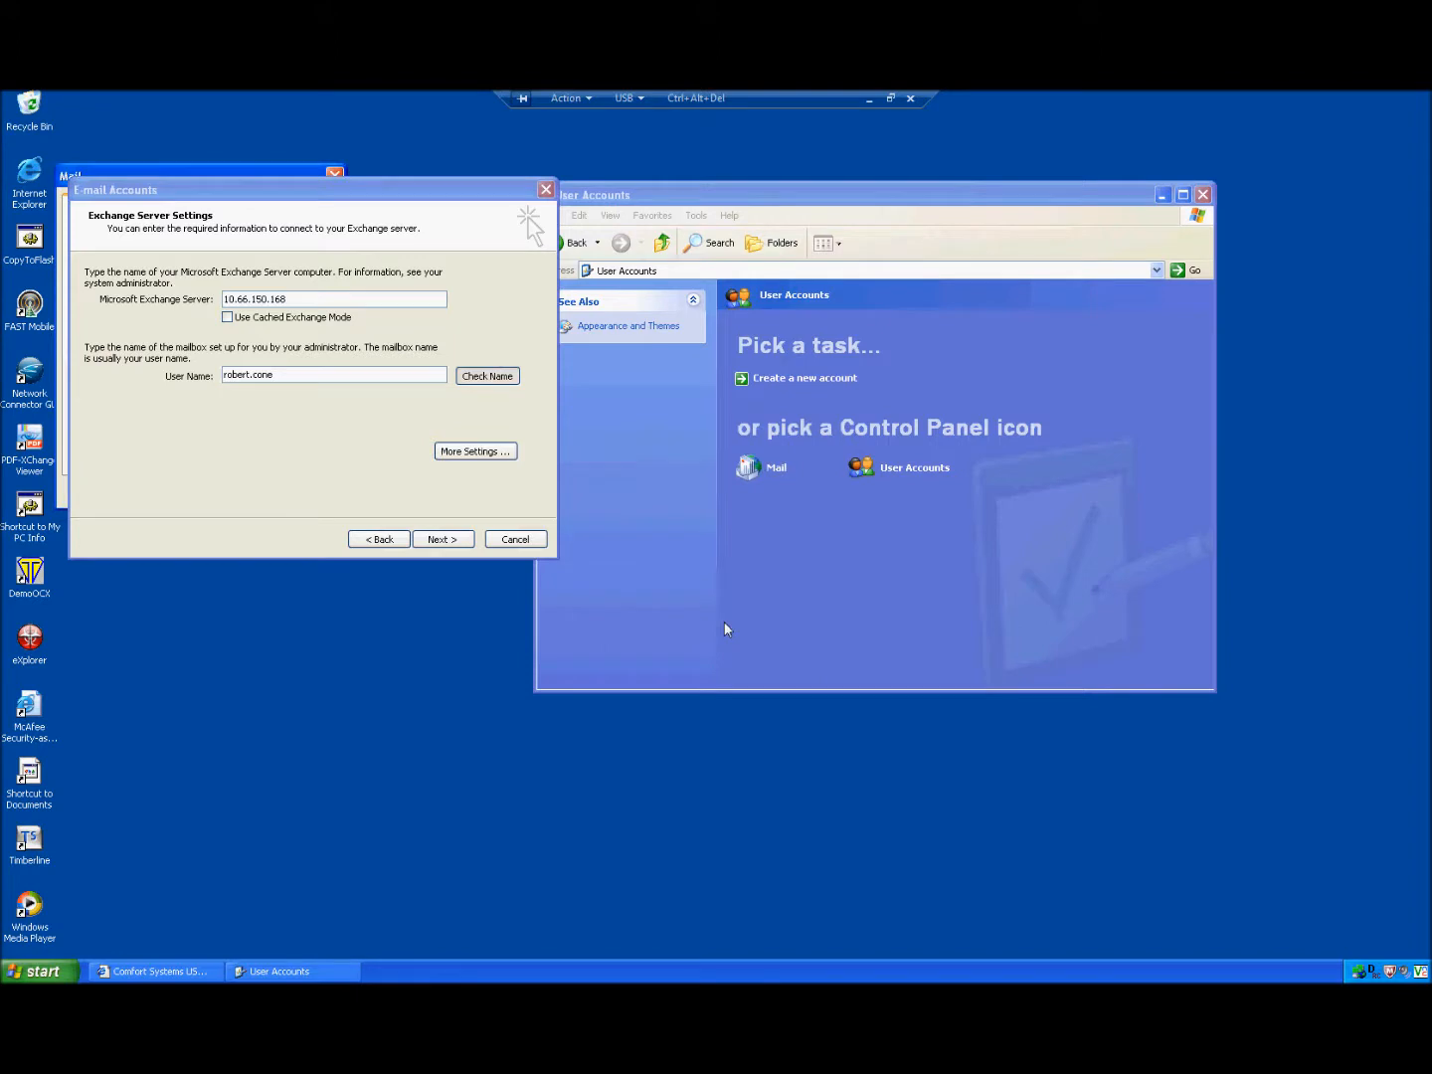
{"action": "mouse_move", "coordinate": [339, 501]}
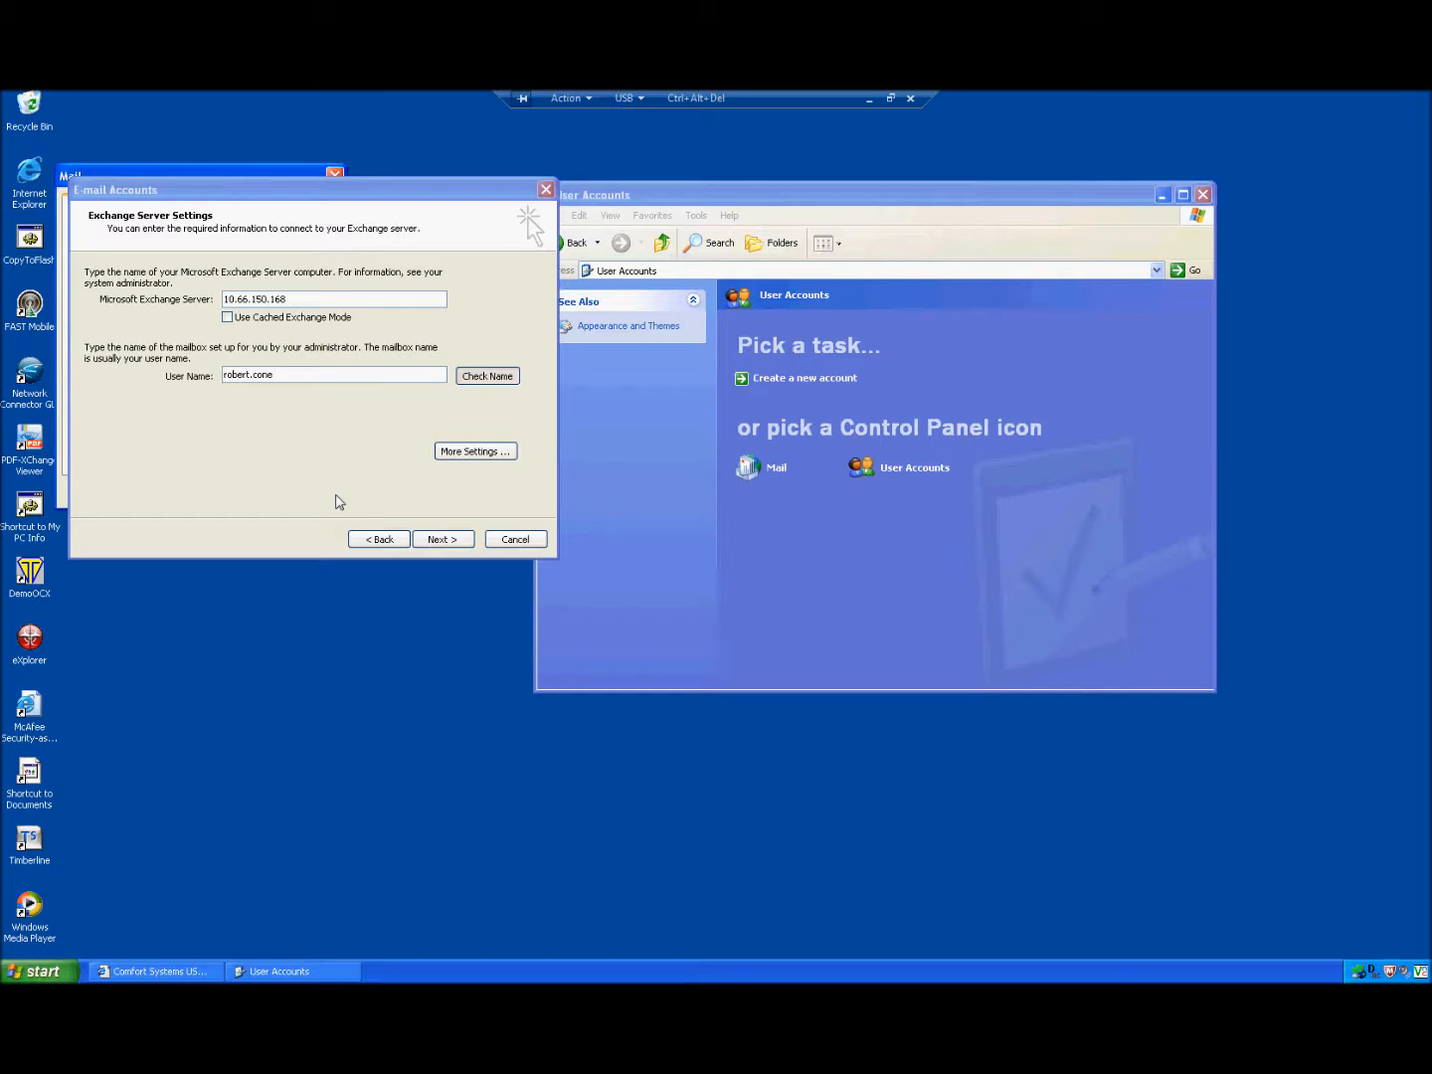
Resolve the mailbox name on CSWEBMAIL4.cs.loc and re-tick Use Cached Exchange Mode
{"action": "left_click", "coordinate": [487, 376]}
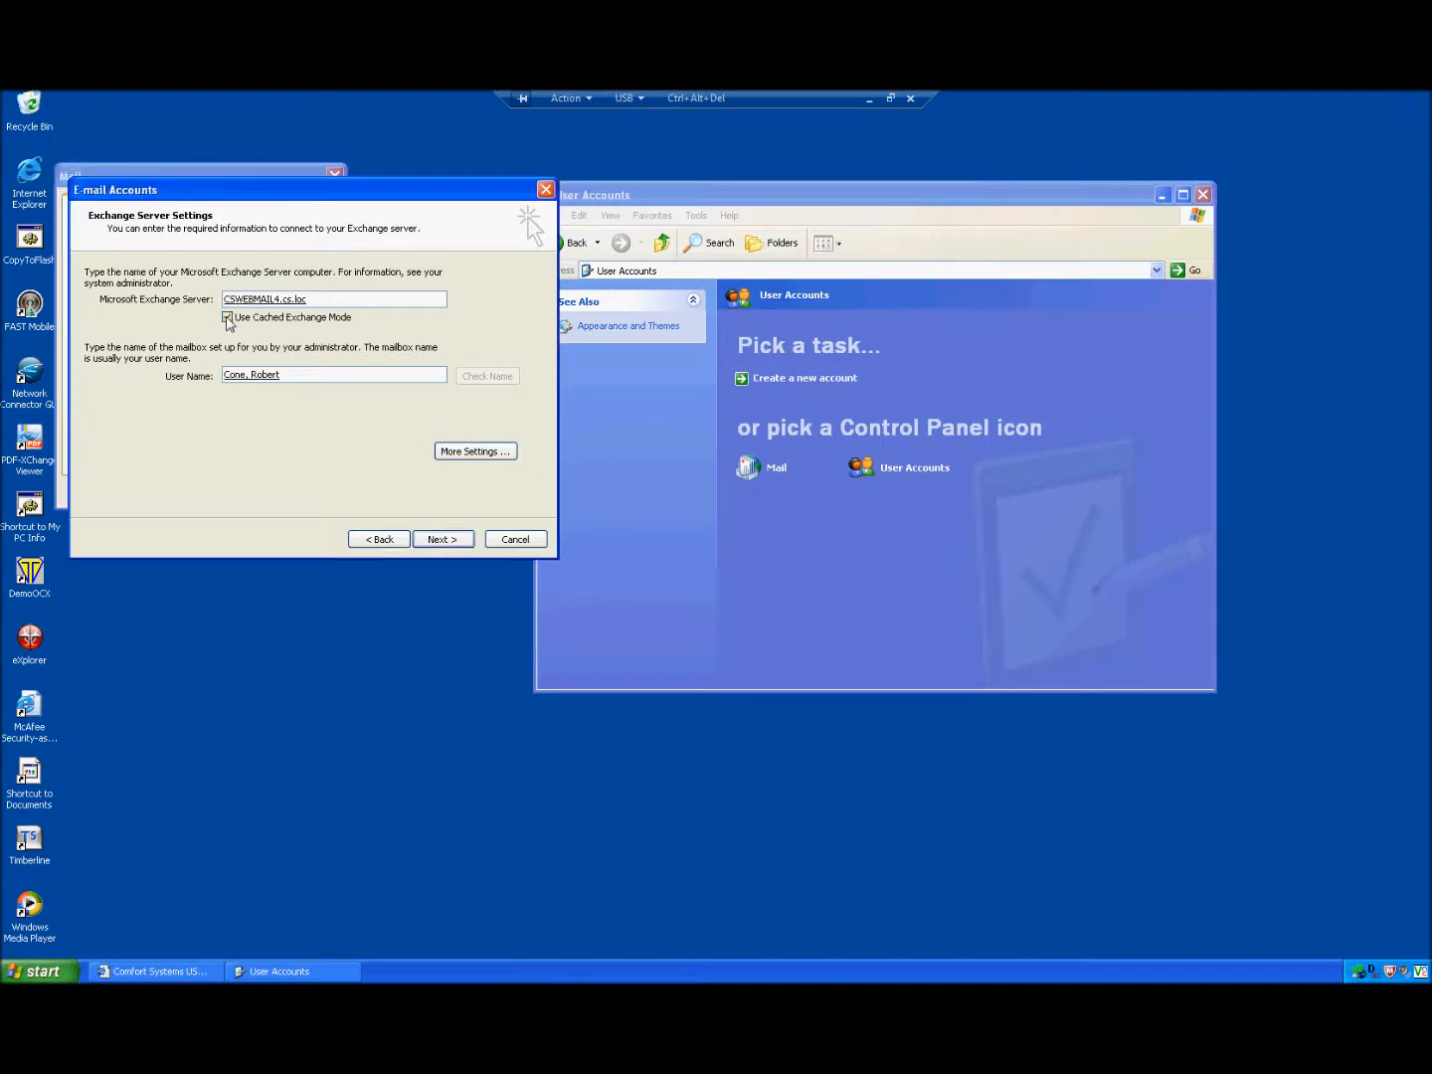
{"action": "left_click", "coordinate": [228, 316]}
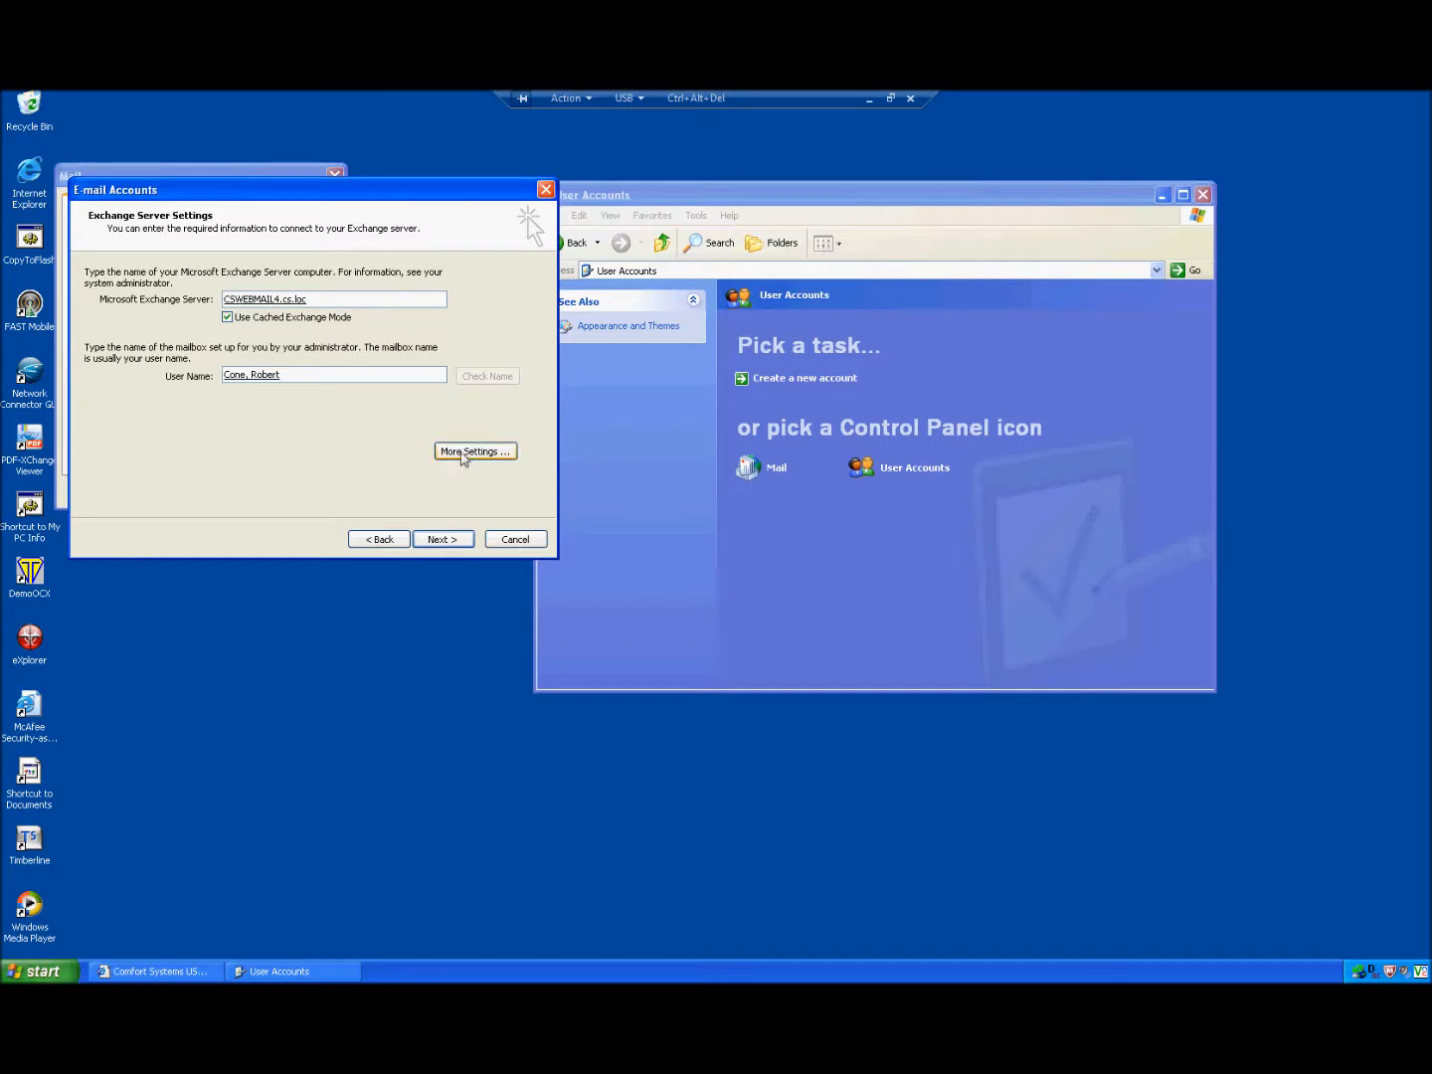
{"action": "mouse_move", "coordinate": [468, 456]}
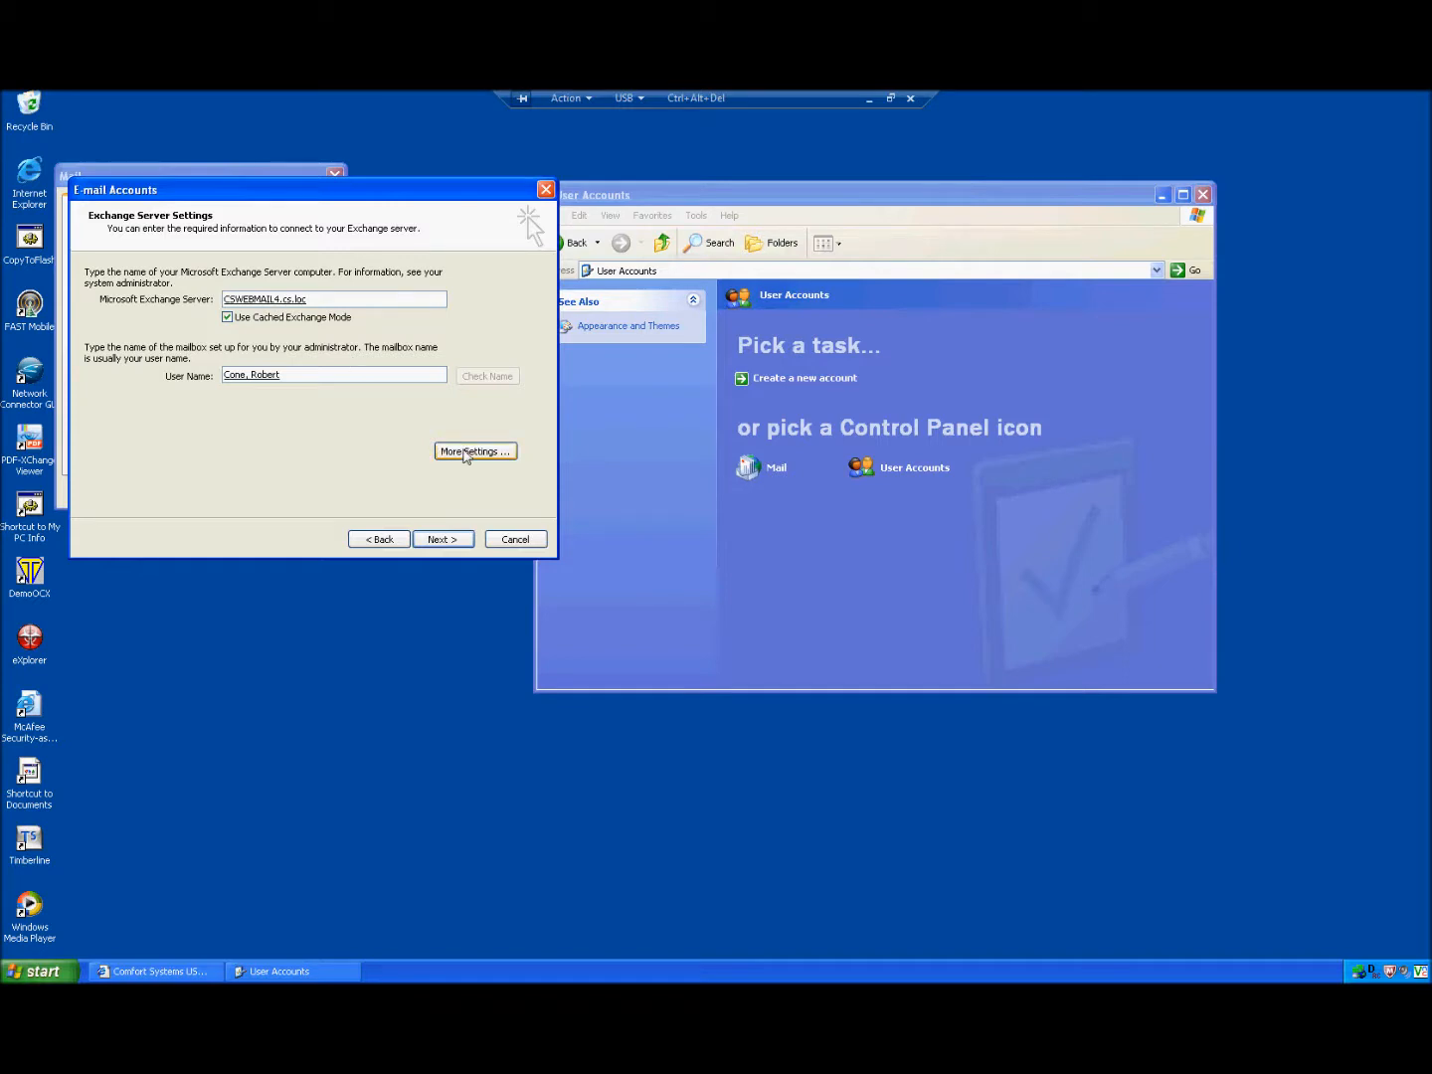
Enable Connect using HTTP and enter proxy URL webmail.comsysusa.com
{"action": "left_click", "coordinate": [475, 452]}
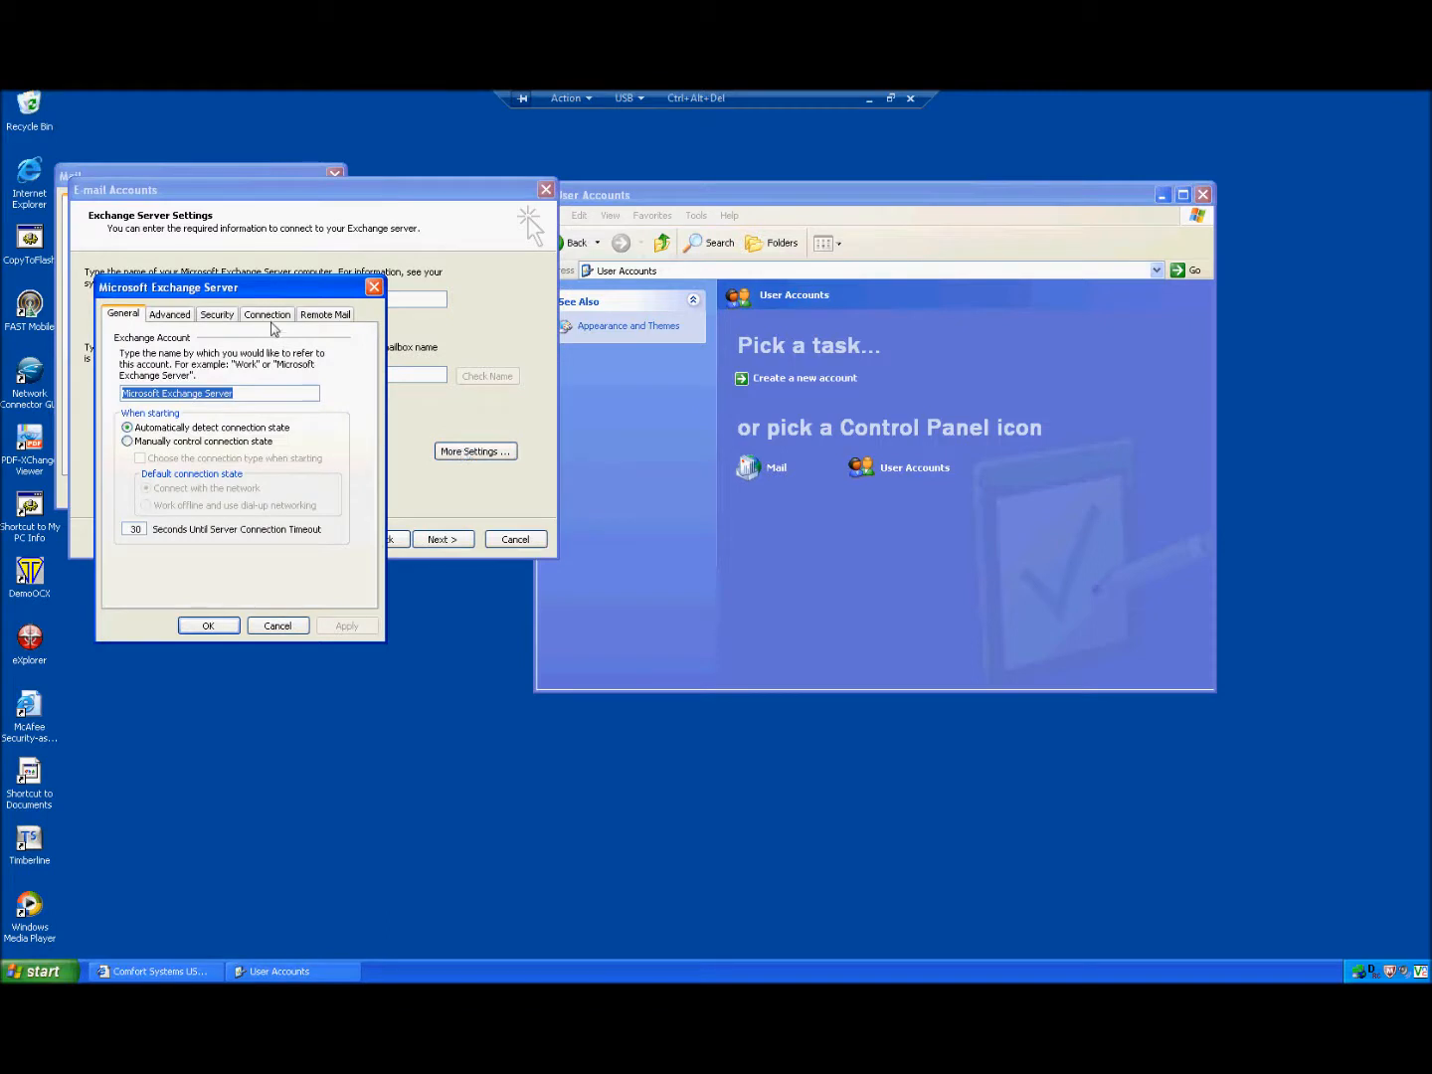
{"action": "left_click", "coordinate": [266, 314]}
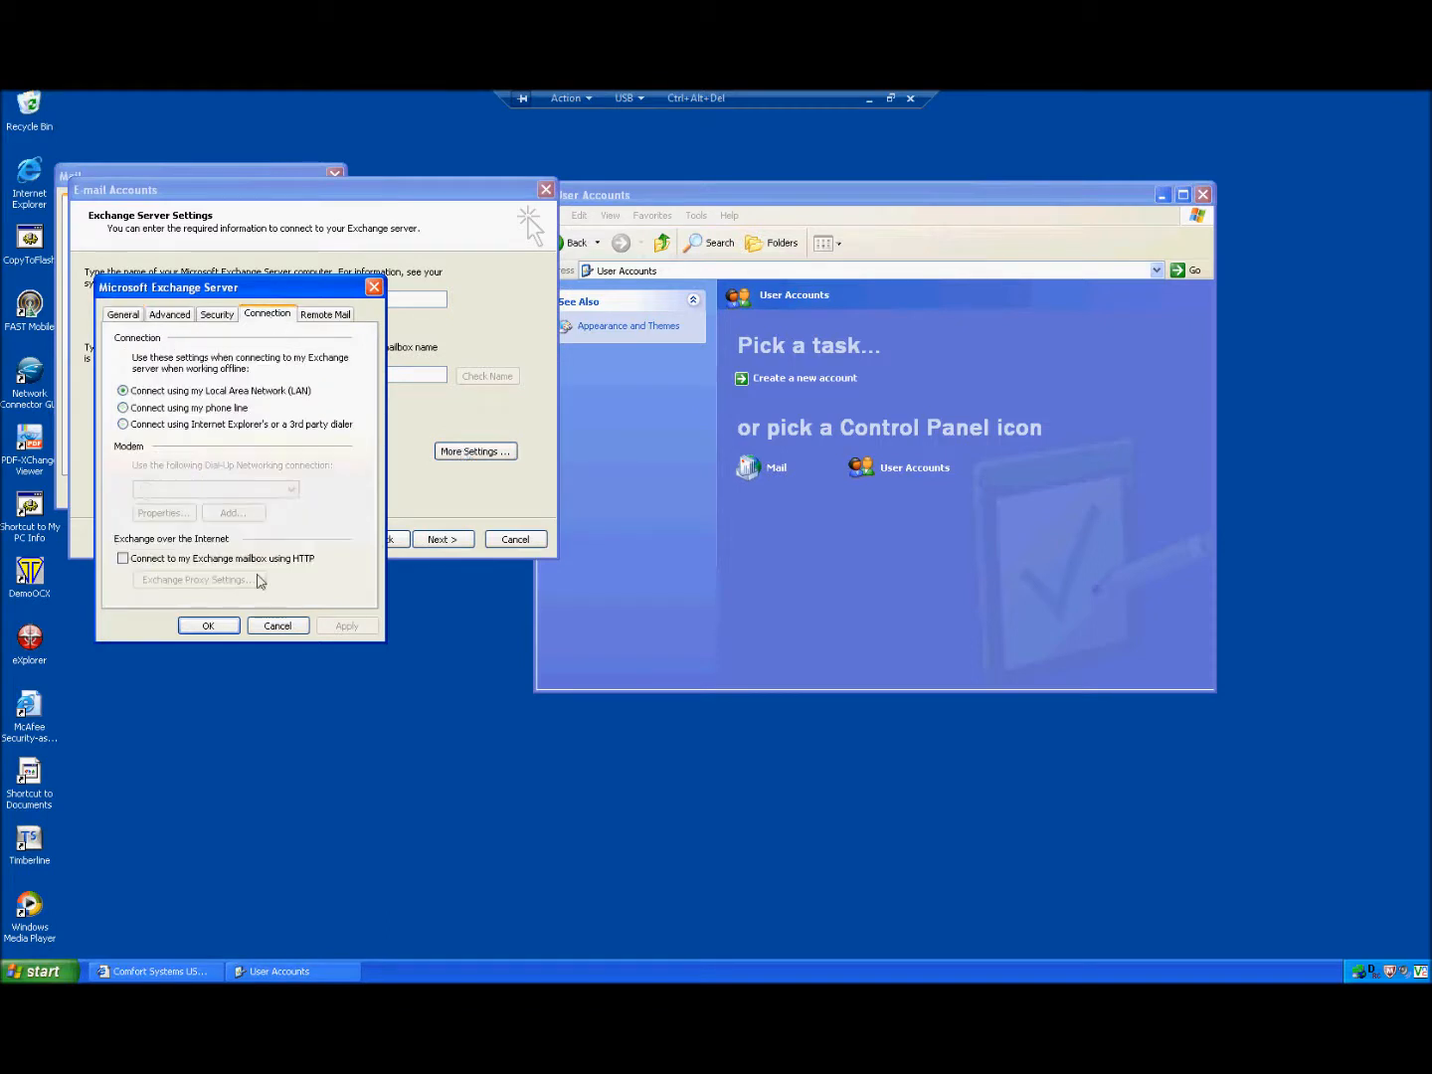
{"action": "left_click", "coordinate": [122, 558]}
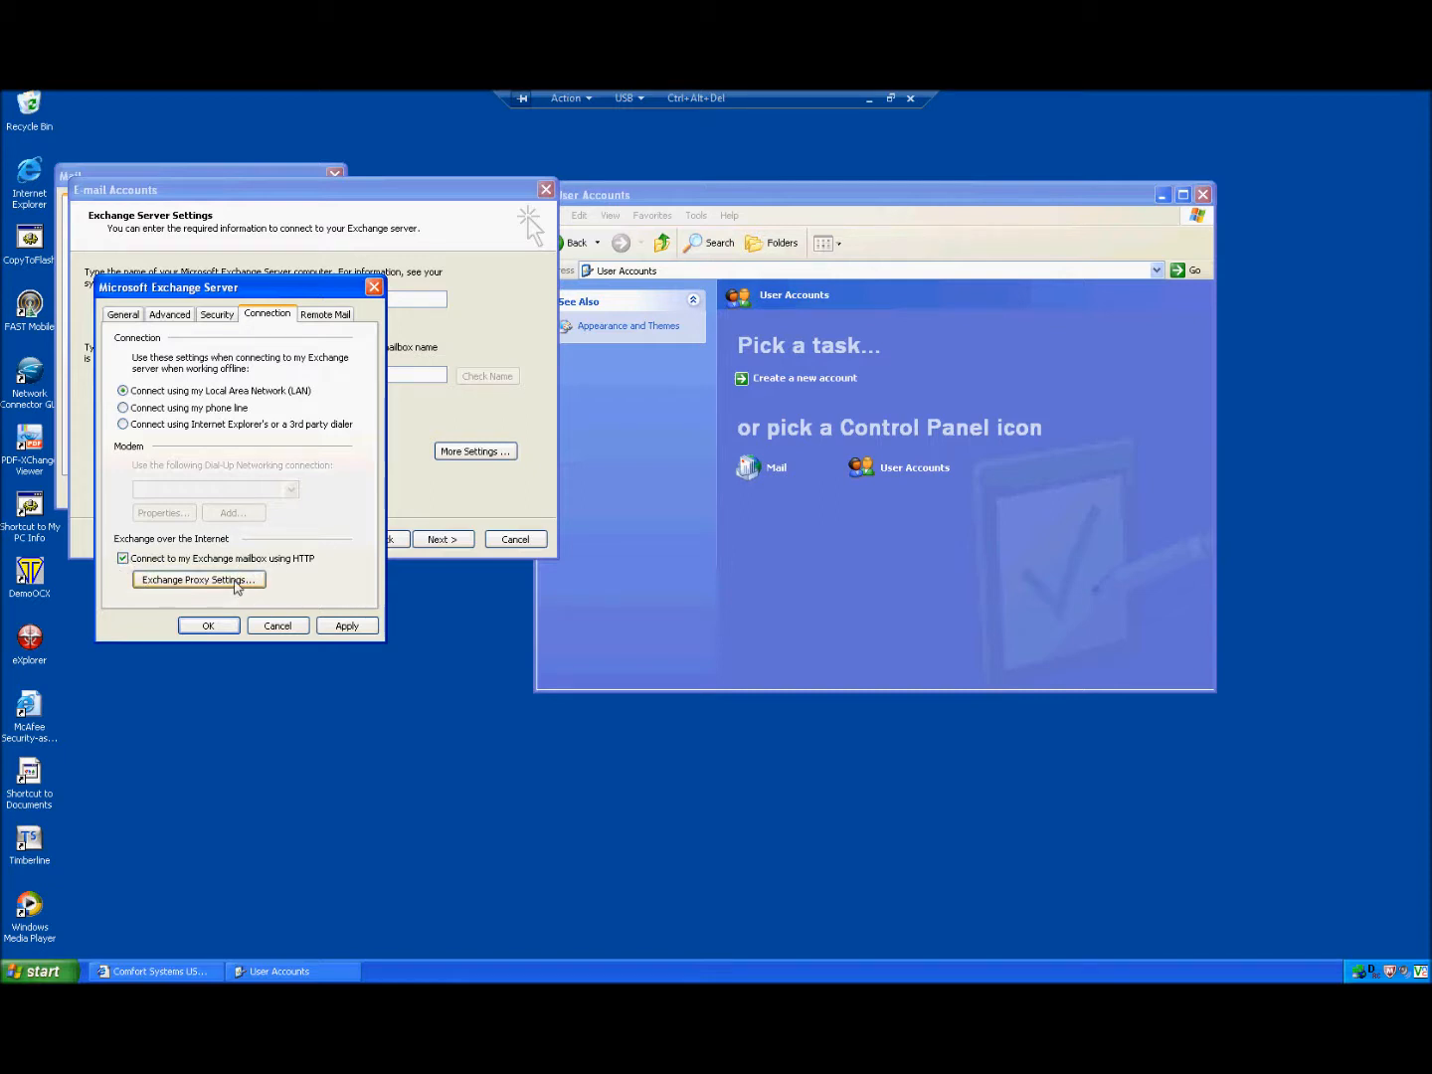
{"action": "left_click", "coordinate": [198, 580]}
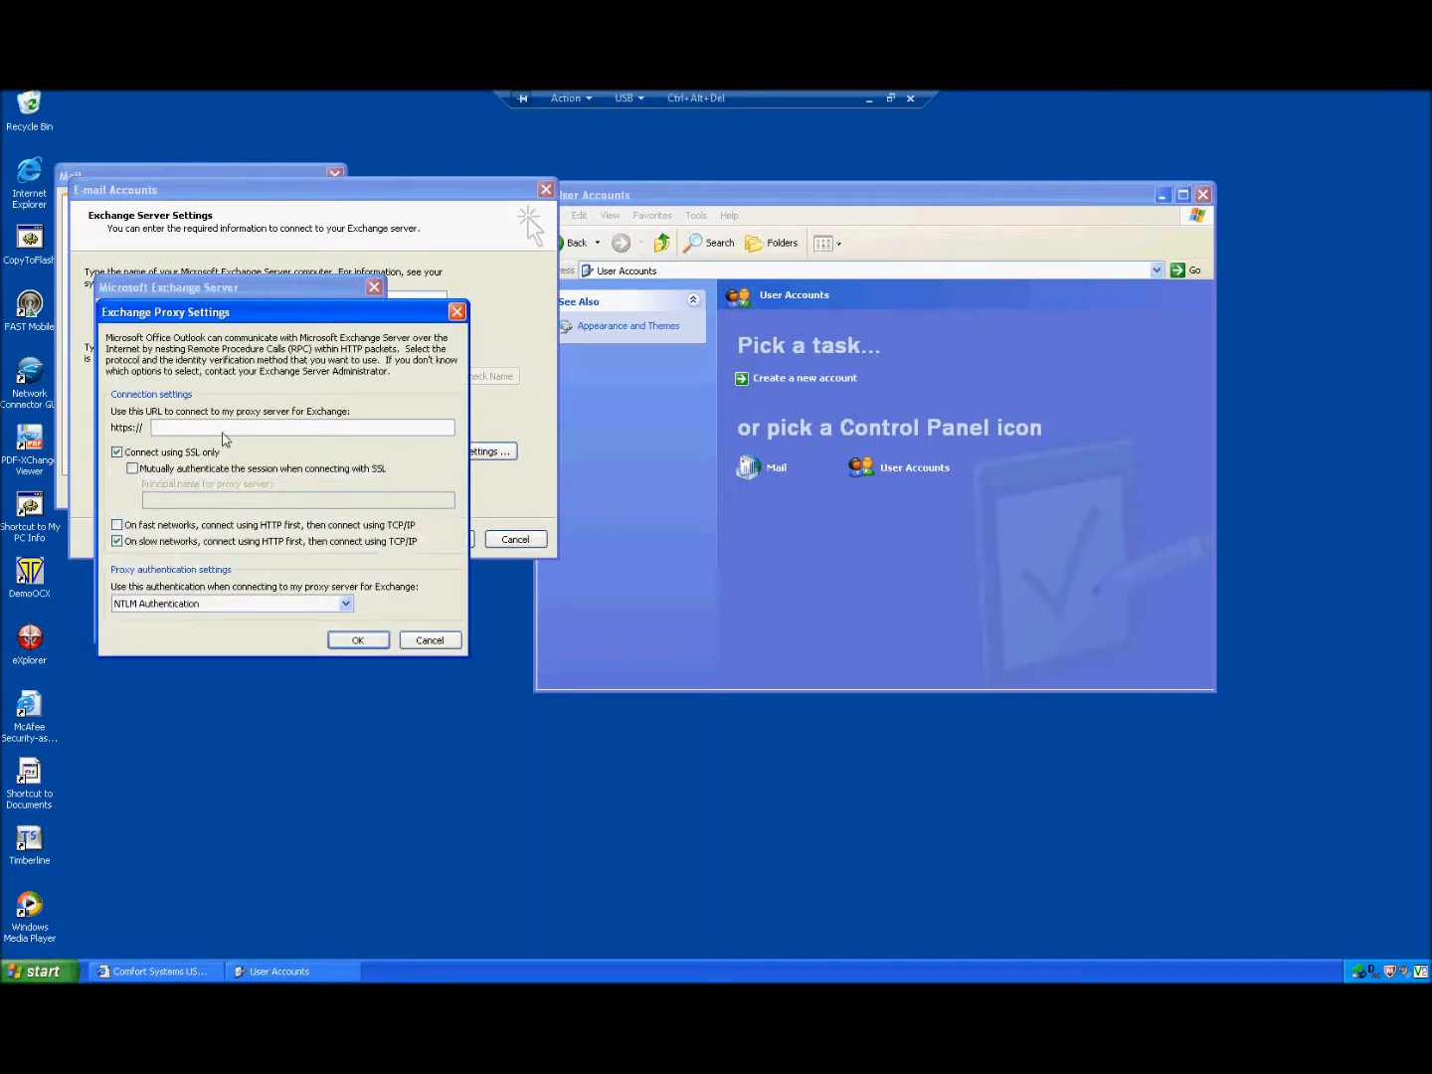
{"action": "type", "text": "webmail.c"}
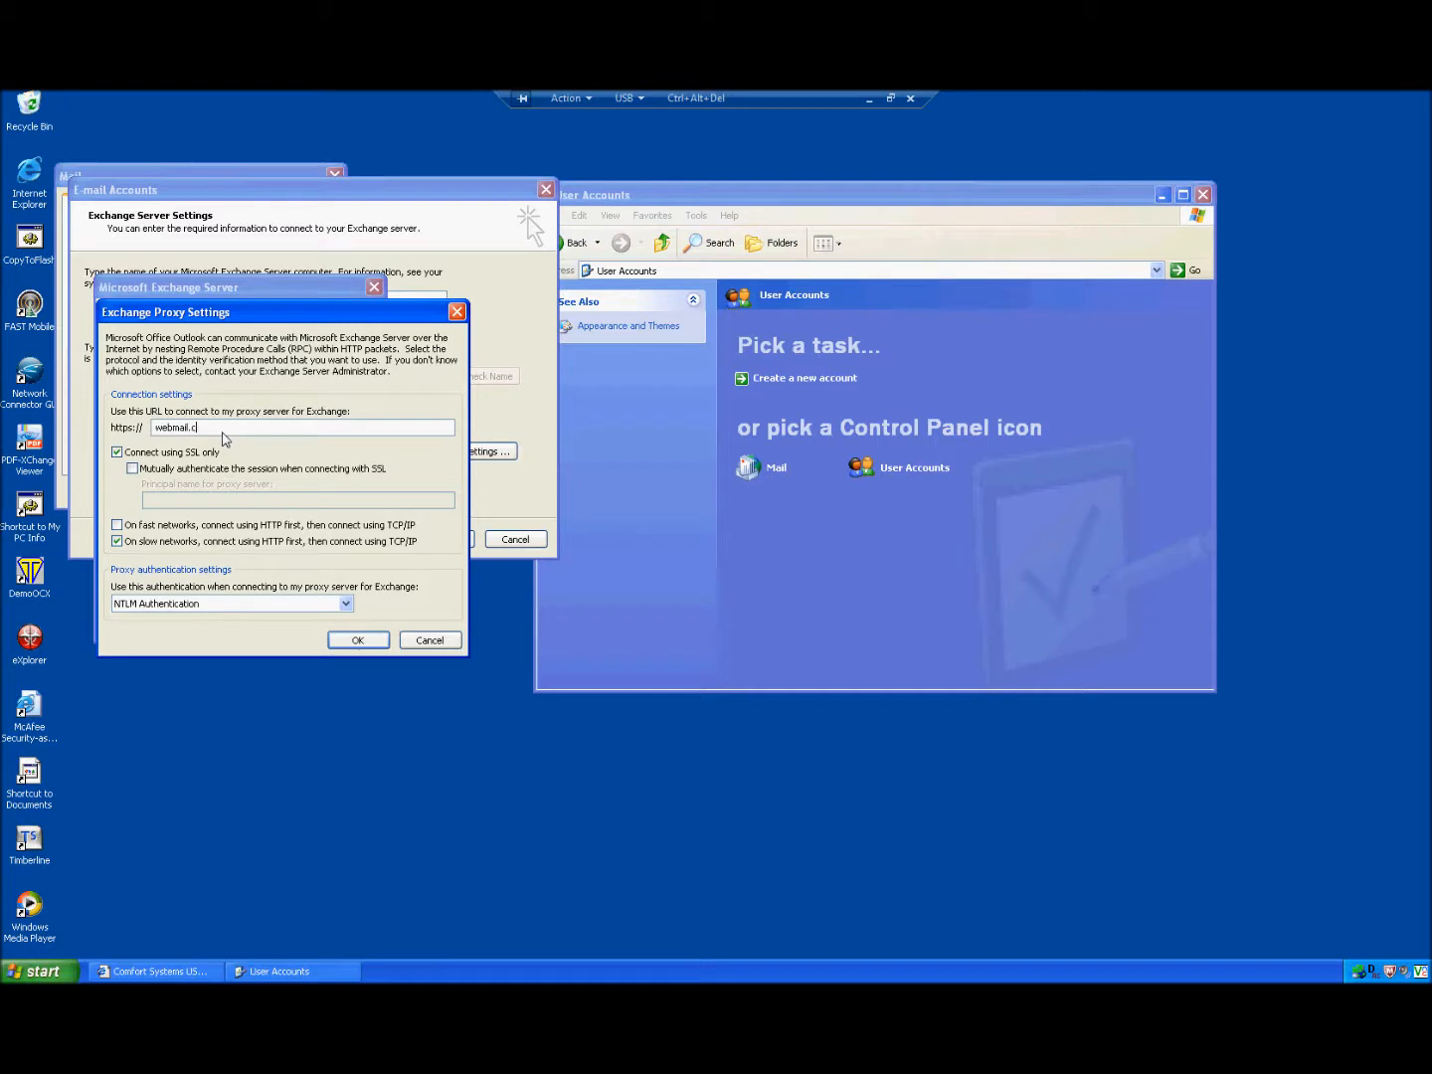
{"action": "type", "text": "omsysusa."}
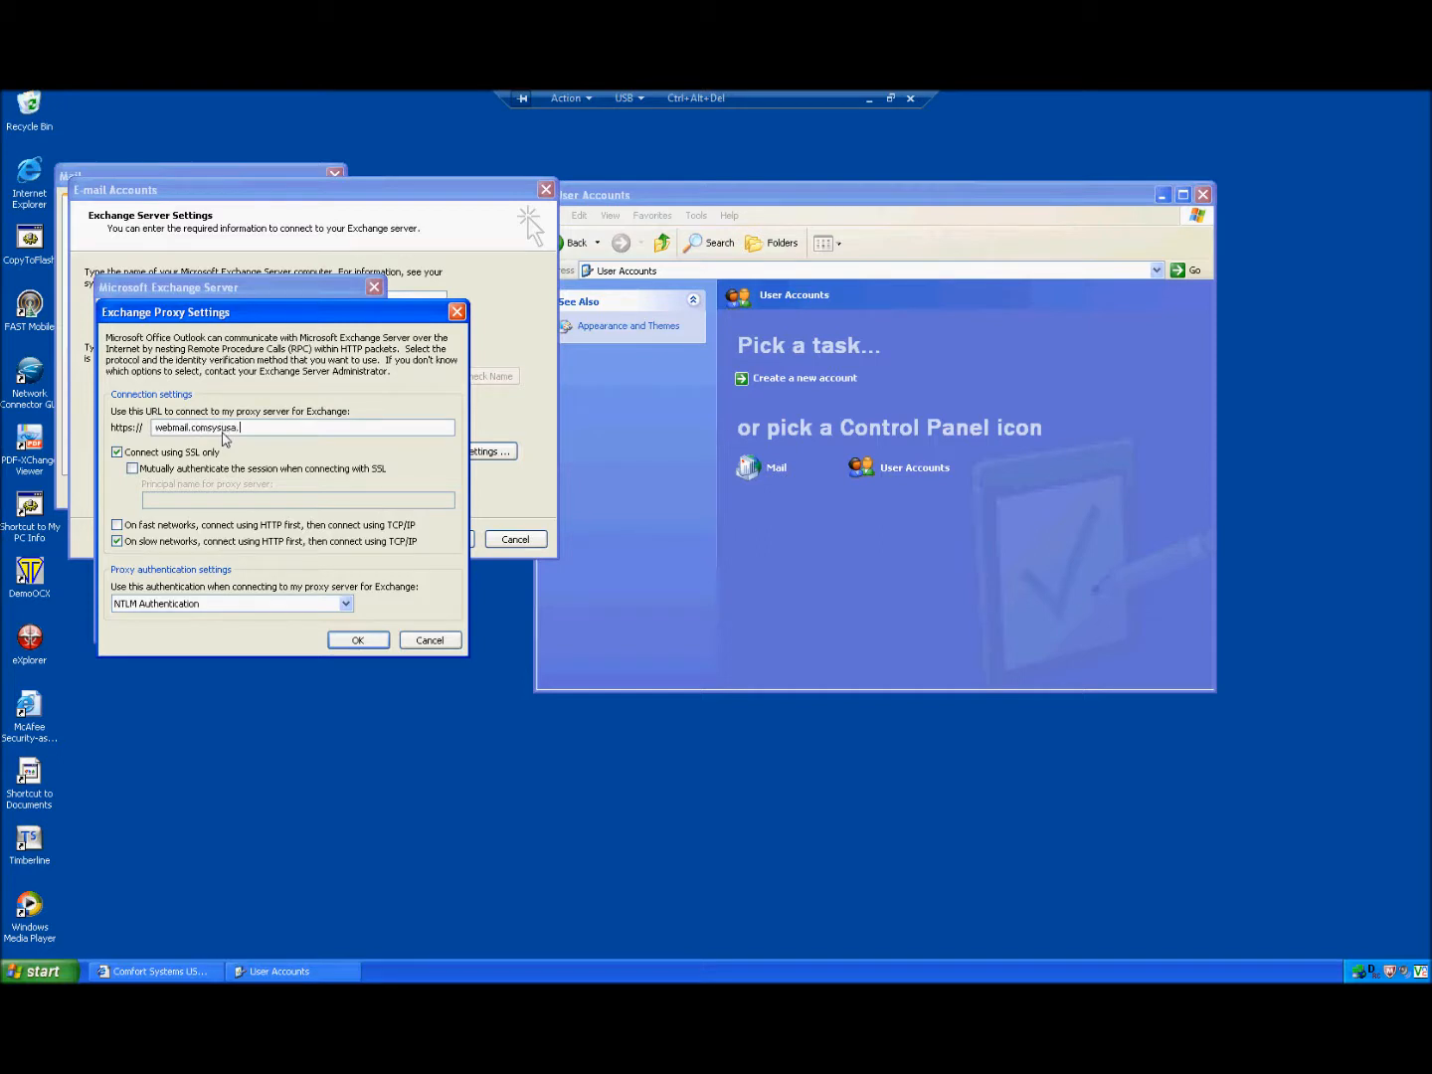
{"action": "type", "text": "com"}
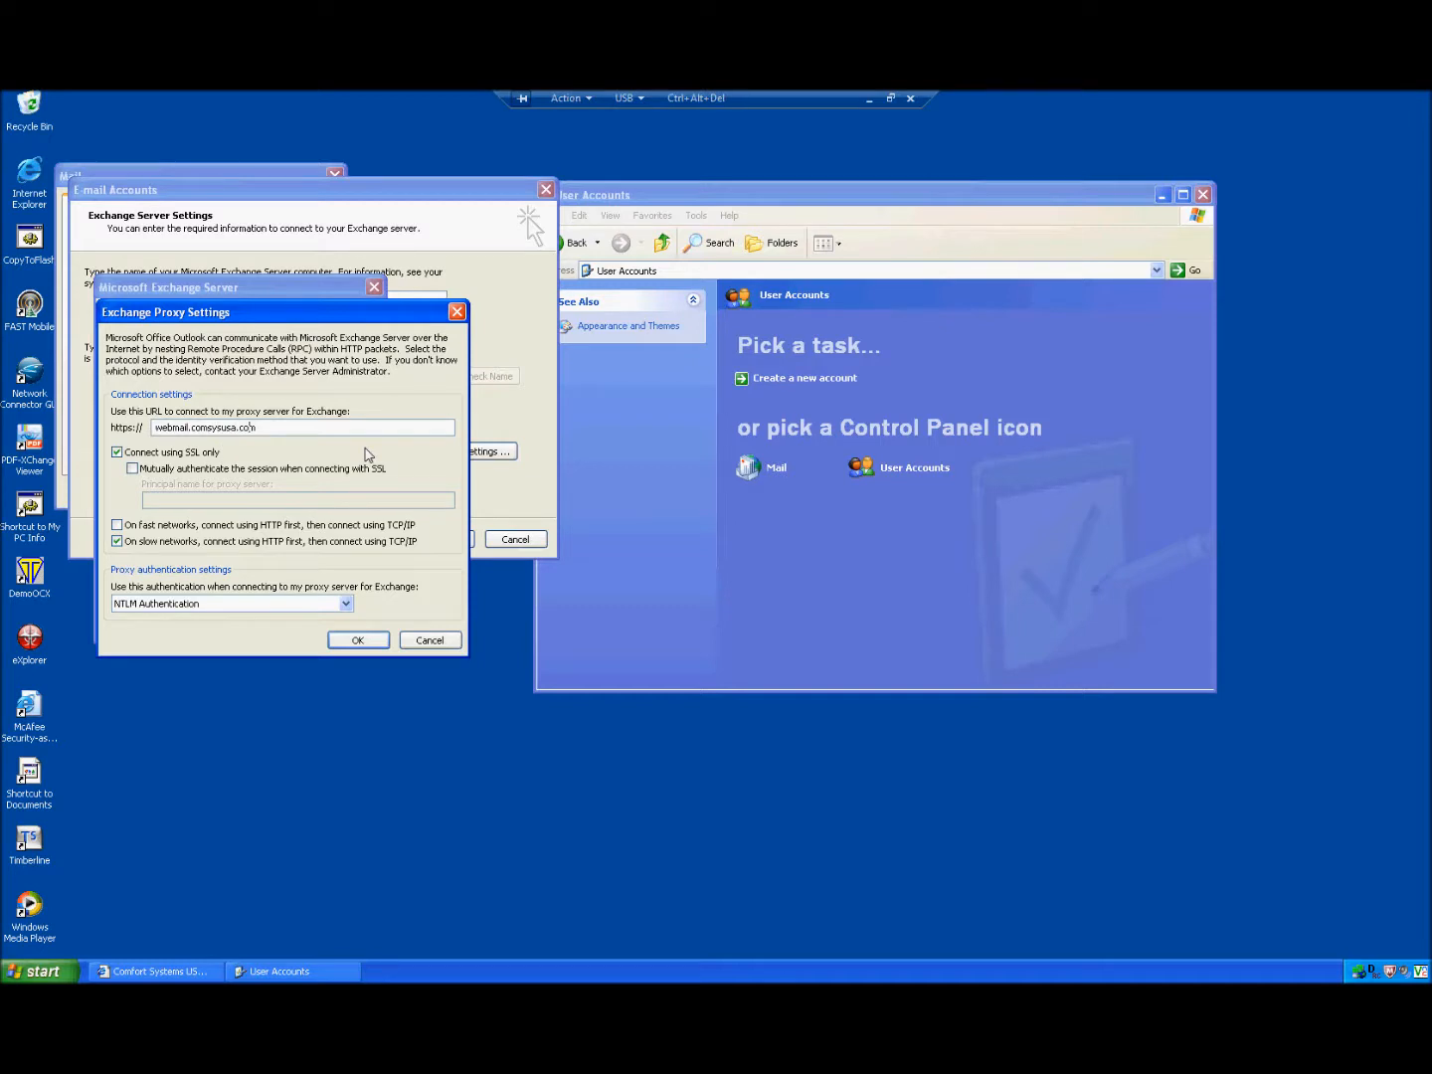
Use HTTP on fast networks, choose Basic Authentication, then finish and close mail setup
{"action": "left_click", "coordinate": [117, 541]}
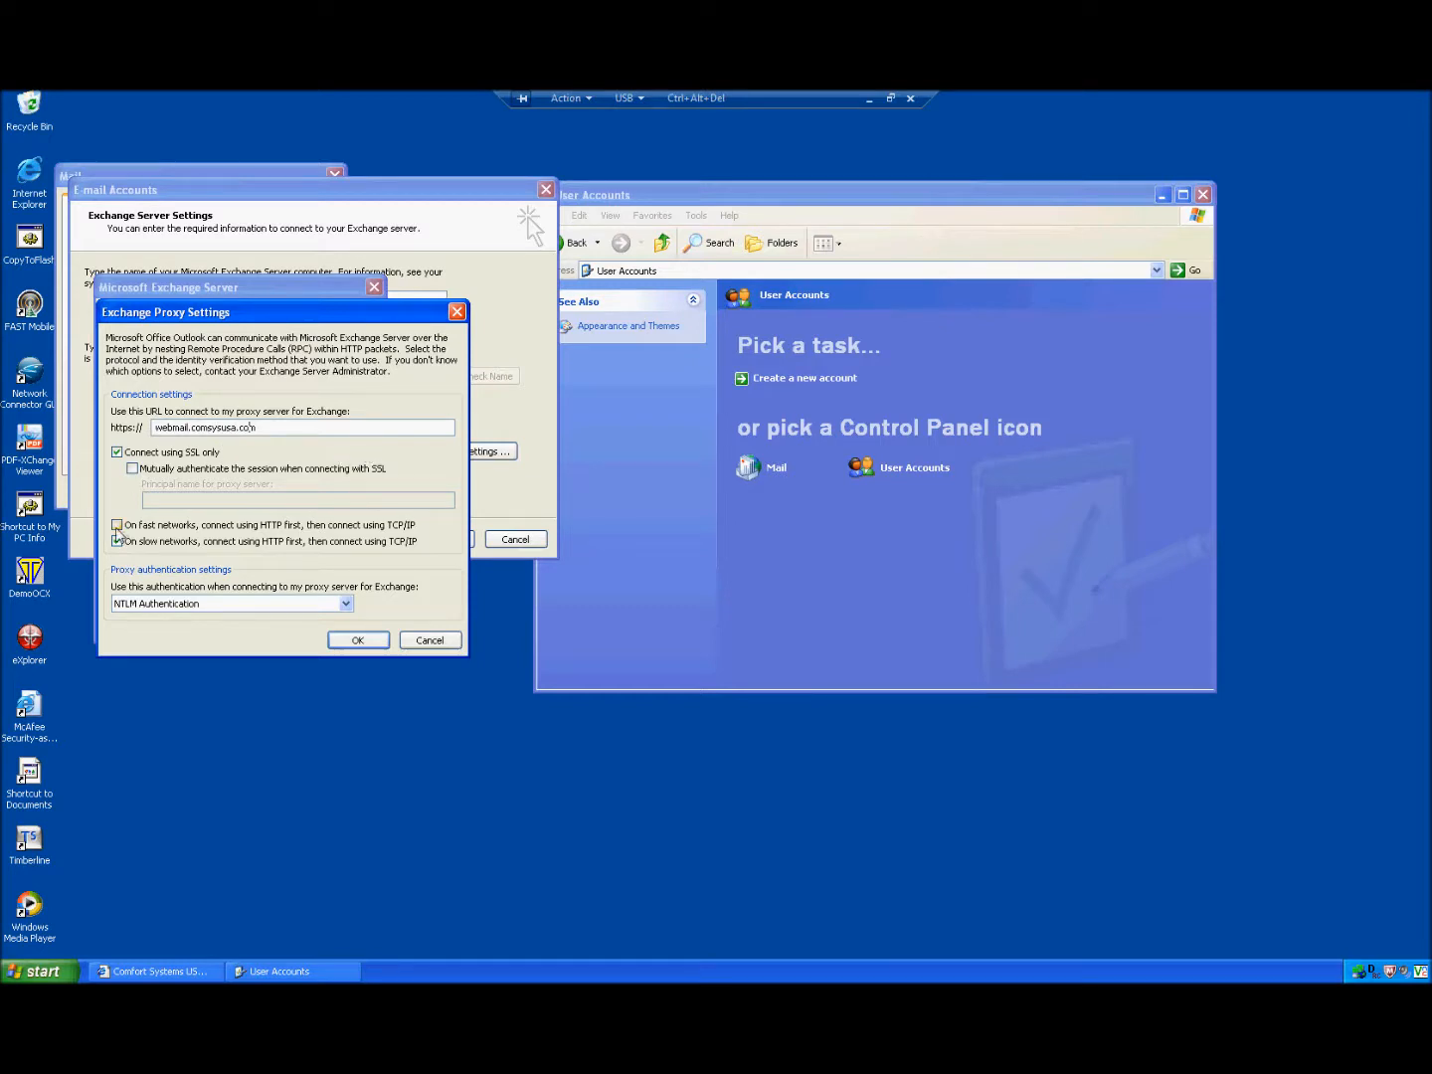
{"action": "left_click", "coordinate": [117, 524]}
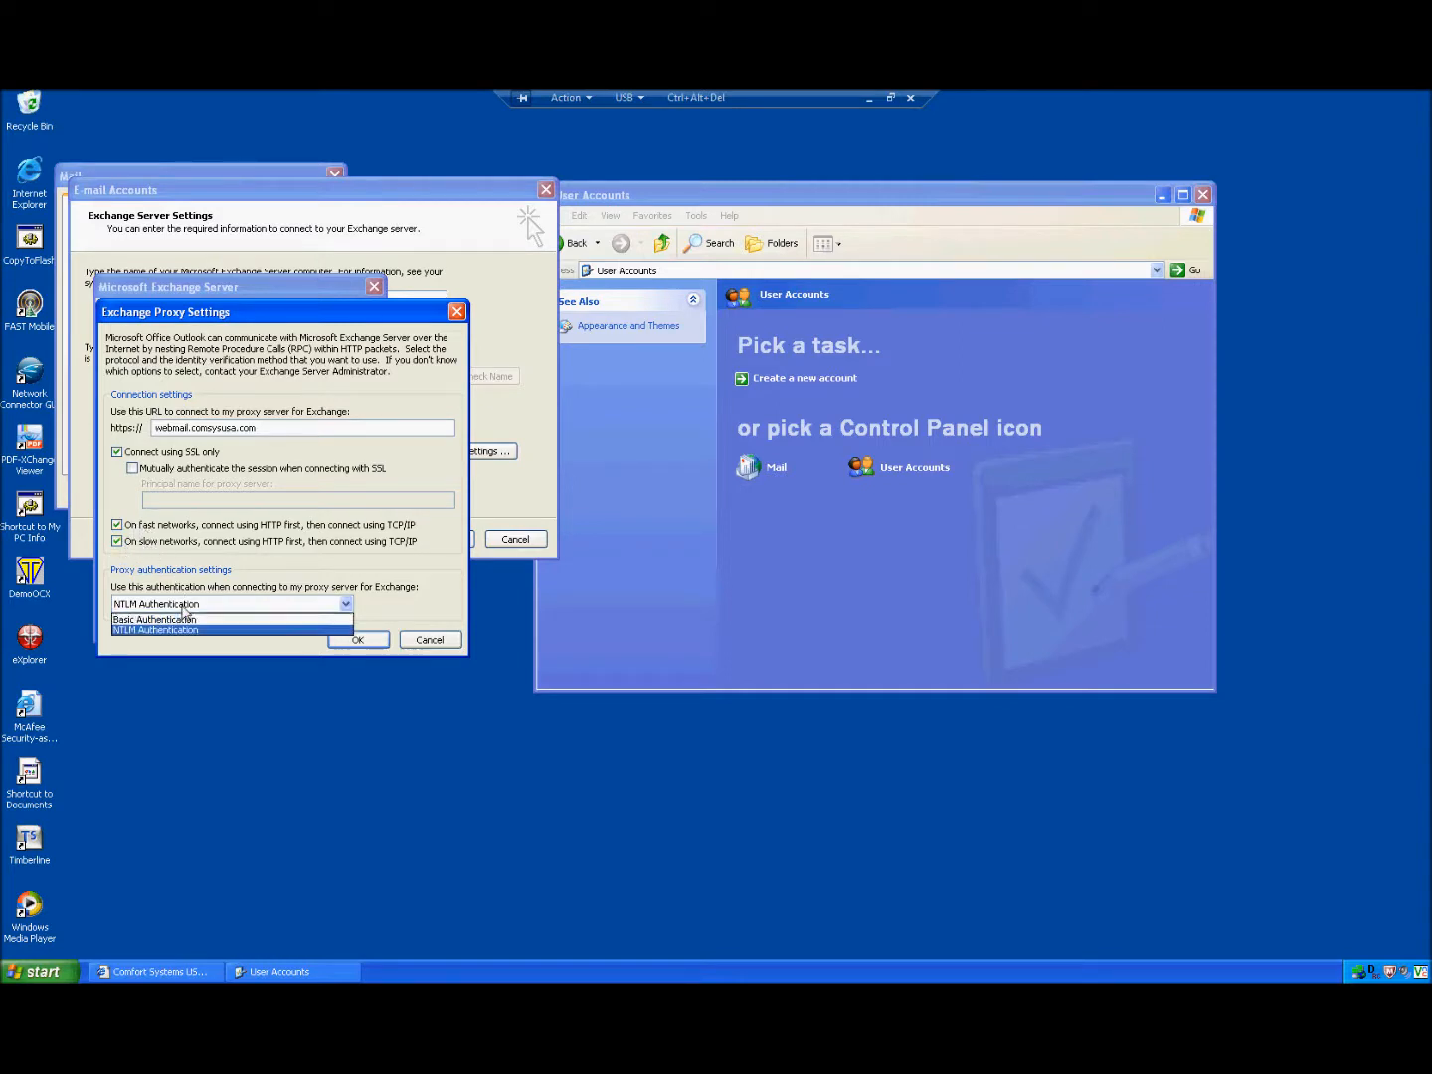
{"action": "left_click", "coordinate": [154, 619]}
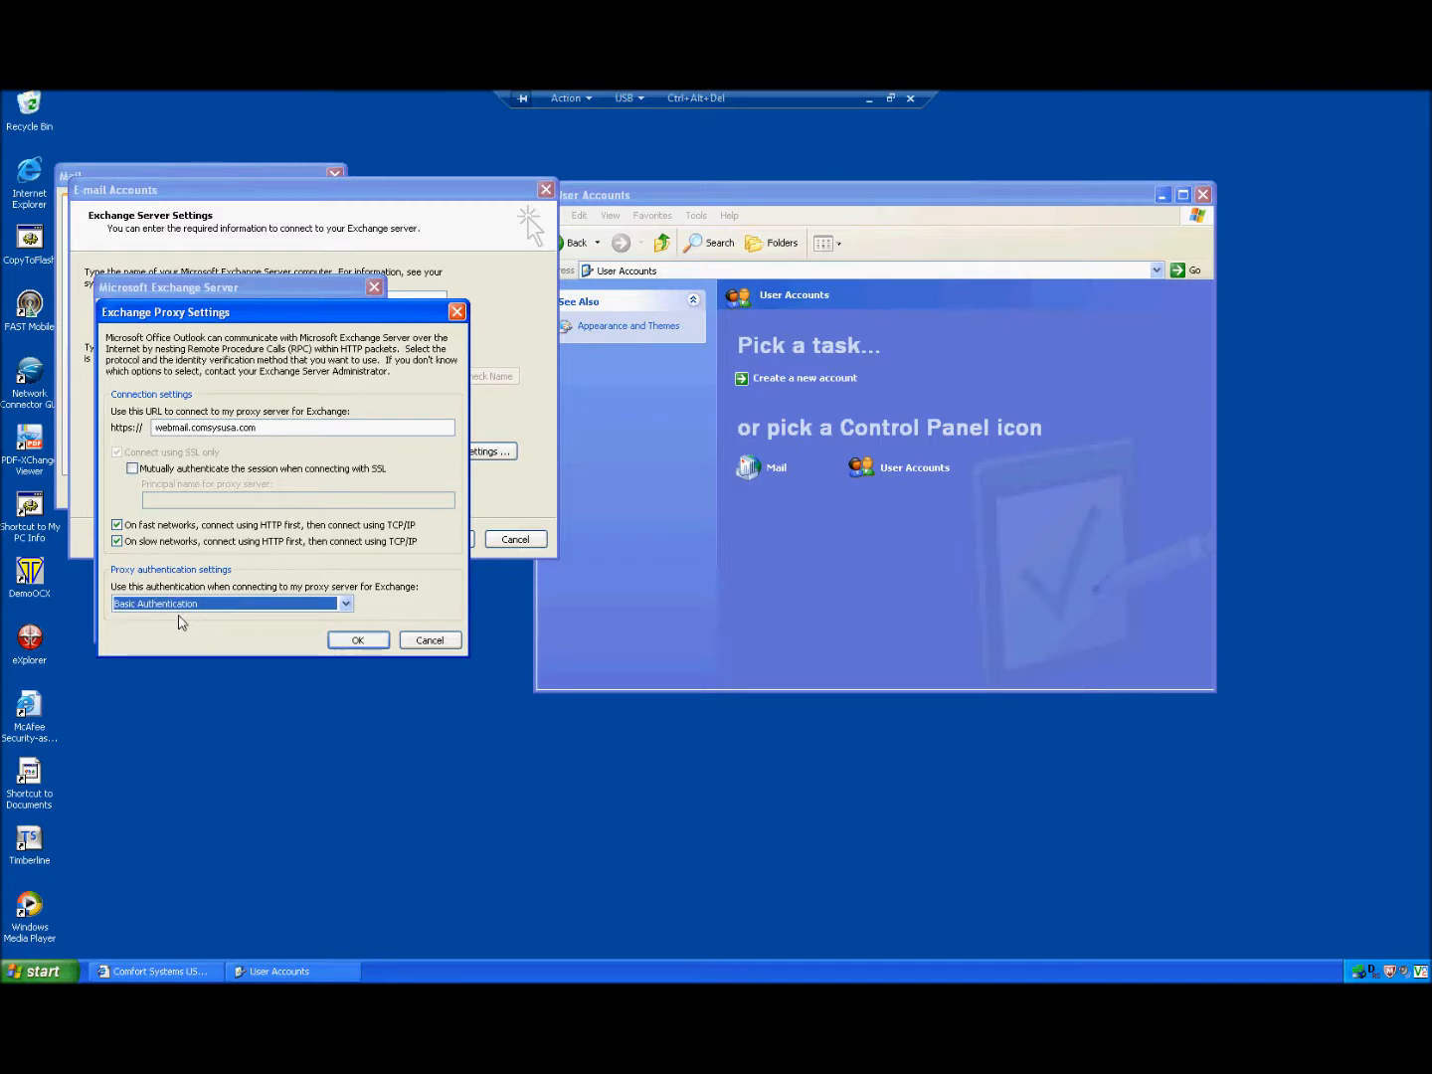
{"action": "mouse_move", "coordinate": [192, 468]}
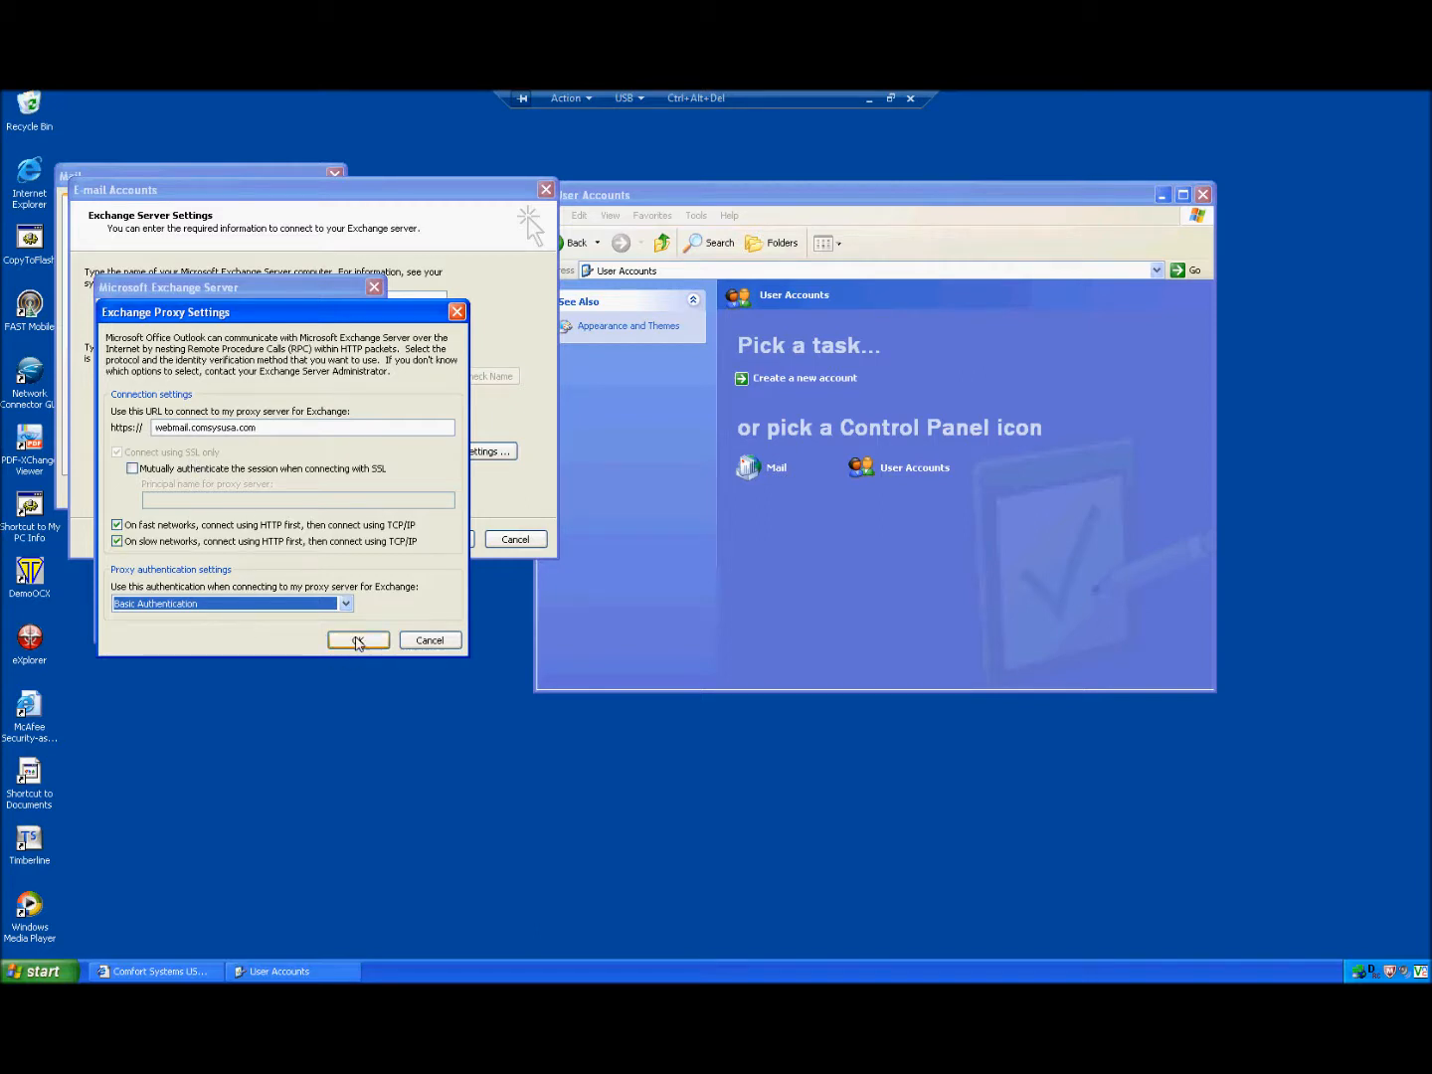
{"action": "left_click", "coordinate": [358, 640]}
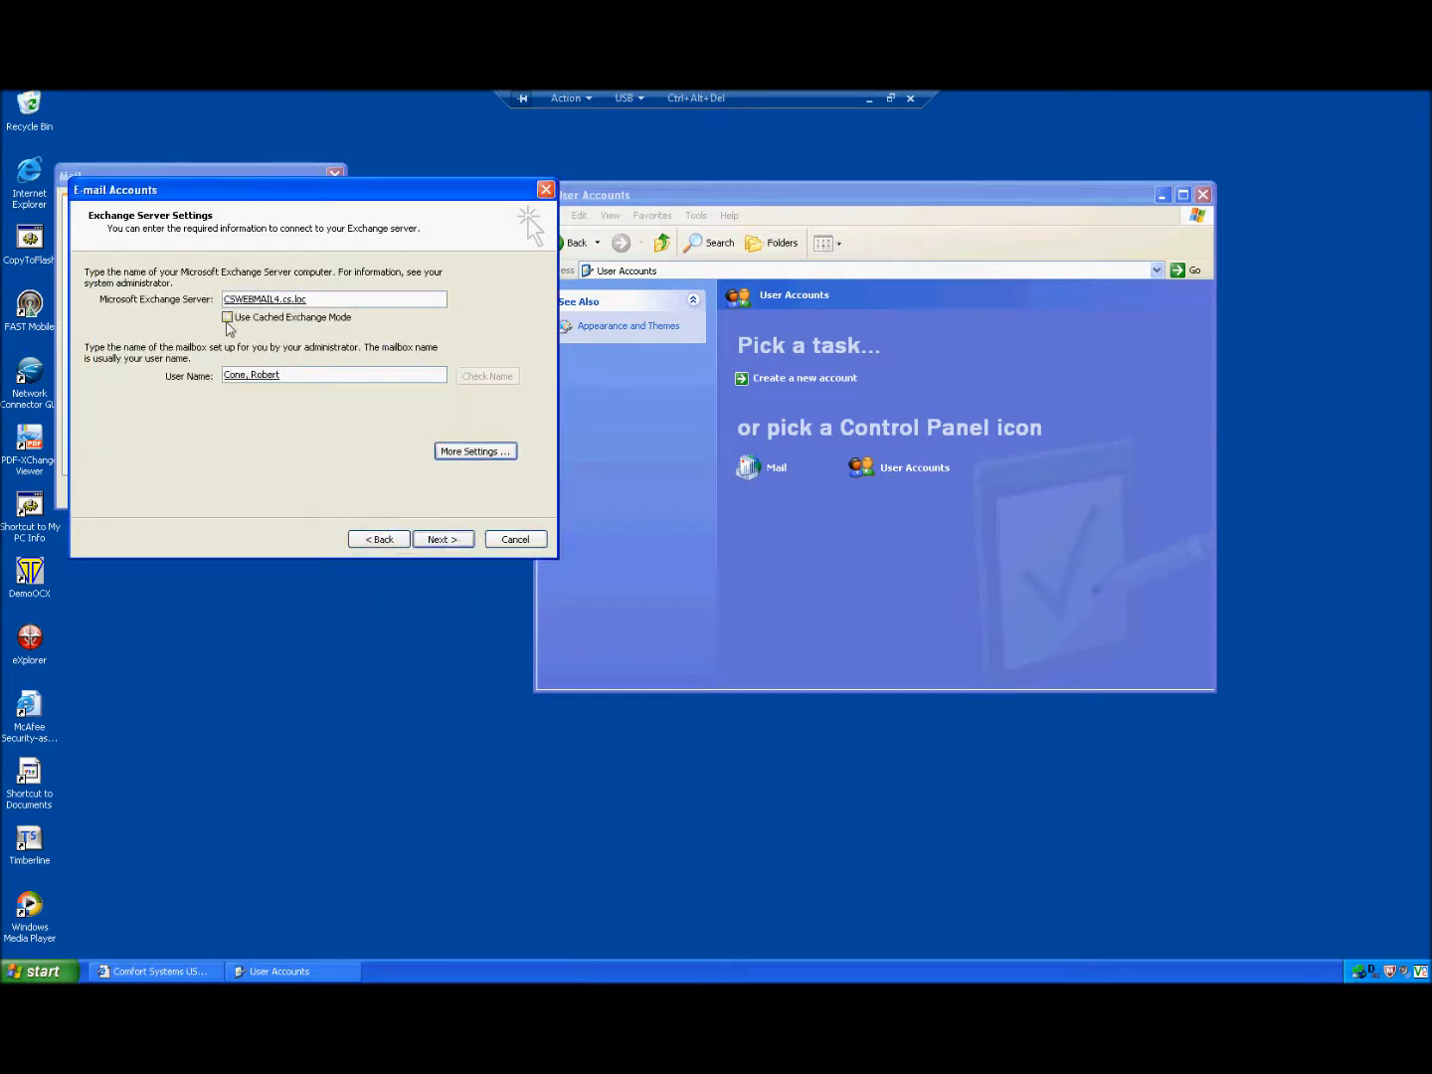
{"action": "left_click", "coordinate": [228, 317]}
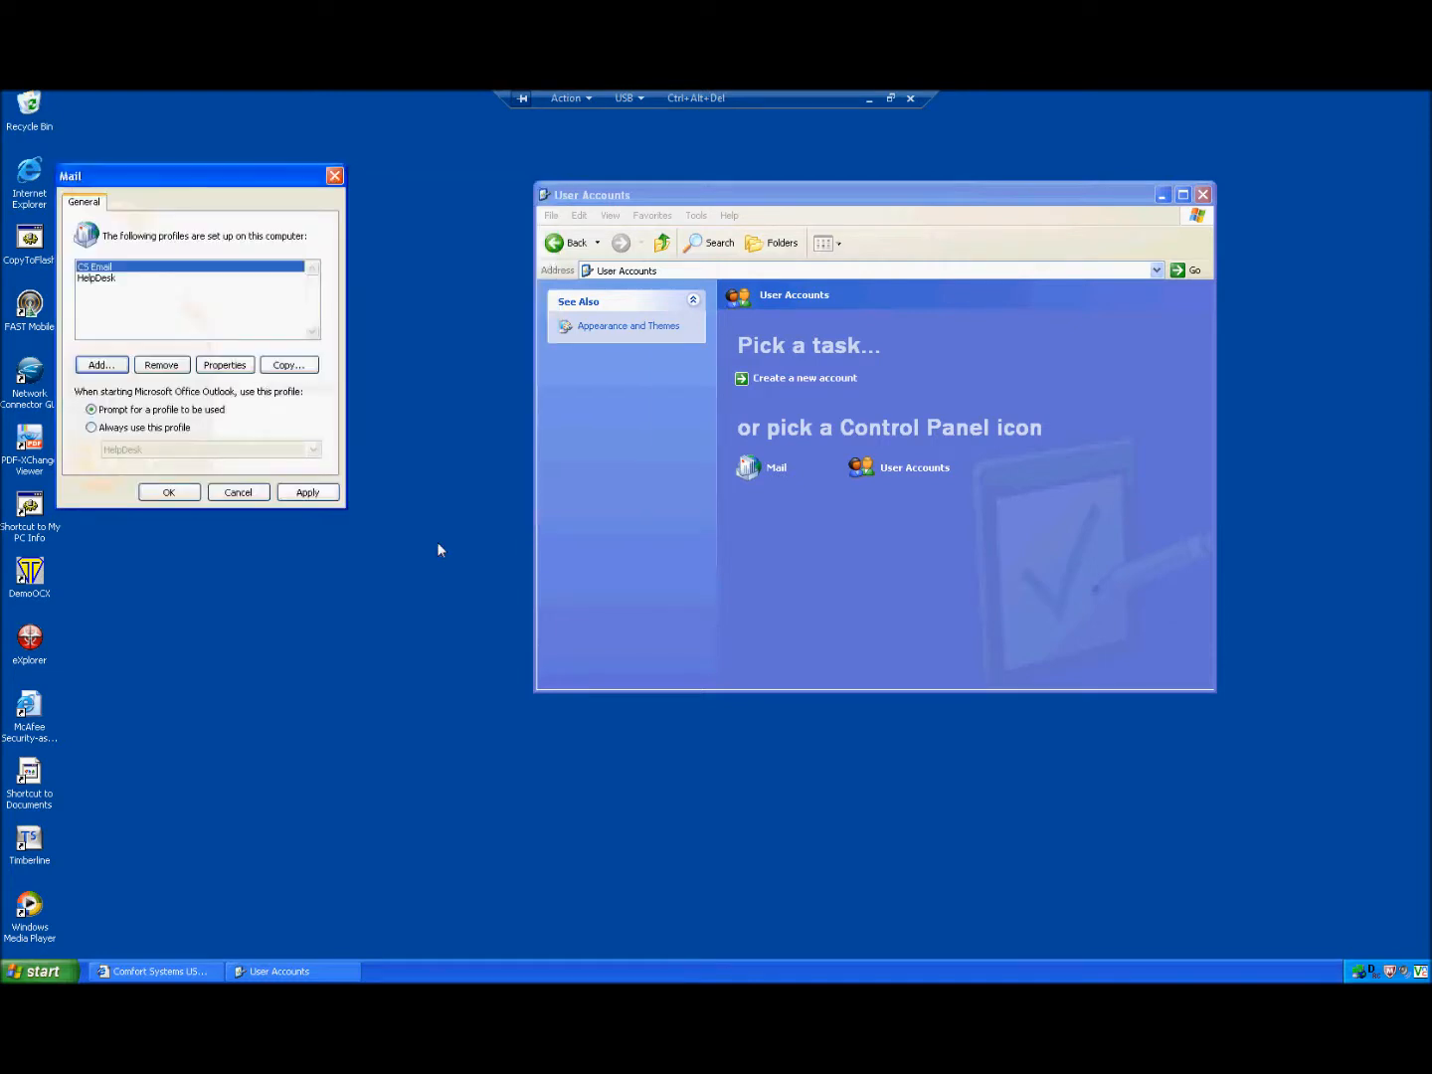
{"action": "left_click", "coordinate": [237, 492]}
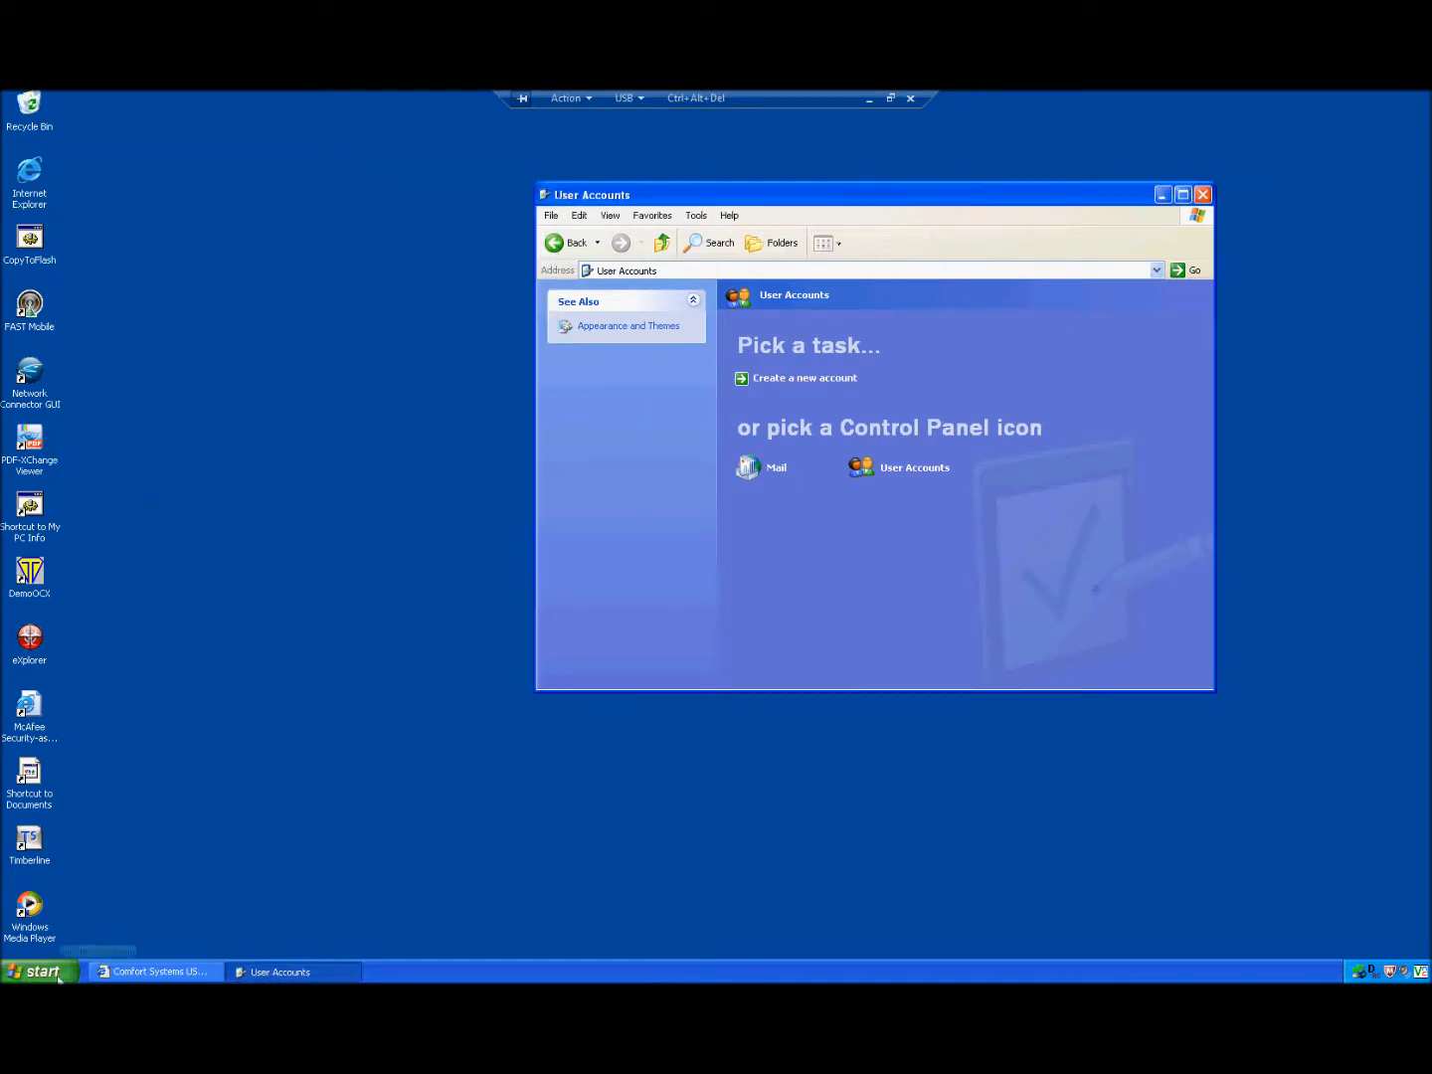
{"action": "left_click", "coordinate": [41, 971]}
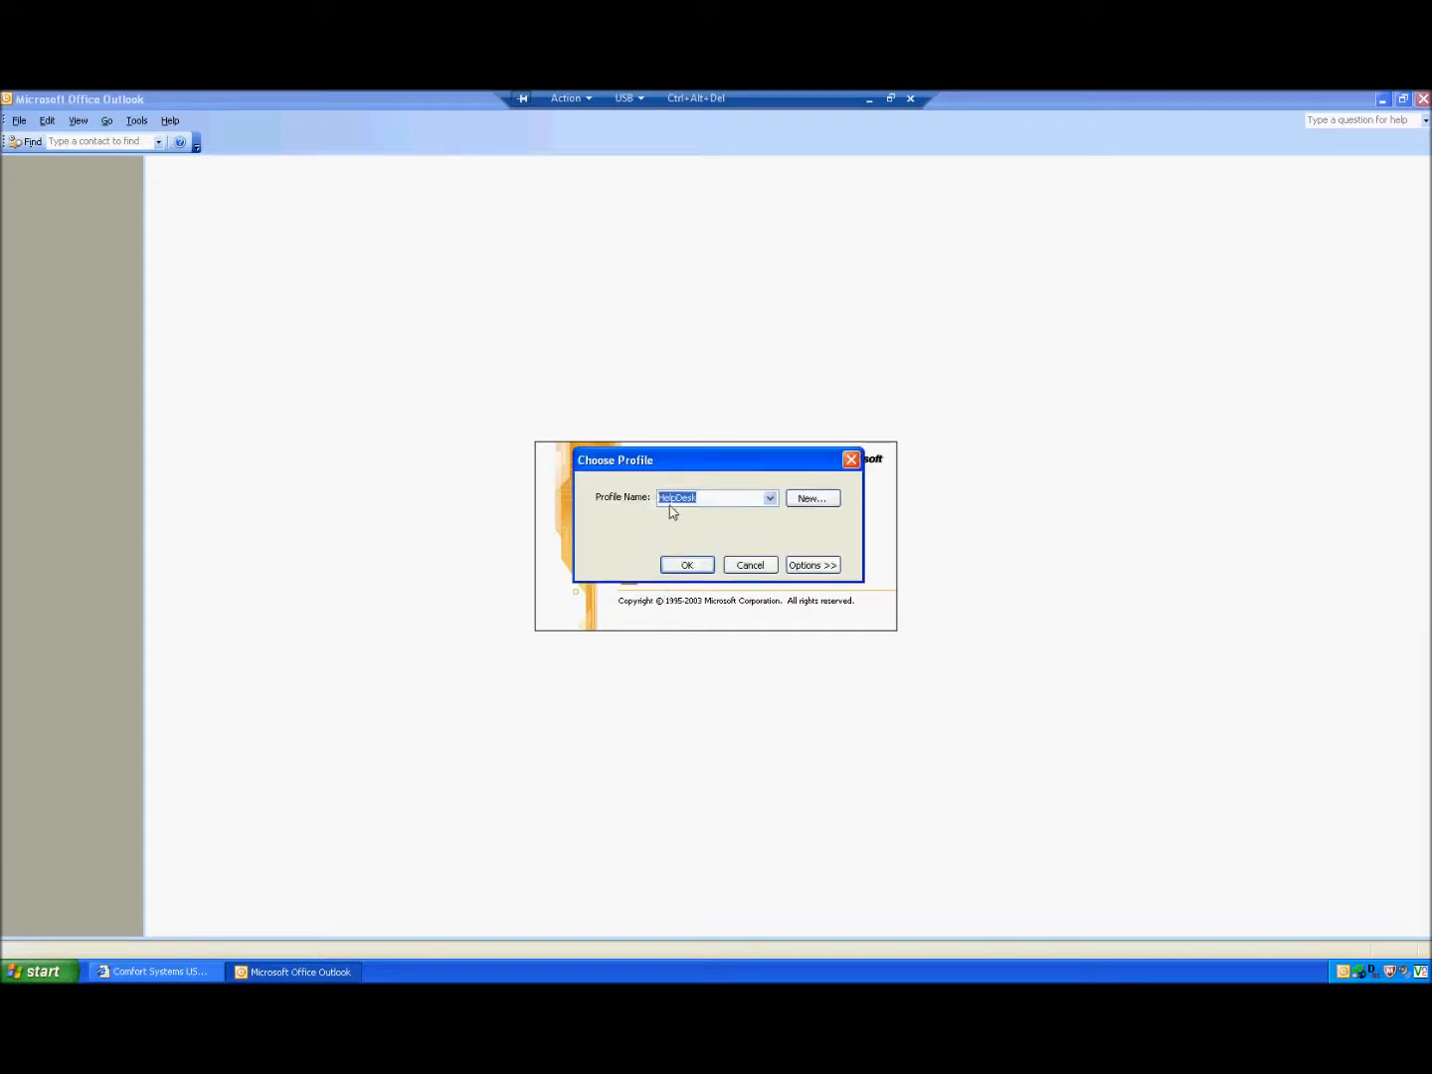
{"action": "mouse_move", "coordinate": [703, 500]}
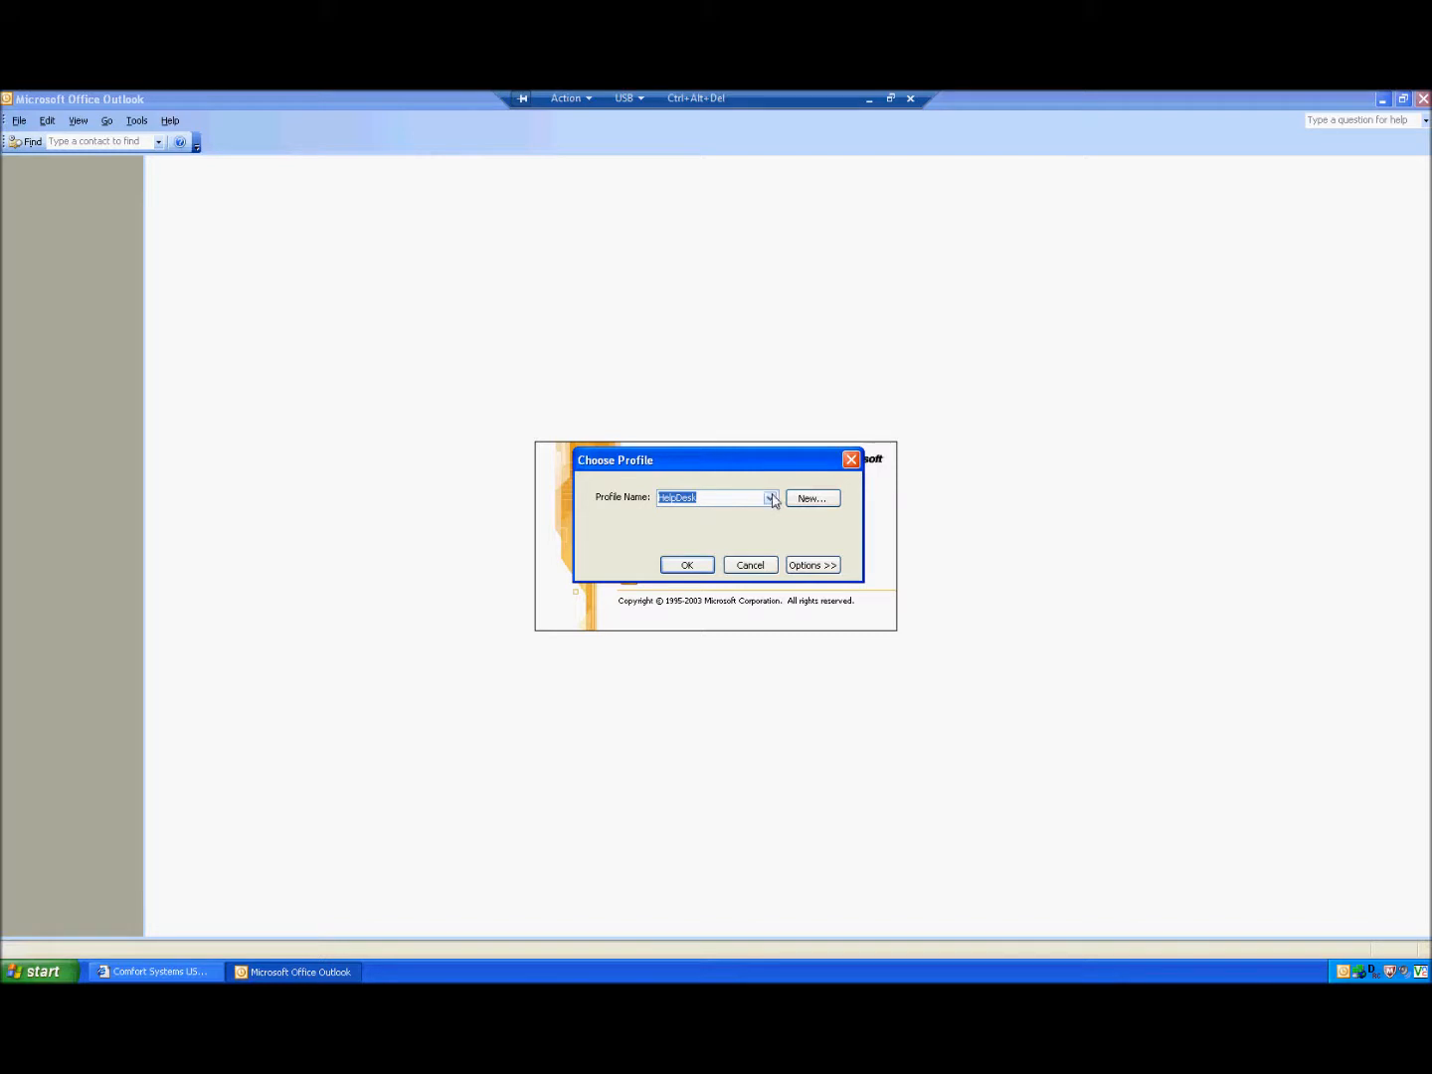
In Choose Profile, leave Set as default profile unticked and select HelpDesk
{"action": "left_click", "coordinate": [770, 498]}
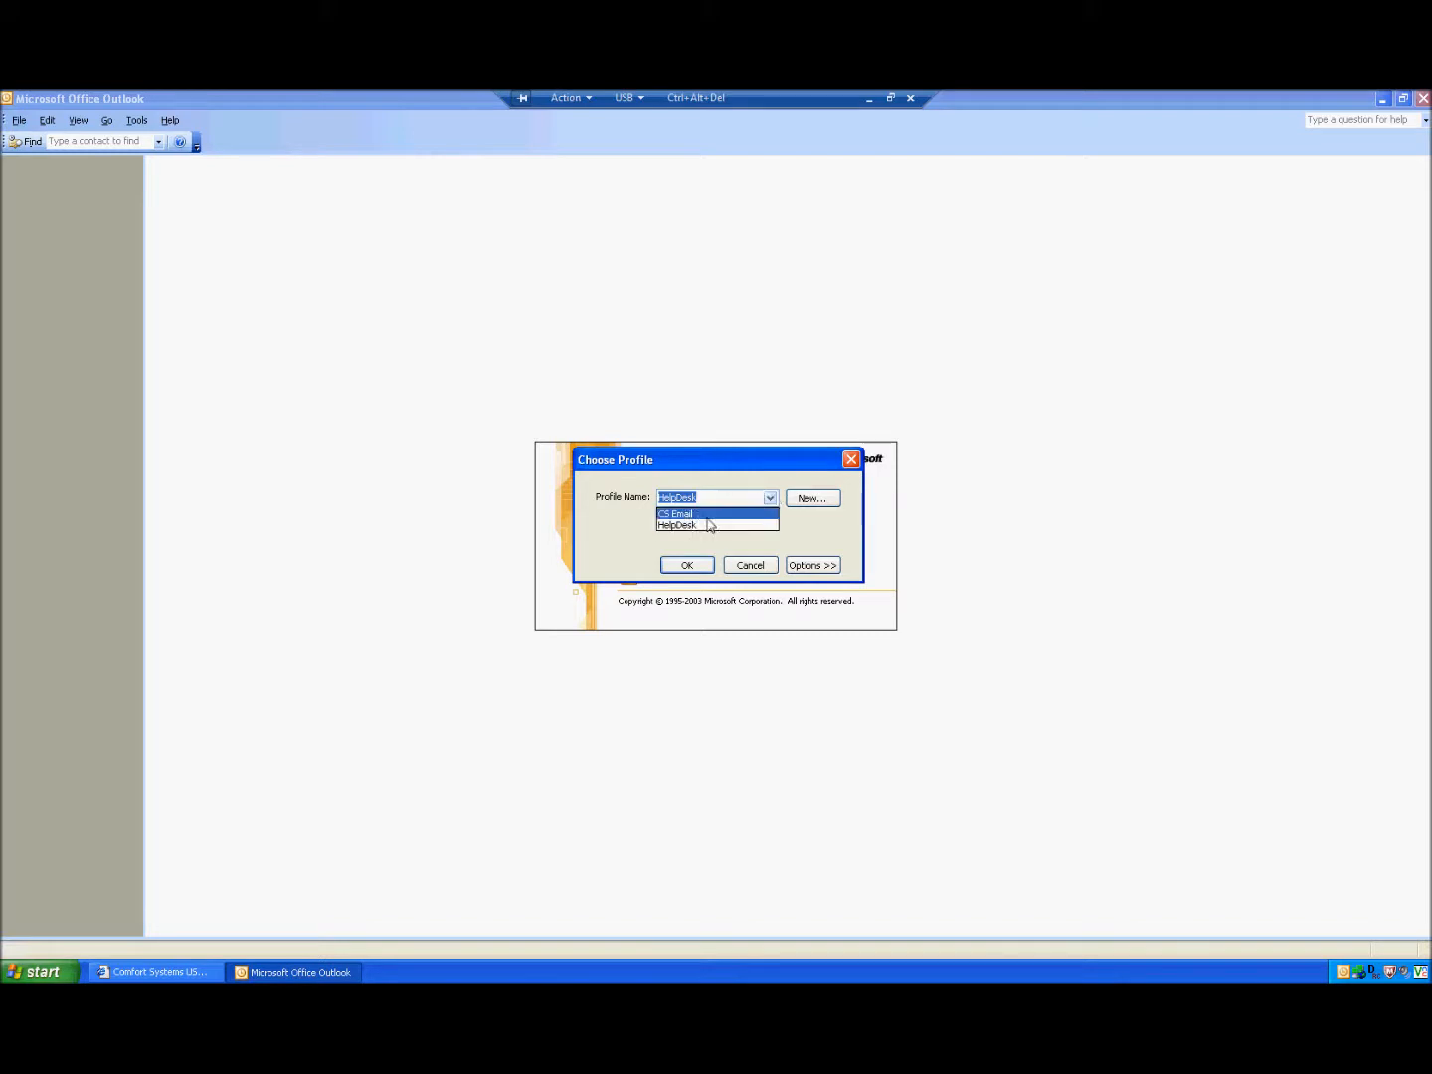
{"action": "left_click", "coordinate": [677, 513]}
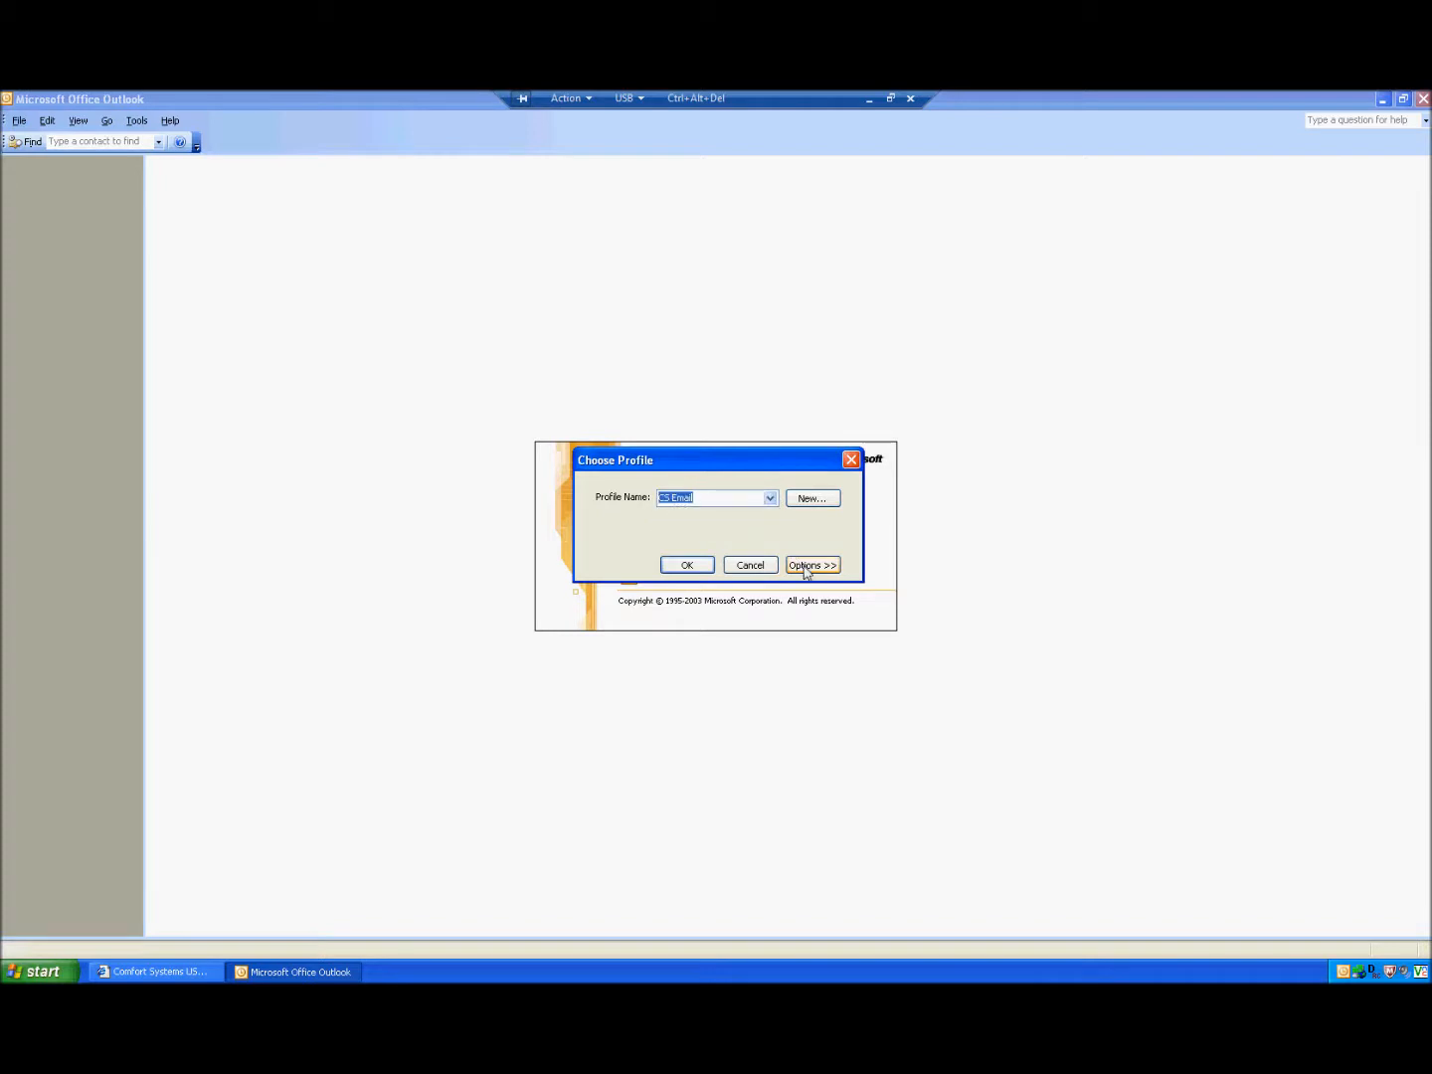
{"action": "left_click", "coordinate": [811, 565]}
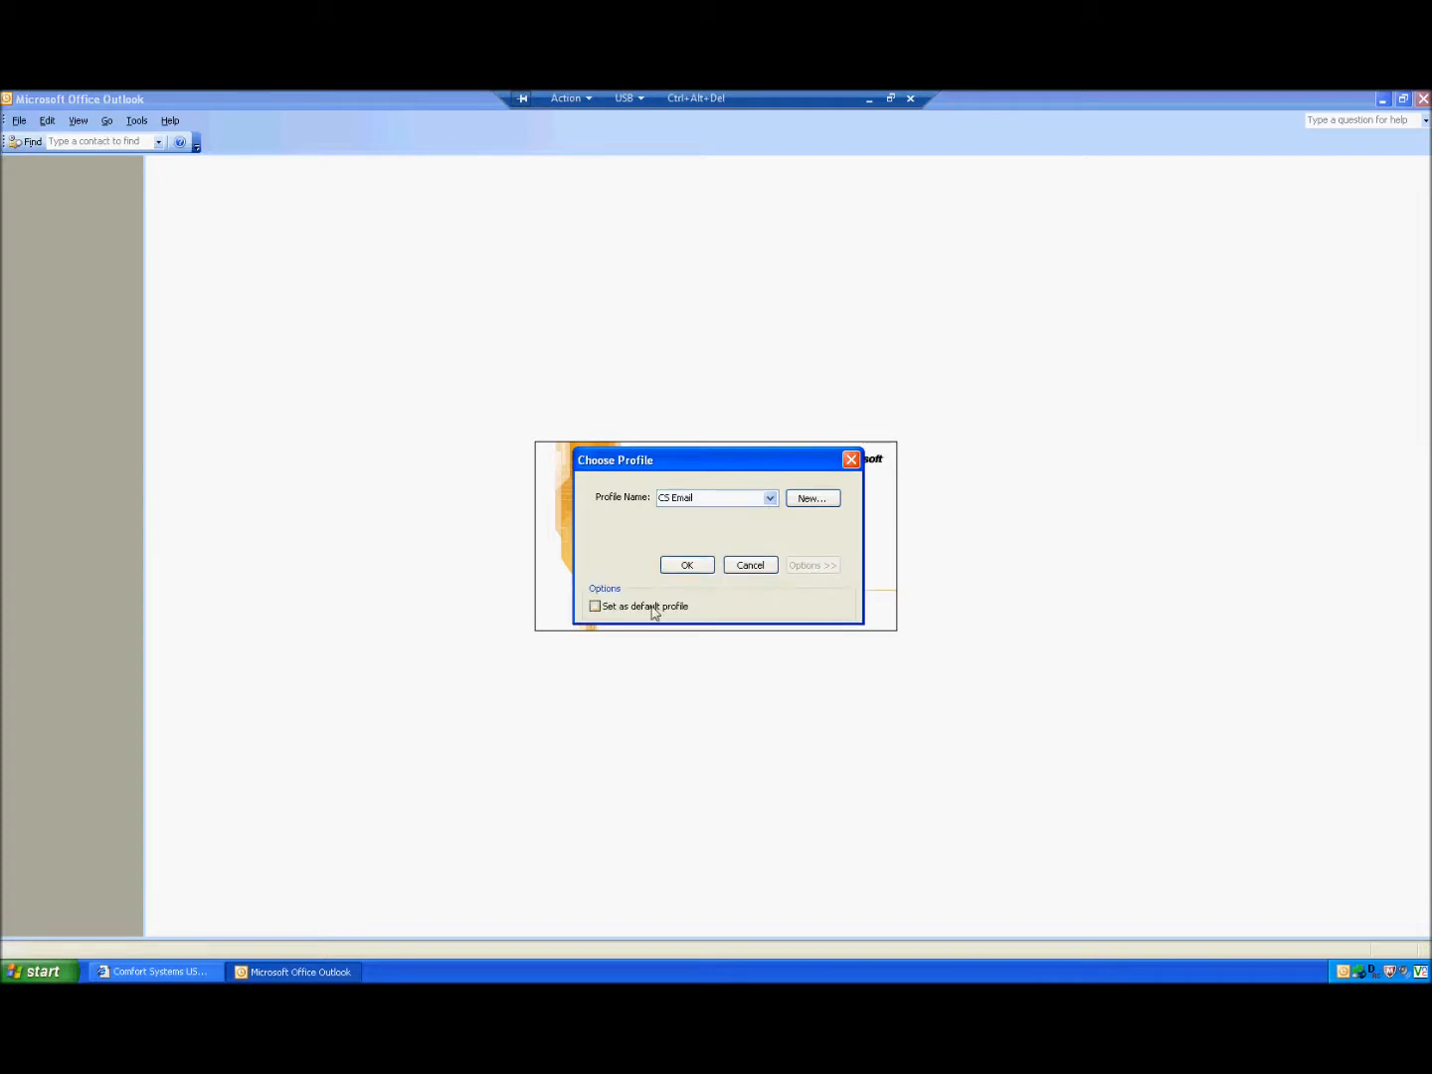
{"action": "left_click", "coordinate": [594, 605]}
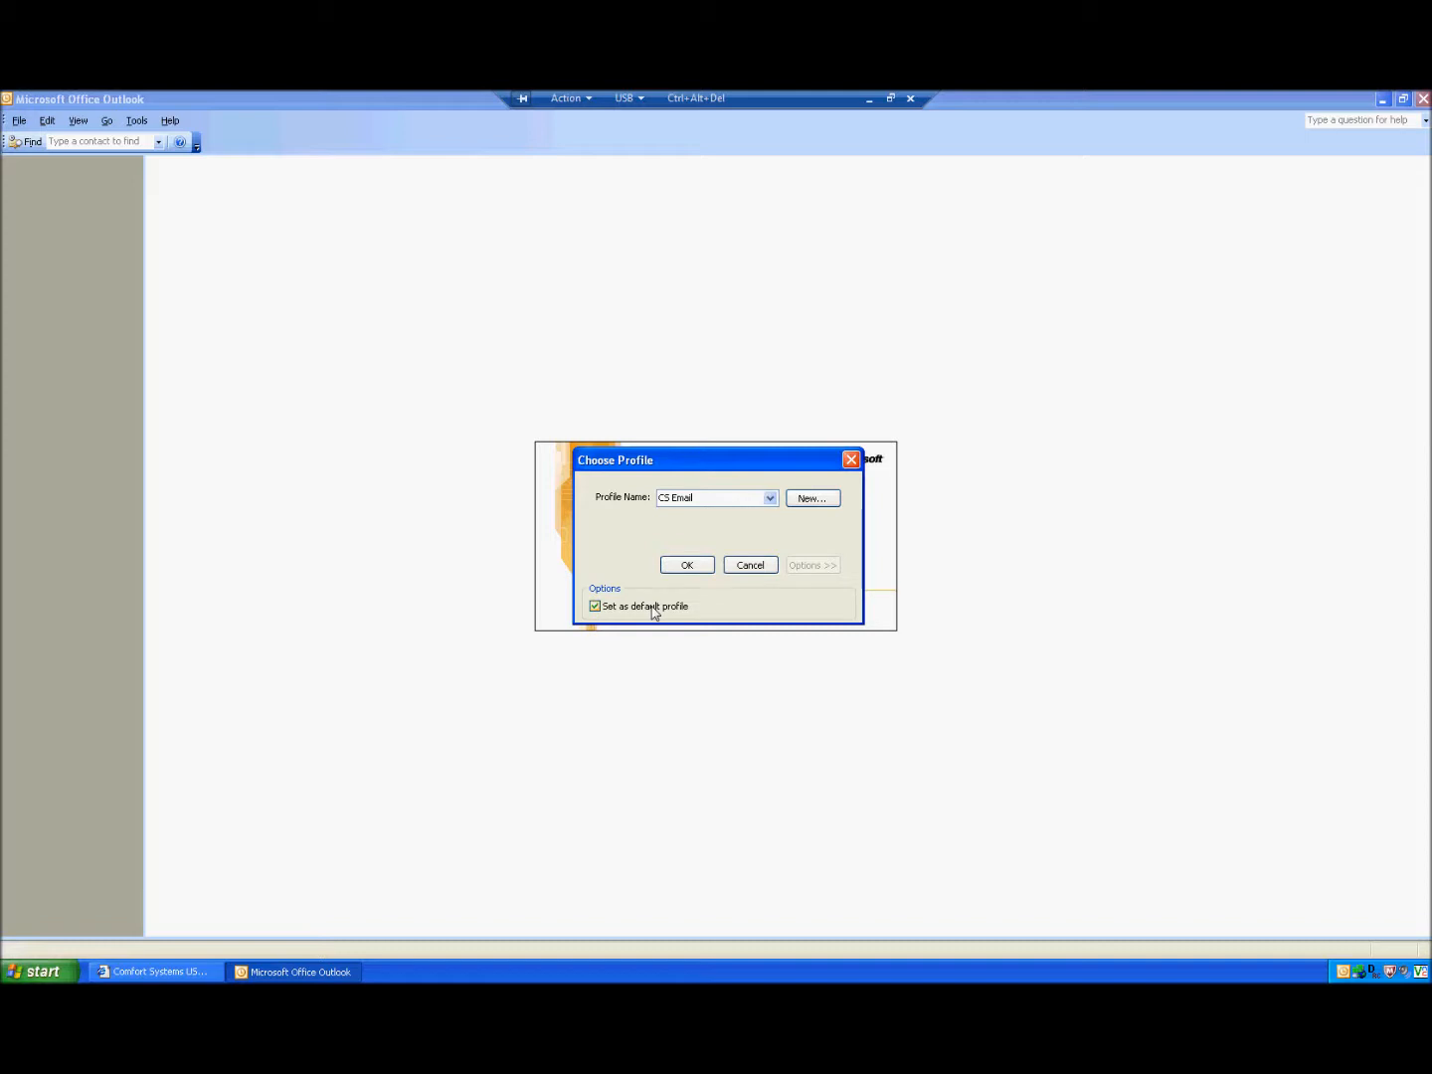
{"action": "mouse_move", "coordinate": [693, 561]}
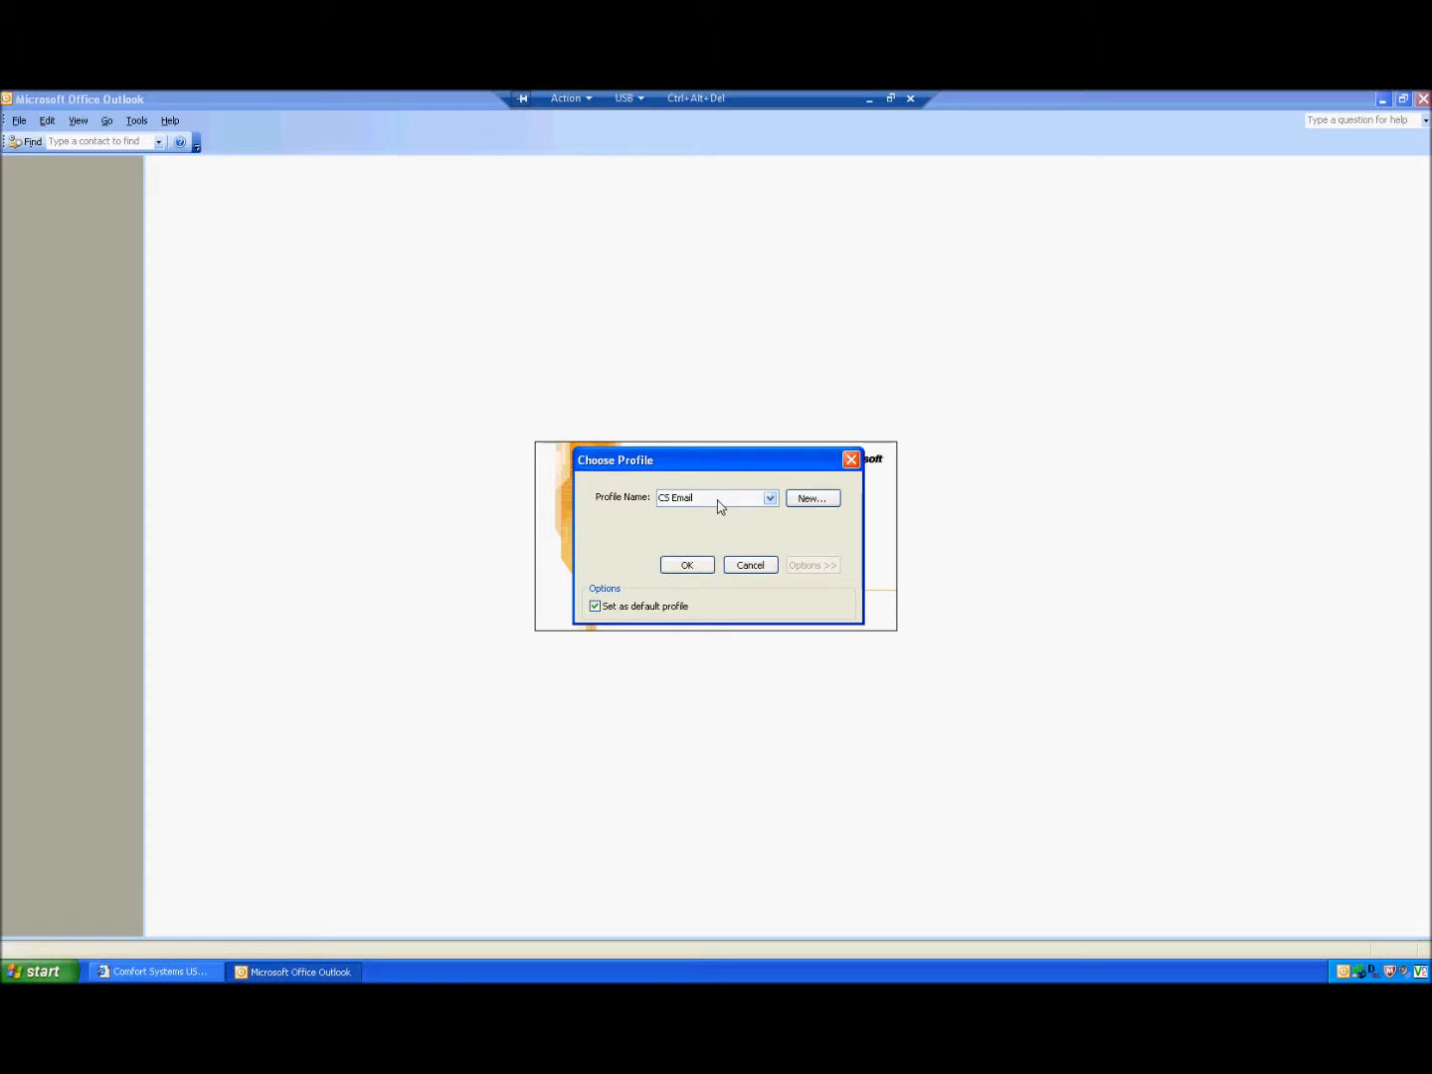
{"action": "left_click", "coordinate": [595, 607]}
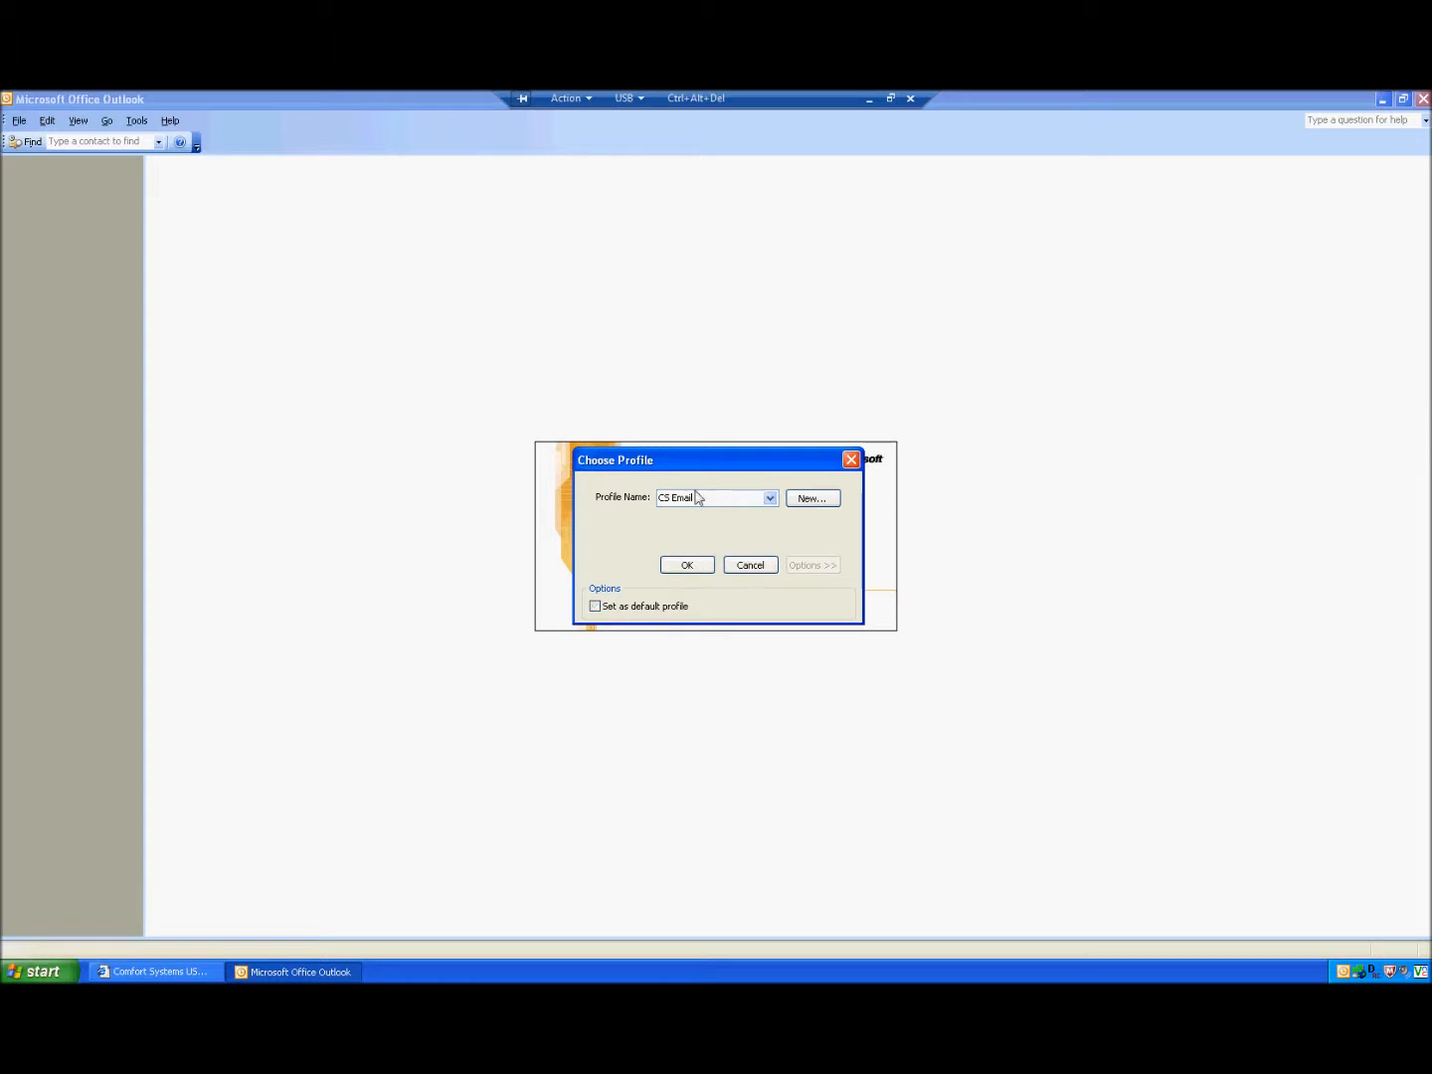
{"action": "left_click", "coordinate": [769, 499]}
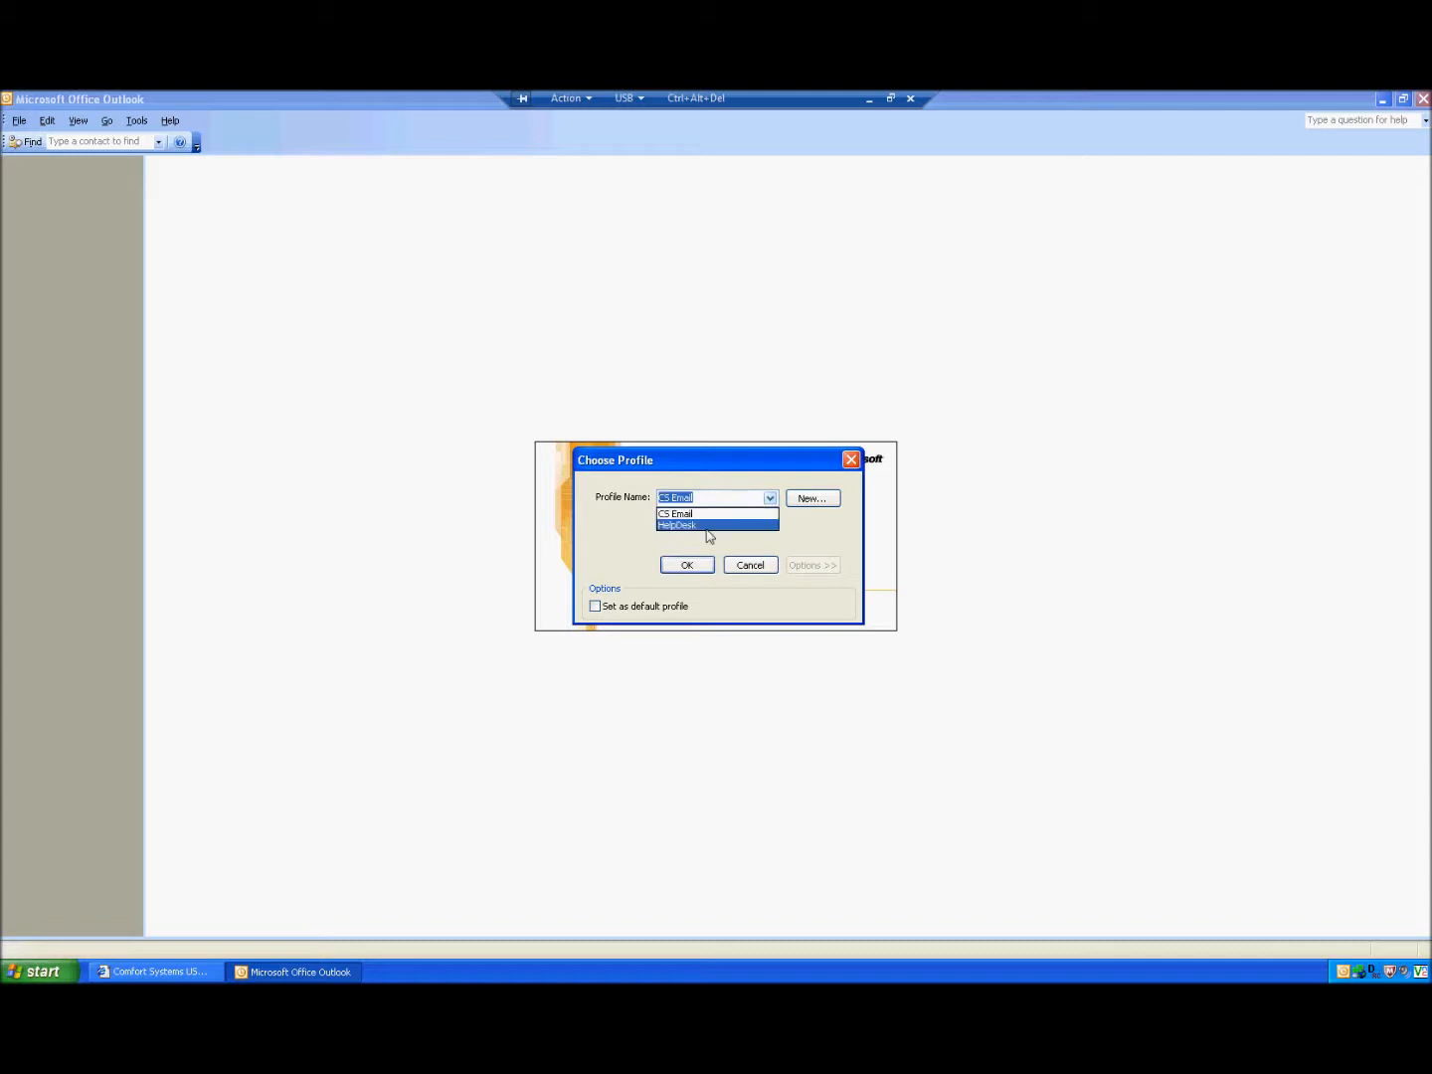
{"action": "left_click", "coordinate": [676, 525]}
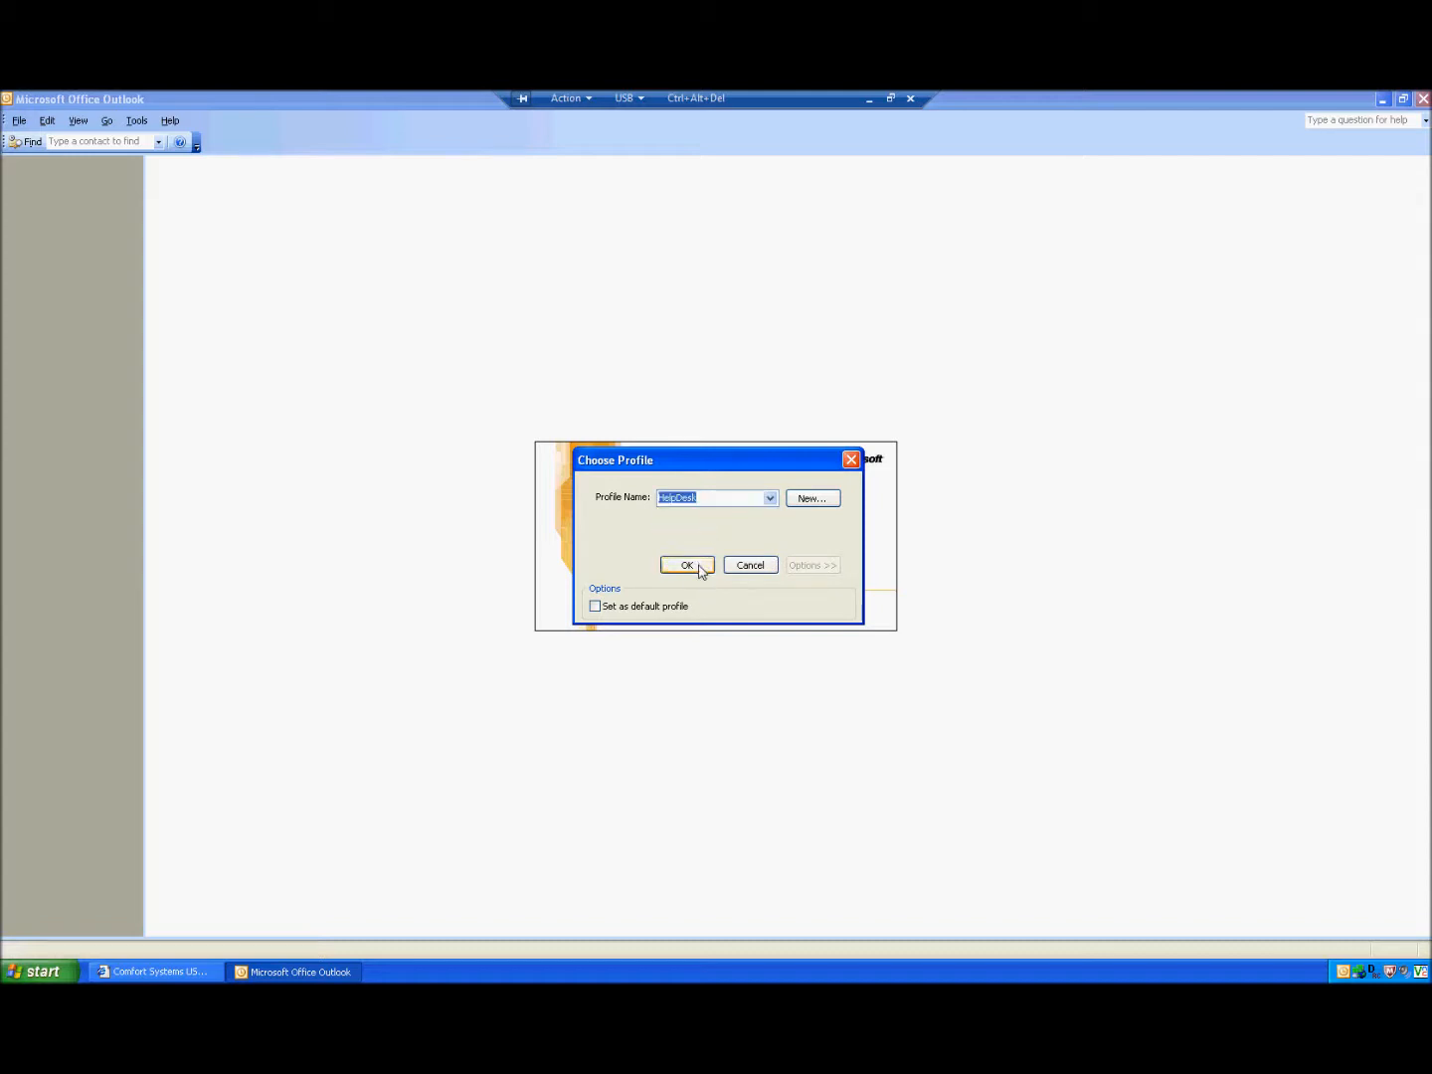
Start Outlook with HelpDesk and sign in as the help desk user with its password
{"action": "left_click", "coordinate": [687, 565]}
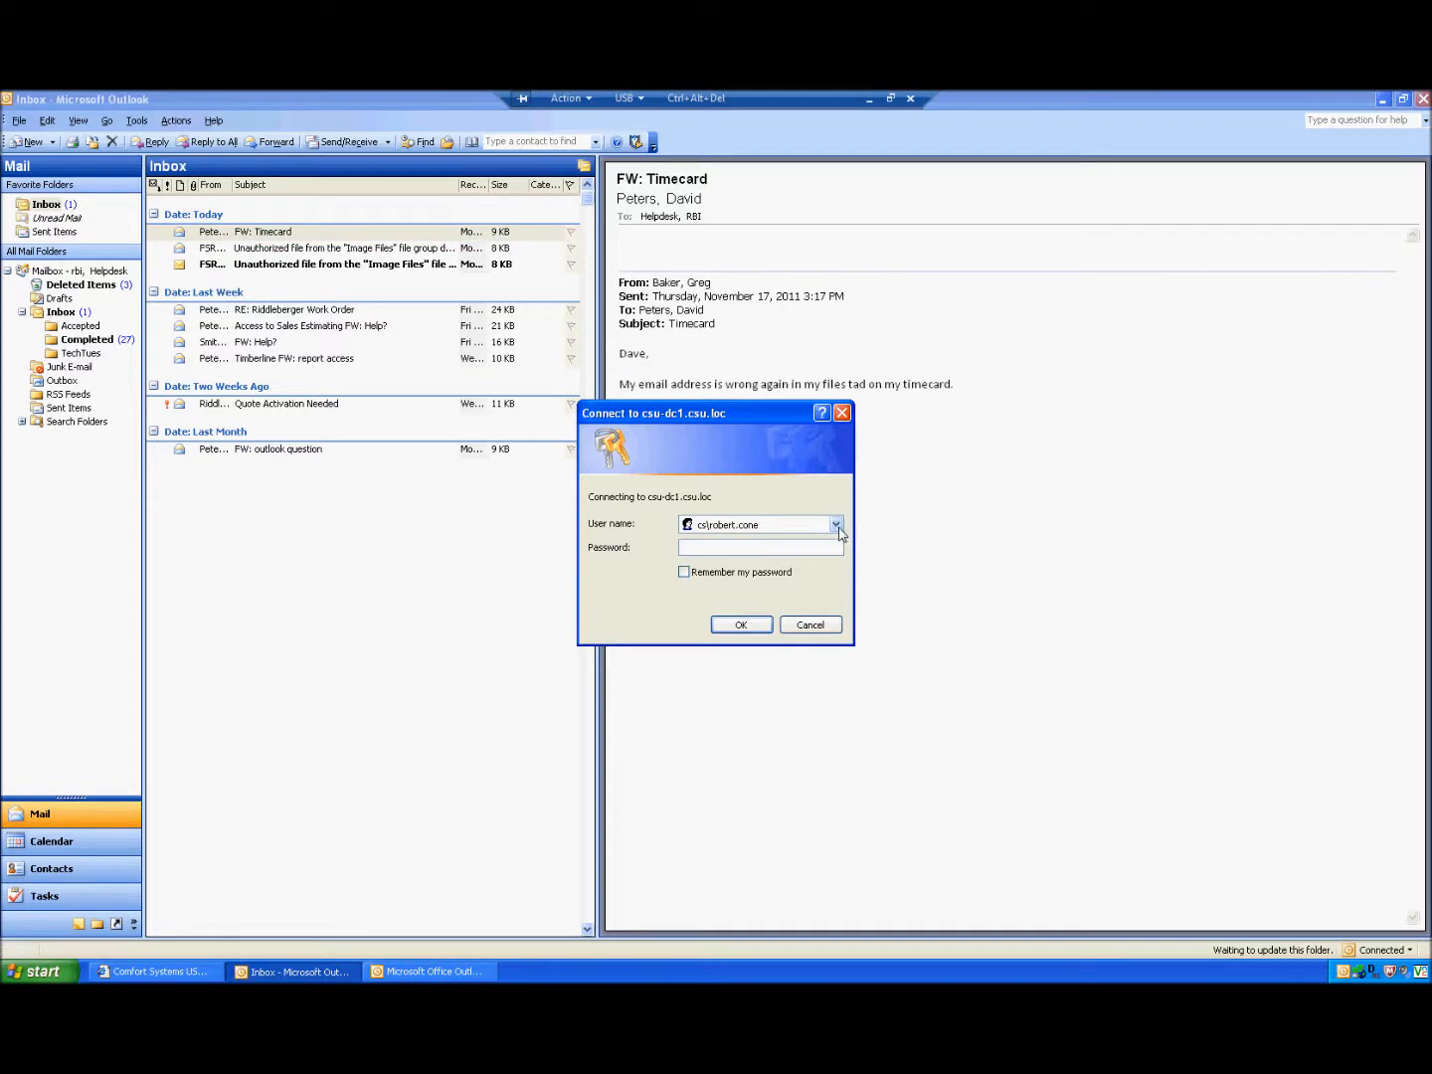
{"action": "left_click", "coordinate": [835, 524]}
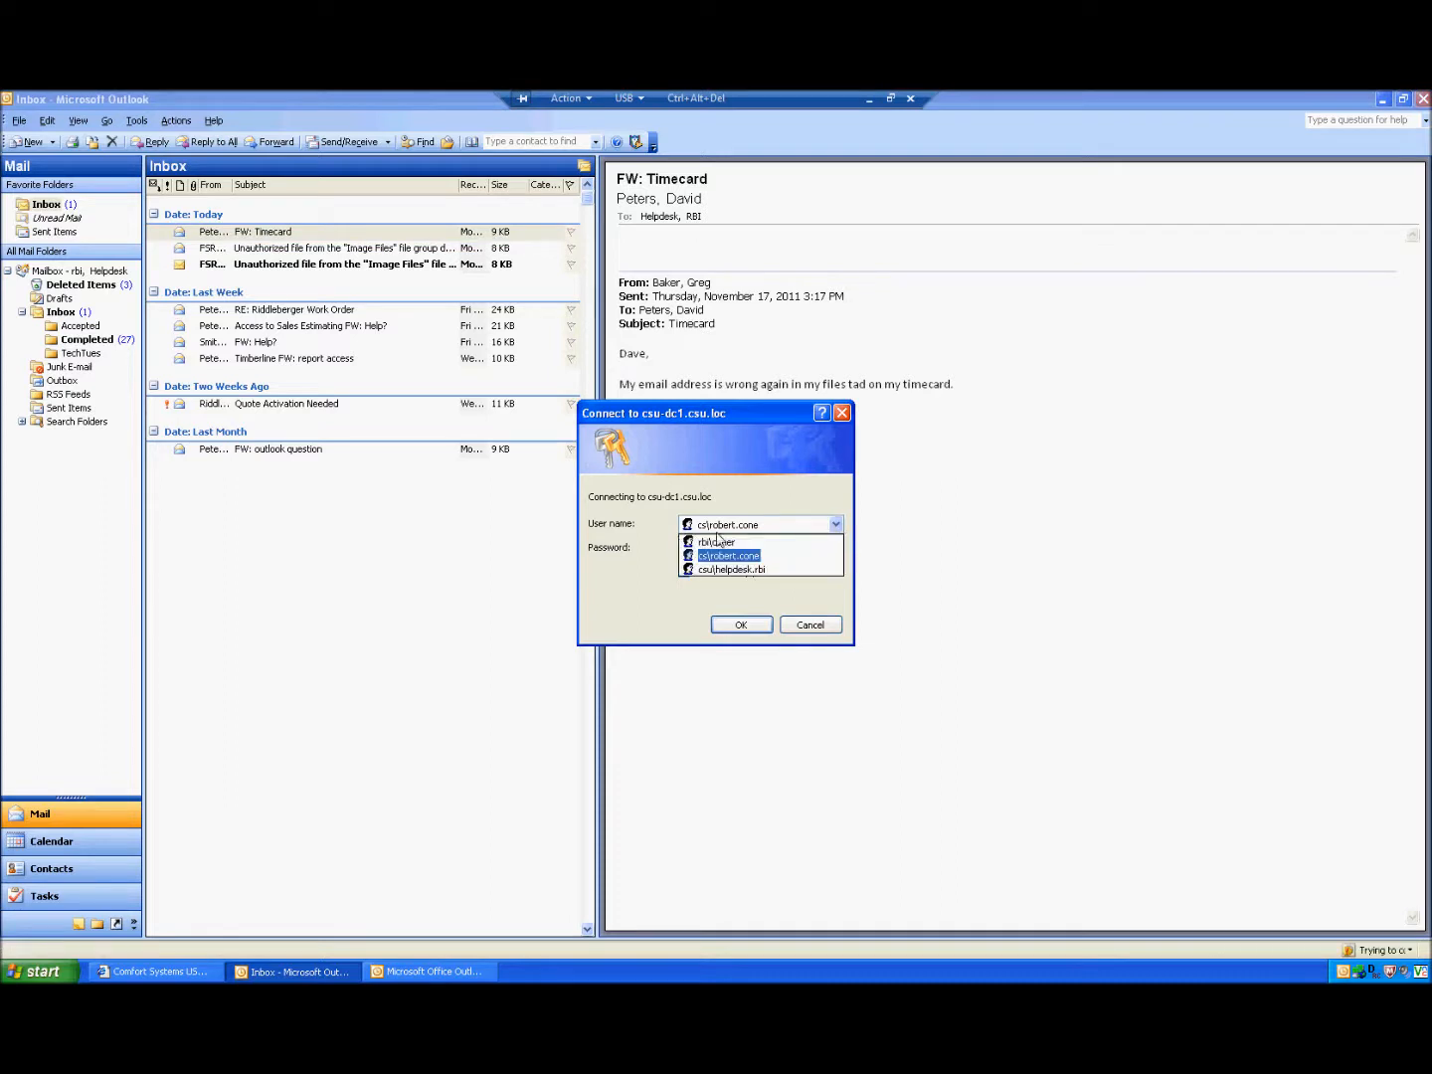
{"action": "left_click", "coordinate": [733, 569]}
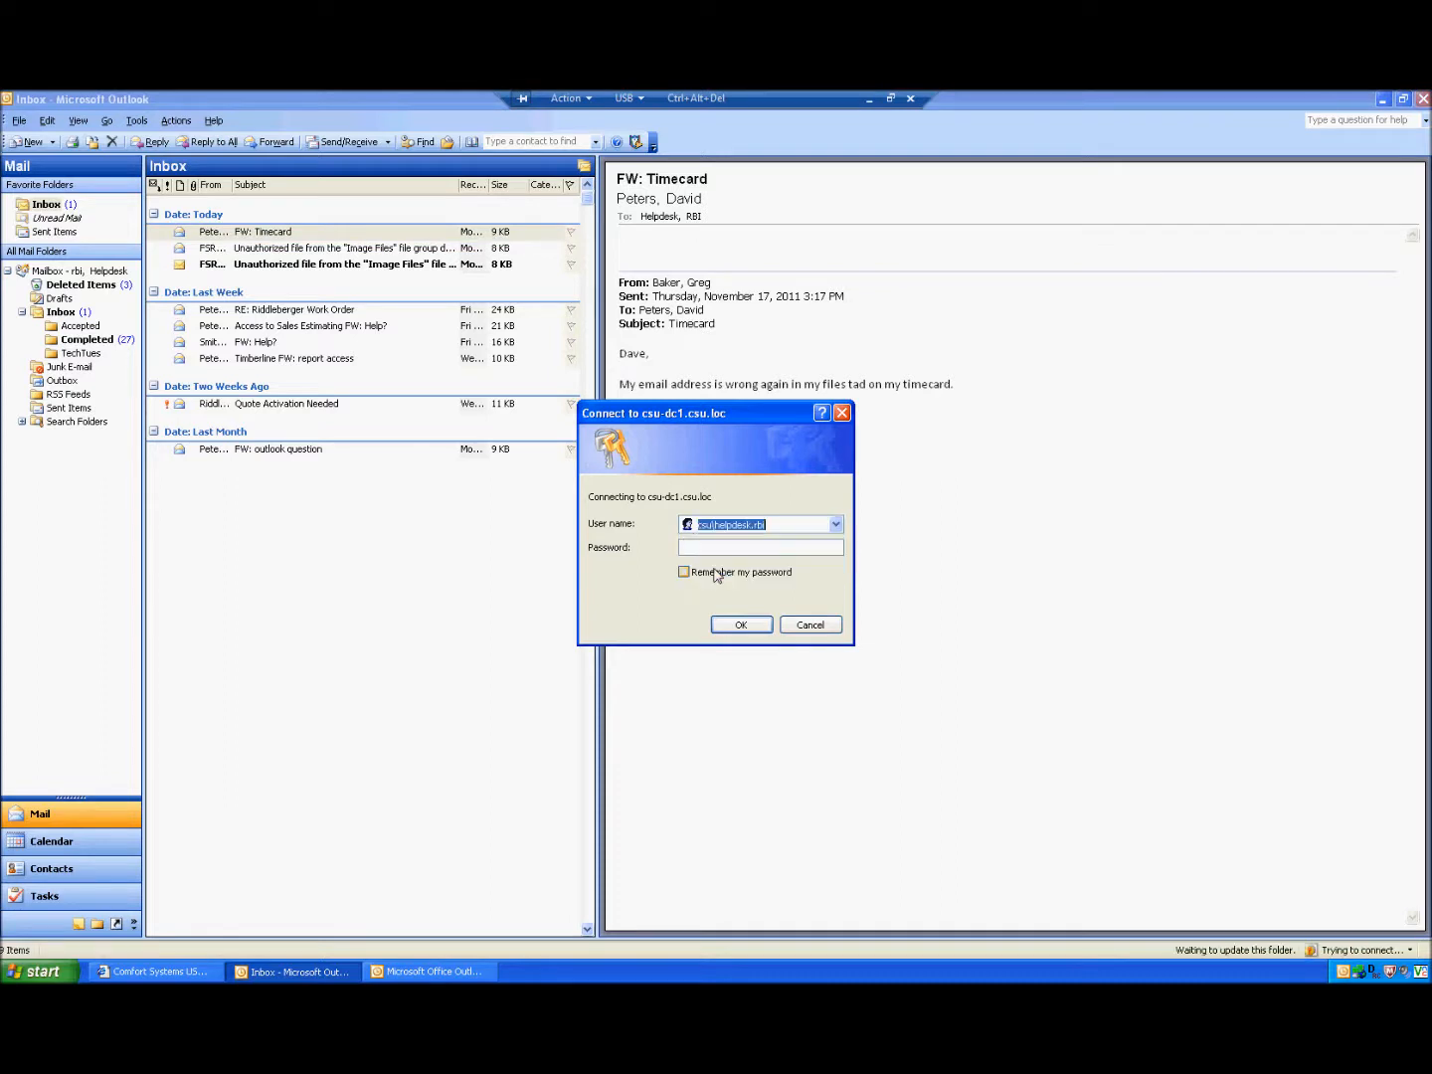
{"action": "left_click", "coordinate": [754, 547]}
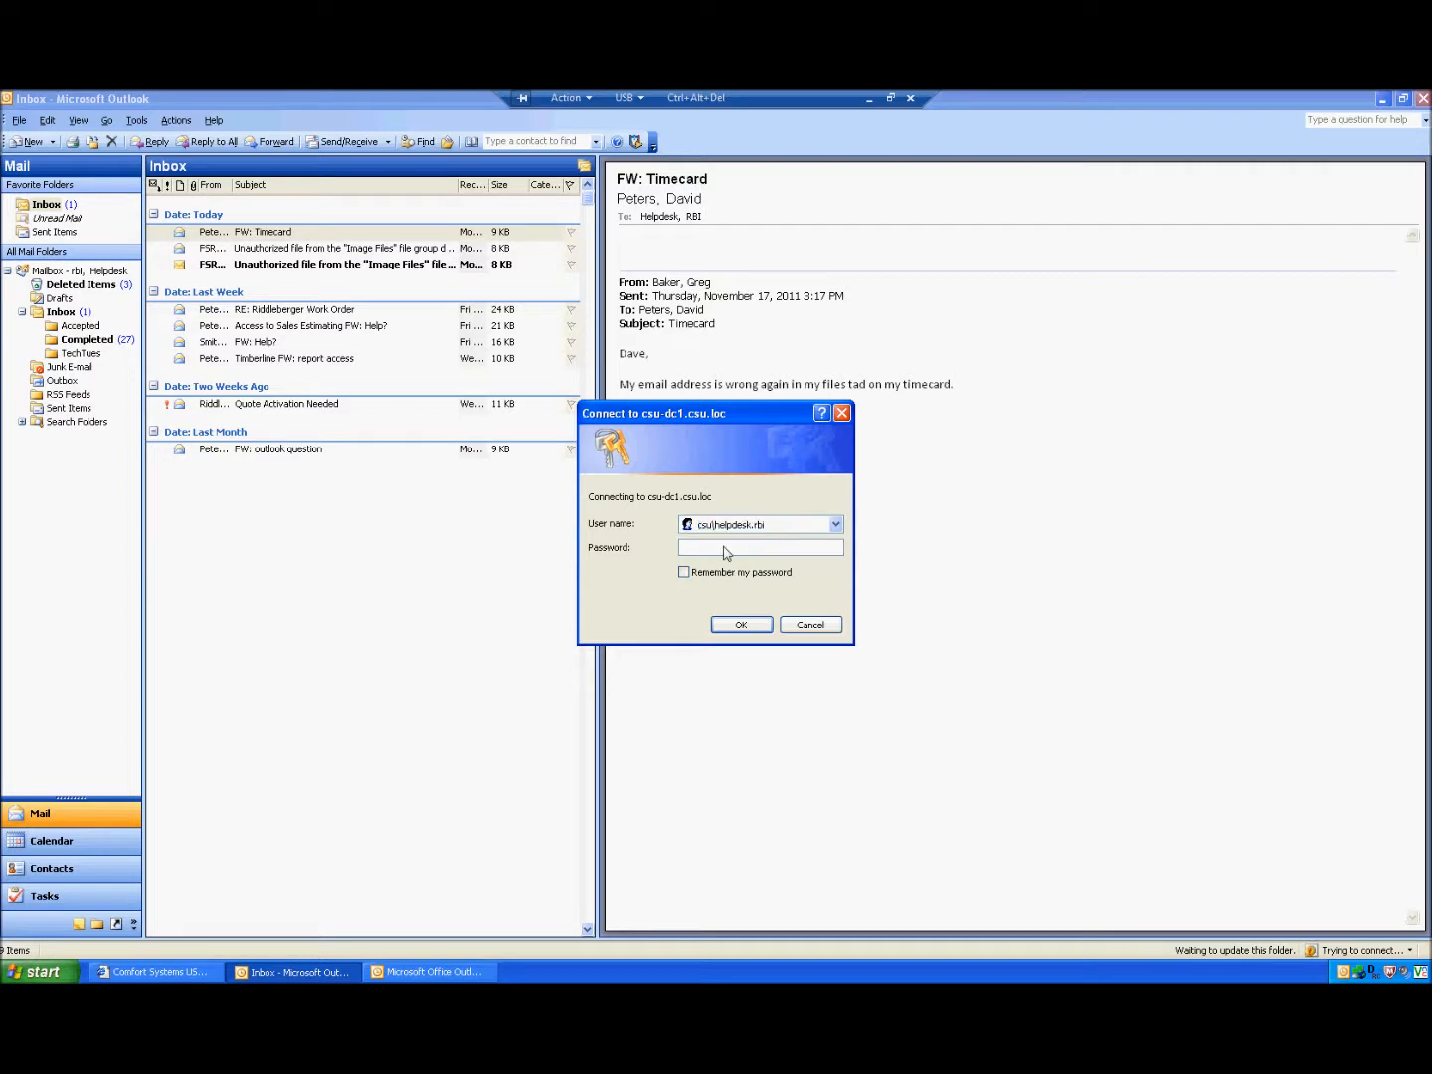
{"action": "type", "text": "password"}
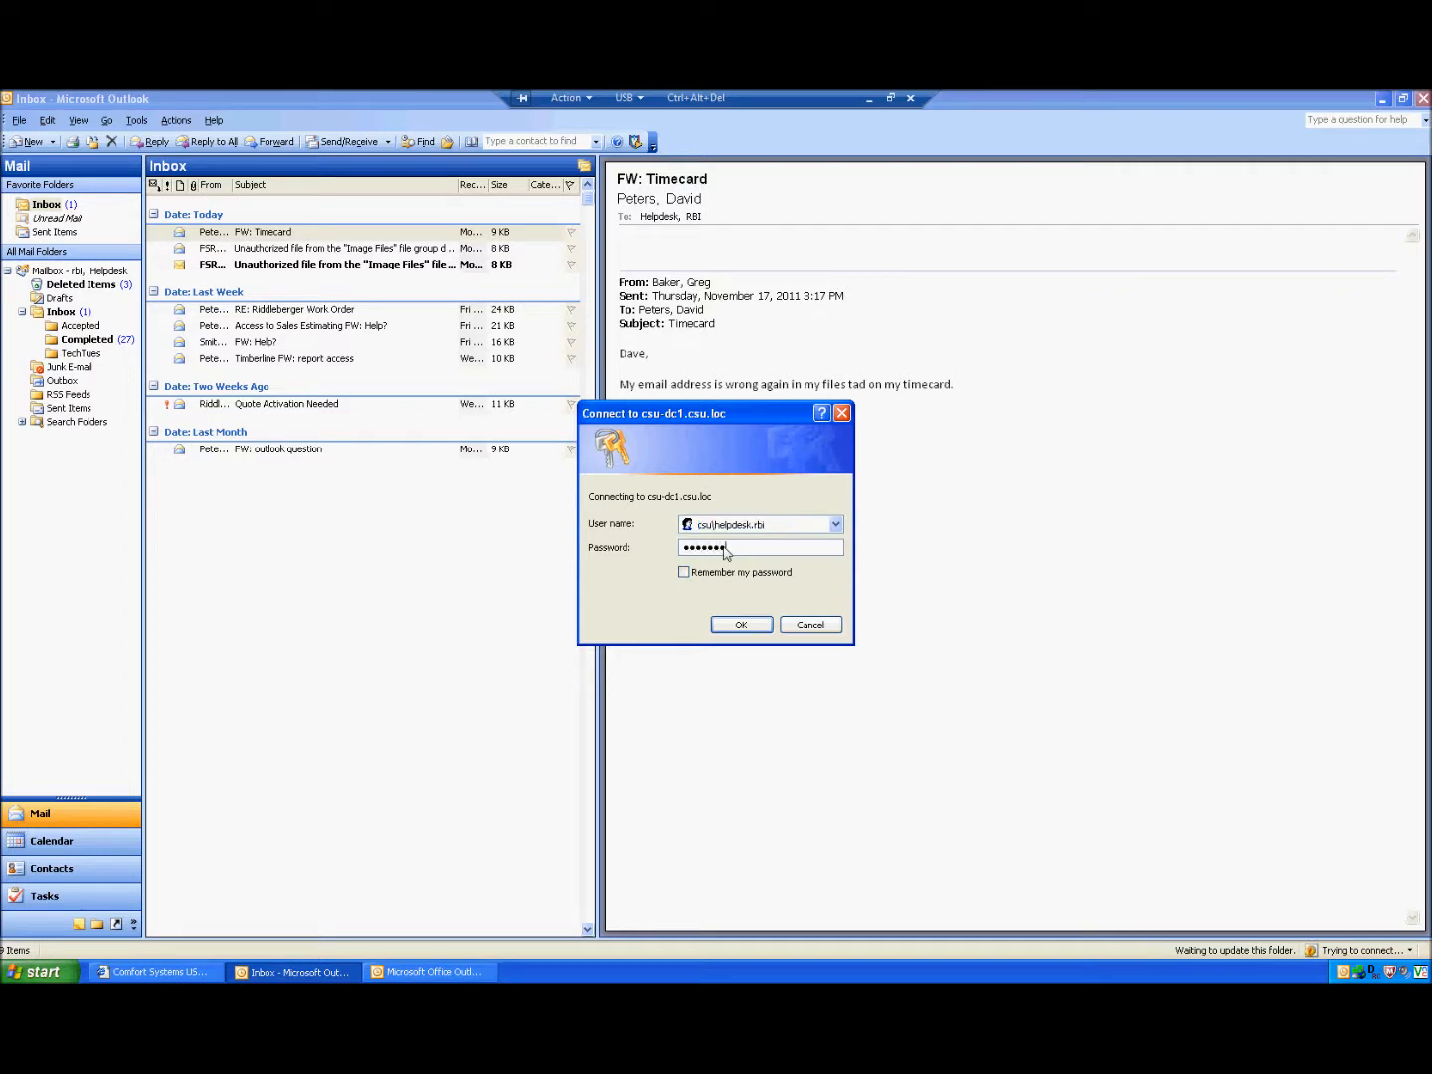
{"action": "left_click", "coordinate": [741, 624]}
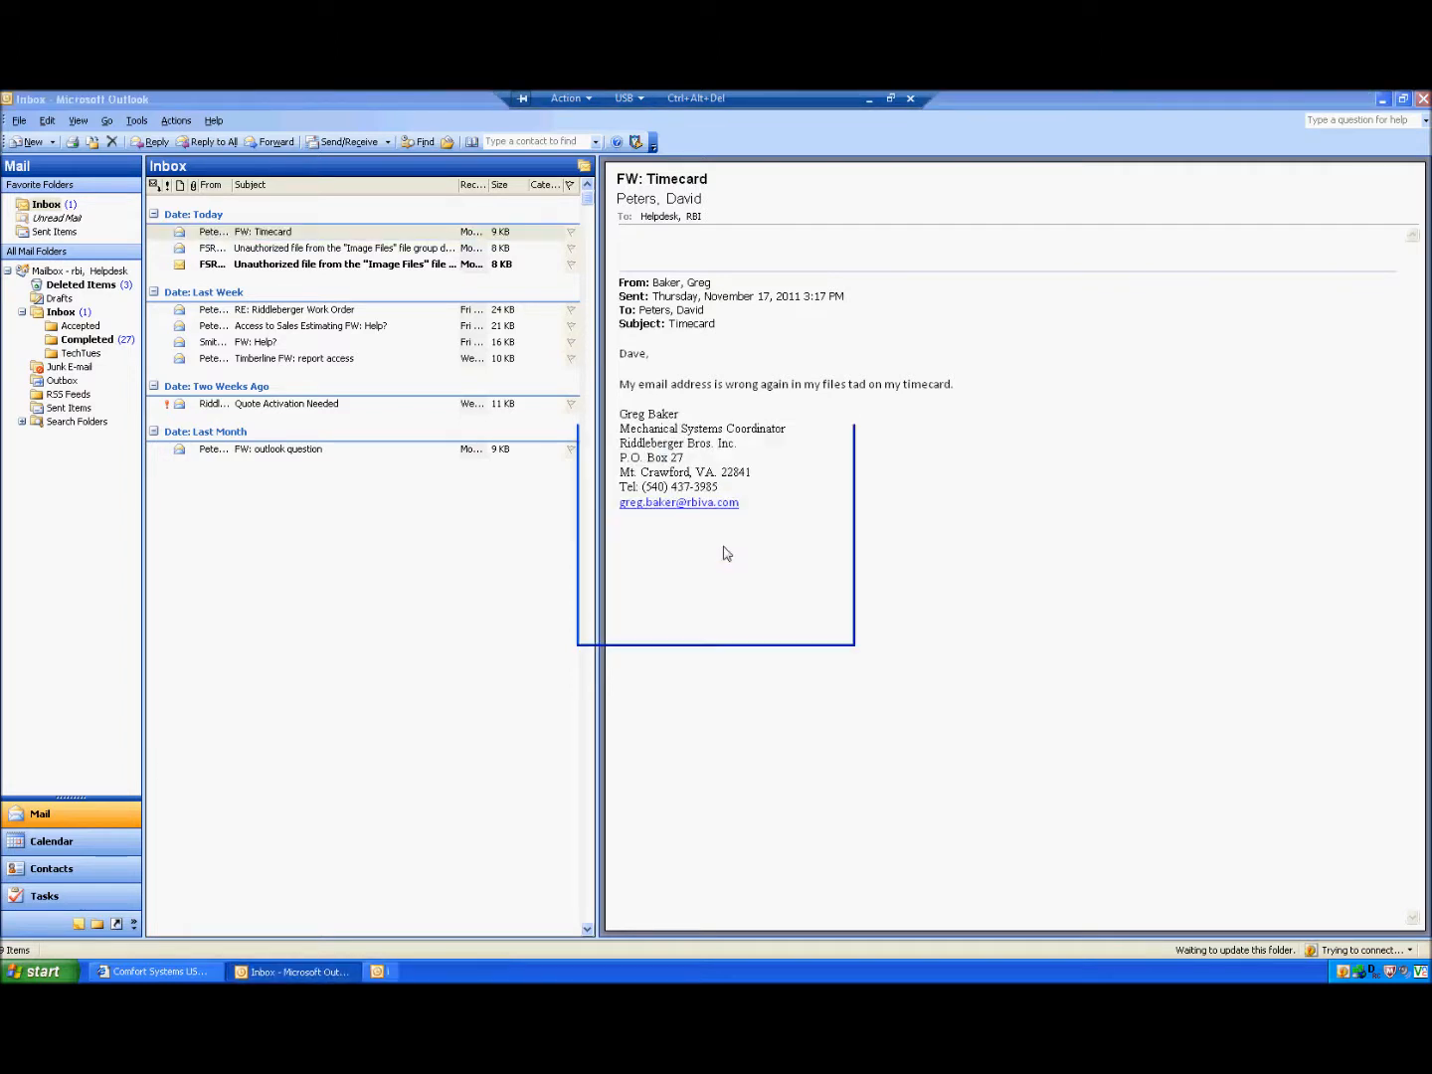